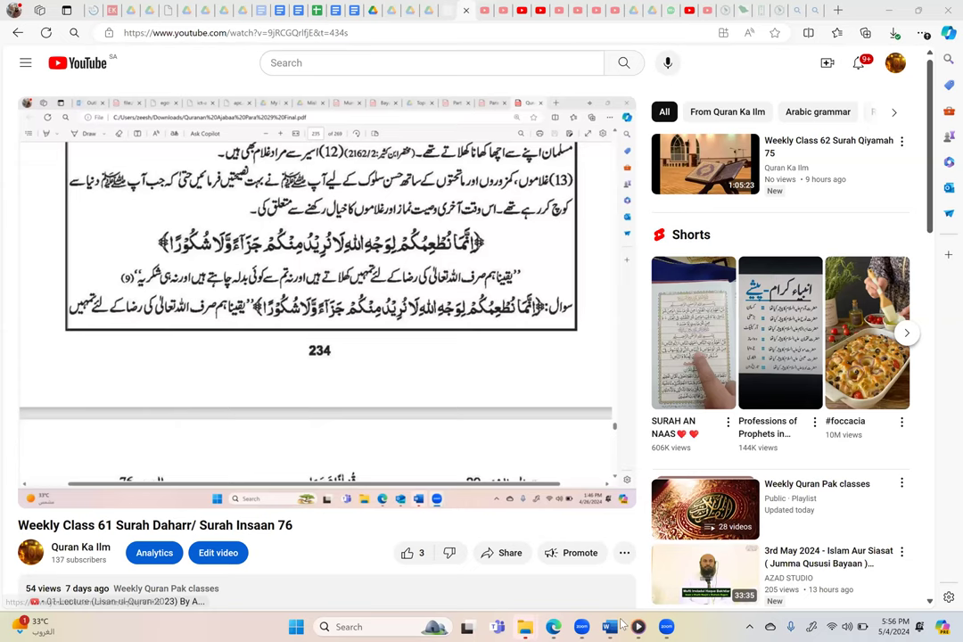
Step: Handwrite FCAI in a rounded box with an arrow, and MRCP, MRCOG, FRCS beside it
{"action": "left_click", "coordinate": [606, 626]}
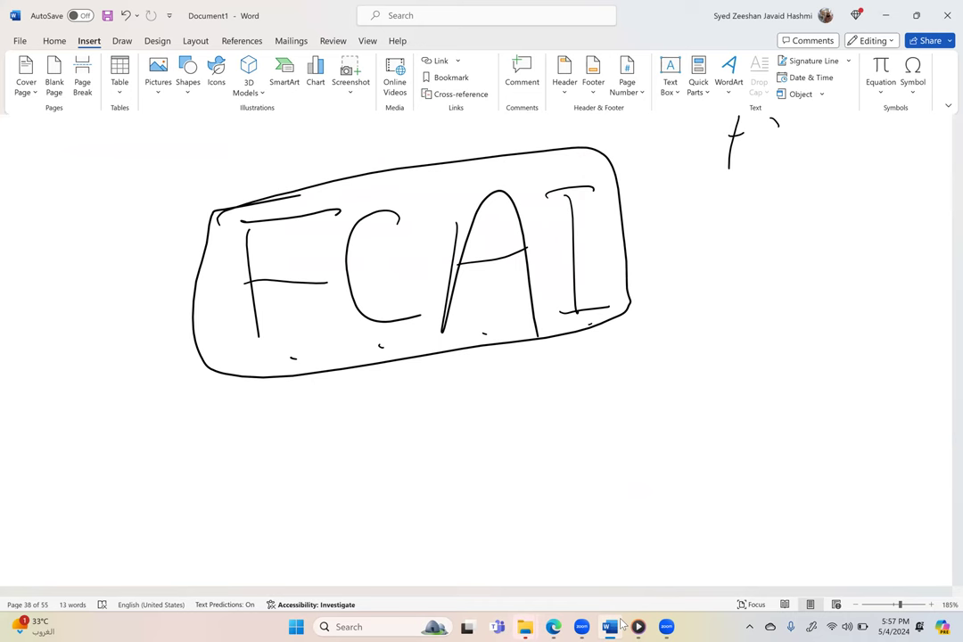
{"action": "left_click_drag", "start_coordinate": [656, 236], "coordinate": [781, 228]}
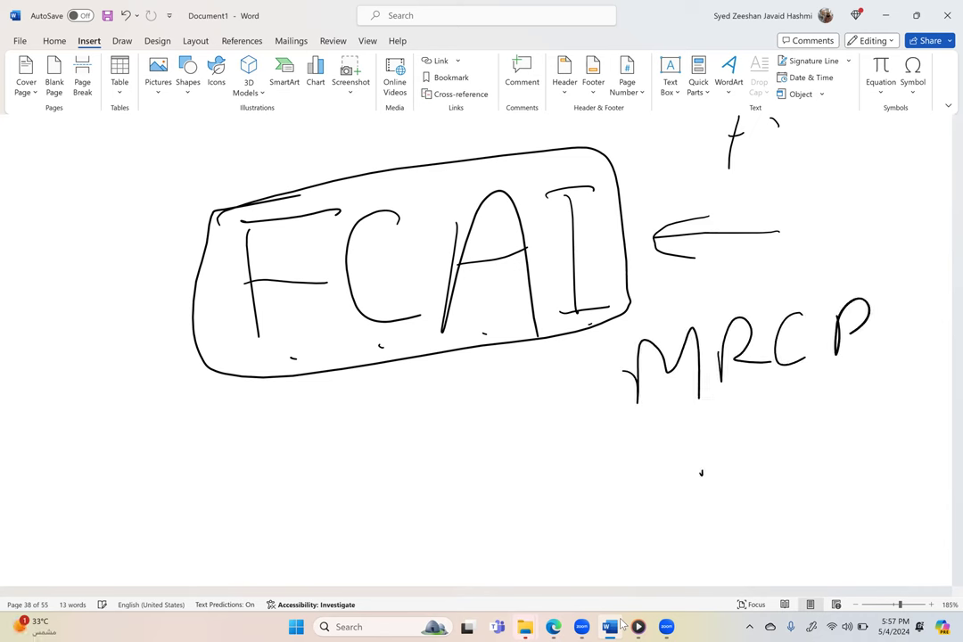
{"action": "left_click_drag", "start_coordinate": [705, 437], "coordinate": [883, 437]}
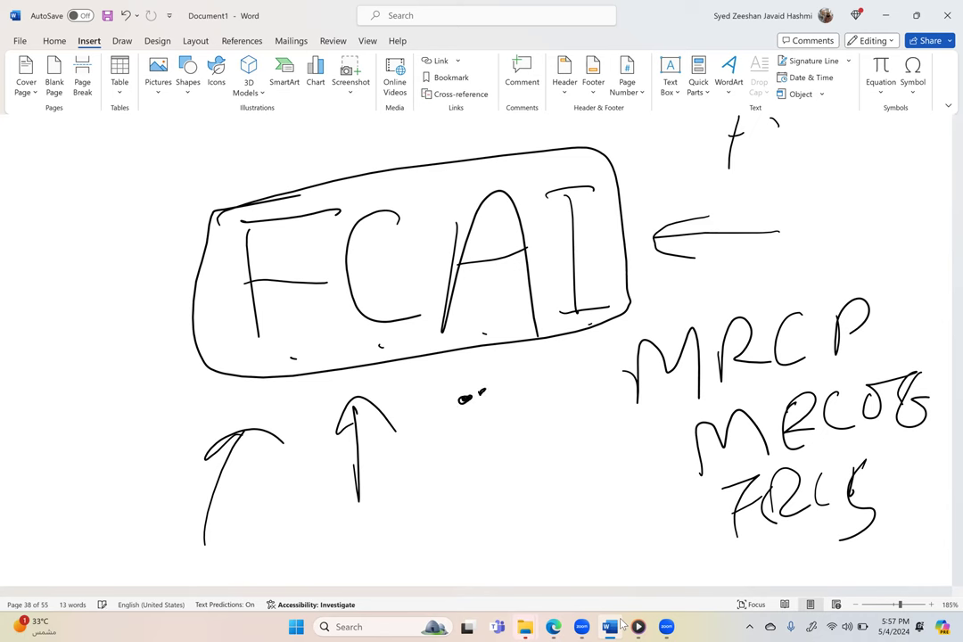
Step: Draw a boxed MCAI under FCAI with up arrows and a circled FCPS on the left
{"action": "left_click_drag", "start_coordinate": [463, 410], "coordinate": [503, 410]}
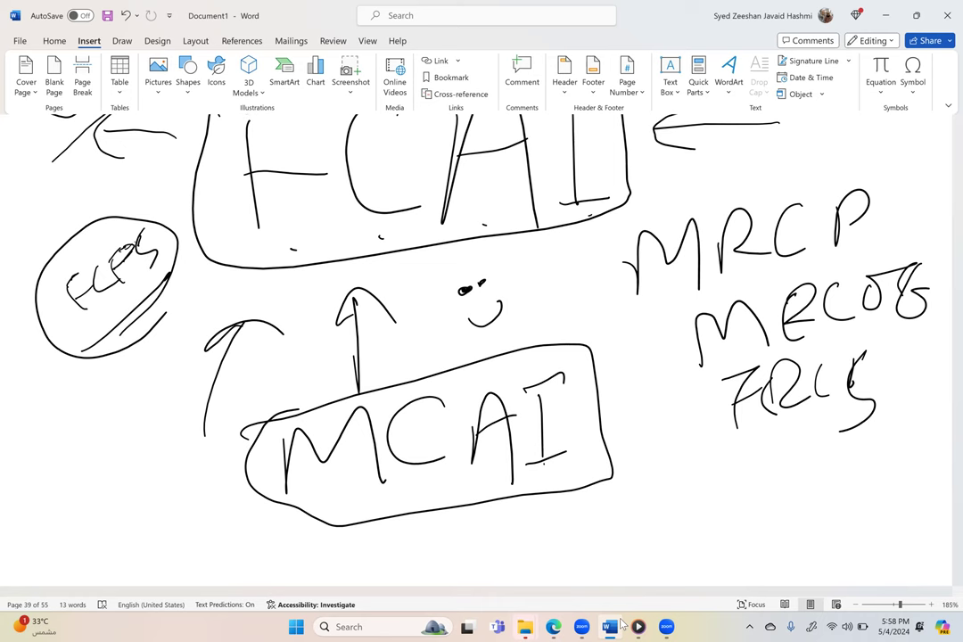
Step: Write IML arrowed from MCAI, OET on the left, and circled IELTS with 7–7.5 target
{"action": "left_click_drag", "start_coordinate": [635, 464], "coordinate": [682, 471]}
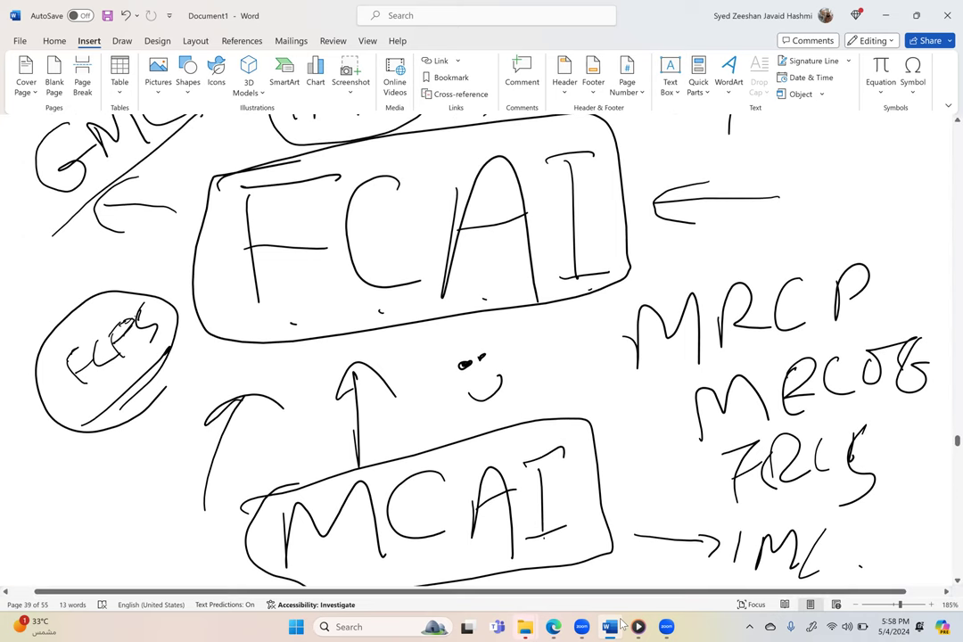
{"action": "scroll", "scroll_direction": "down", "scroll_amount": 3}
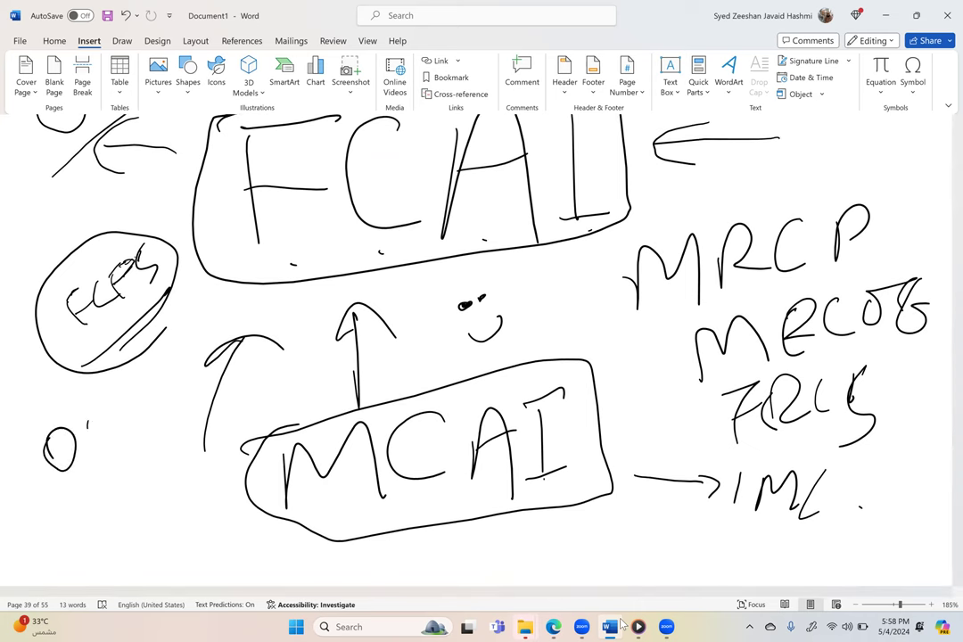
{"action": "left_click_drag", "start_coordinate": [89, 429], "coordinate": [161, 518]}
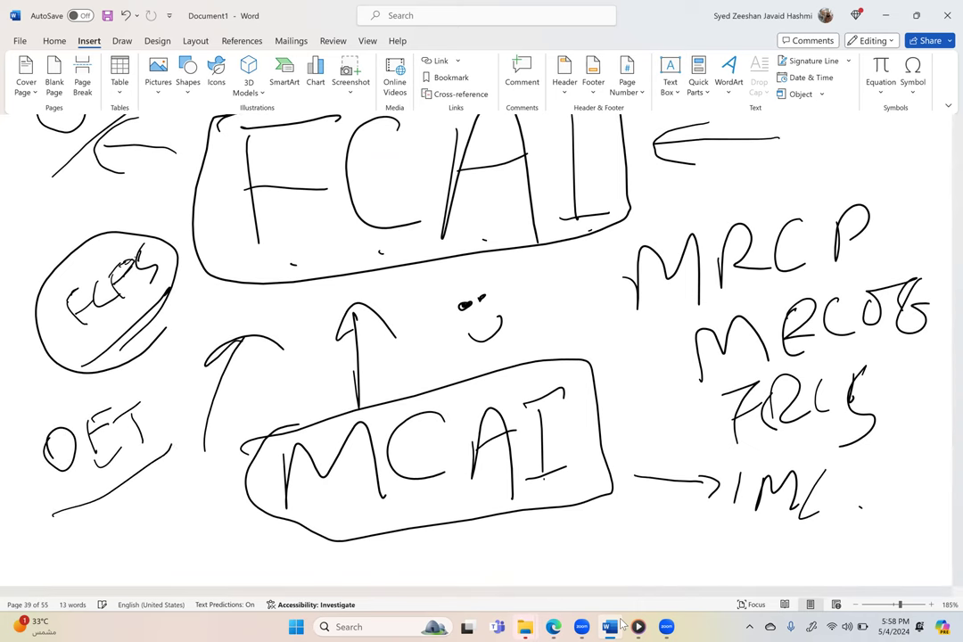
{"action": "scroll", "scroll_direction": "down", "scroll_amount": 3}
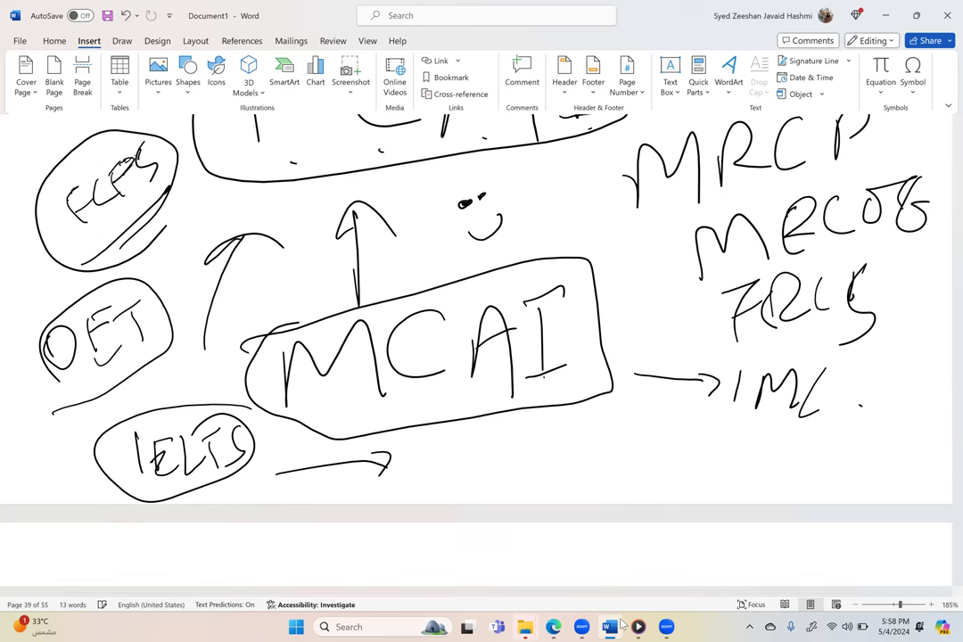
{"action": "left_click_drag", "start_coordinate": [428, 446], "coordinate": [468, 467]}
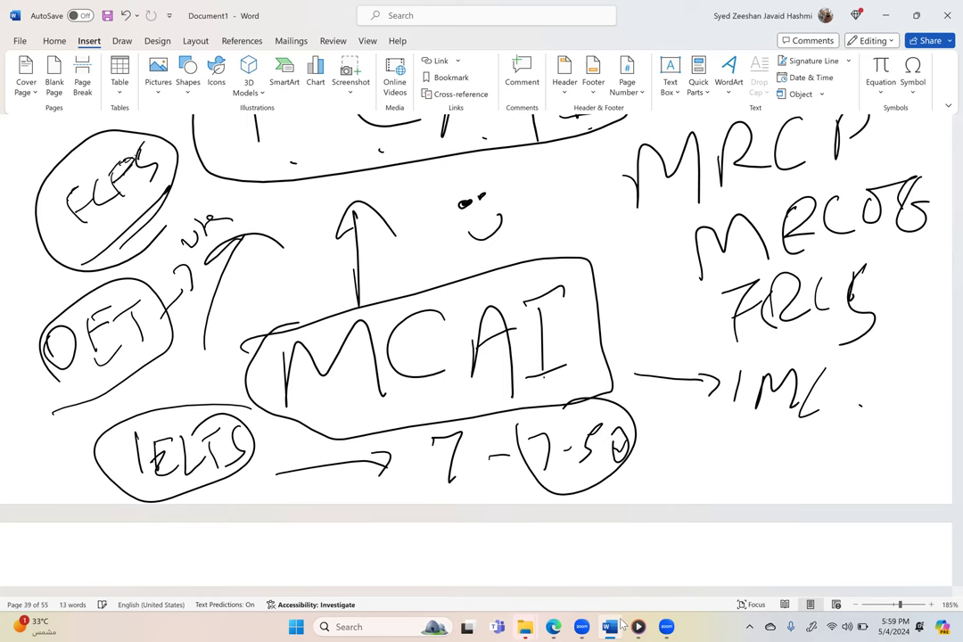
Step: Note the 6.5→7.0 score and a new FCAI heading on the next page
{"action": "scroll", "scroll_direction": "down", "scroll_amount": 3}
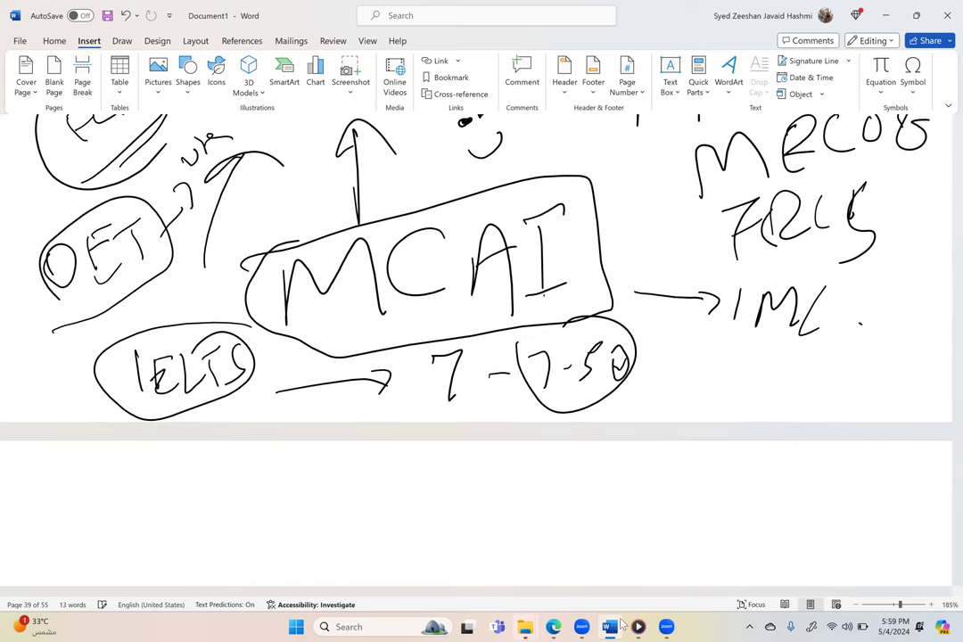
{"action": "left_click_drag", "start_coordinate": [160, 473], "coordinate": [254, 526]}
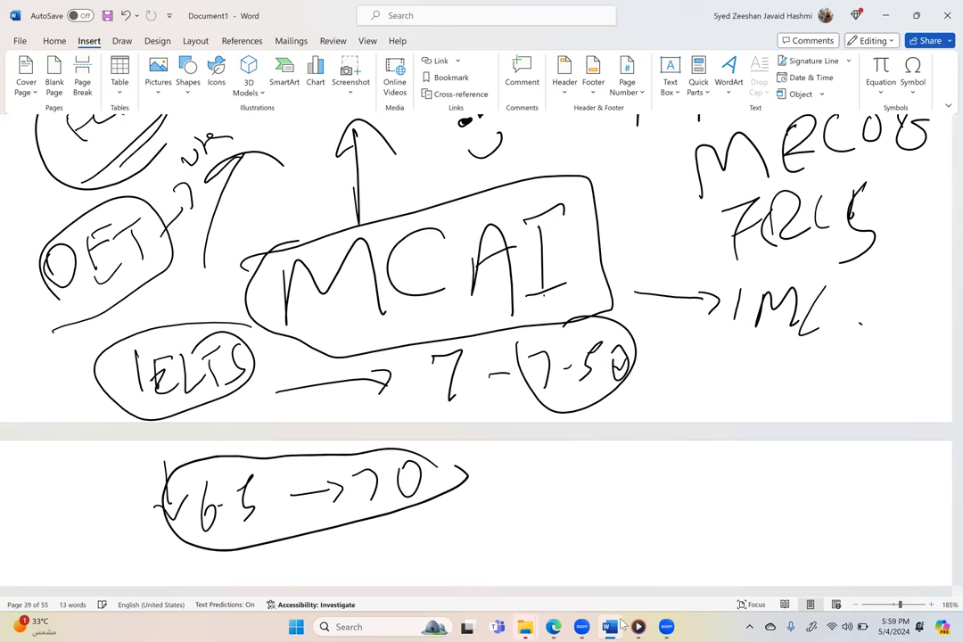
{"action": "scroll", "scroll_direction": "down", "scroll_amount": 3}
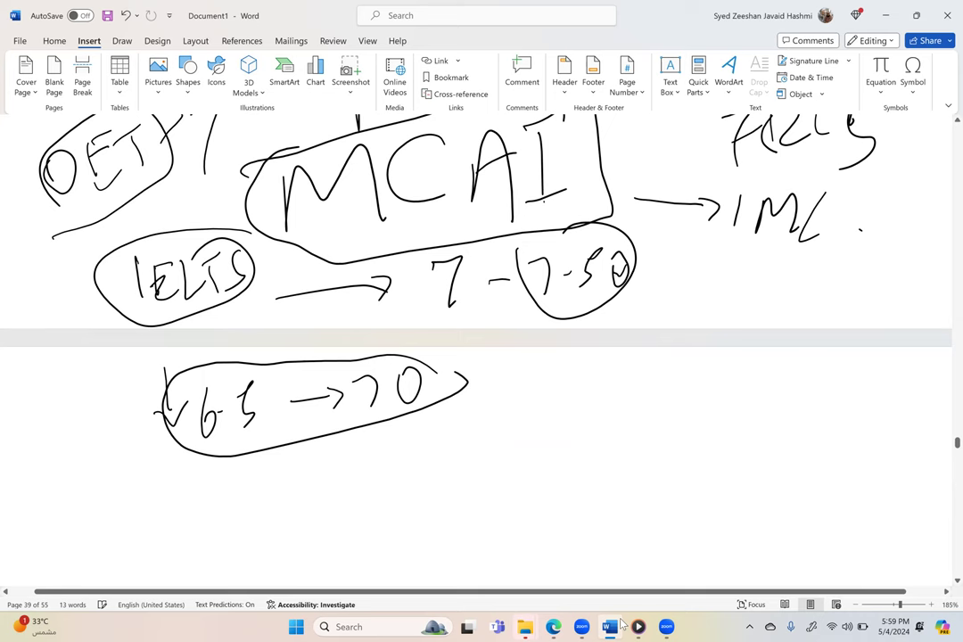
{"action": "scroll", "scroll_direction": "up", "scroll_amount": 3}
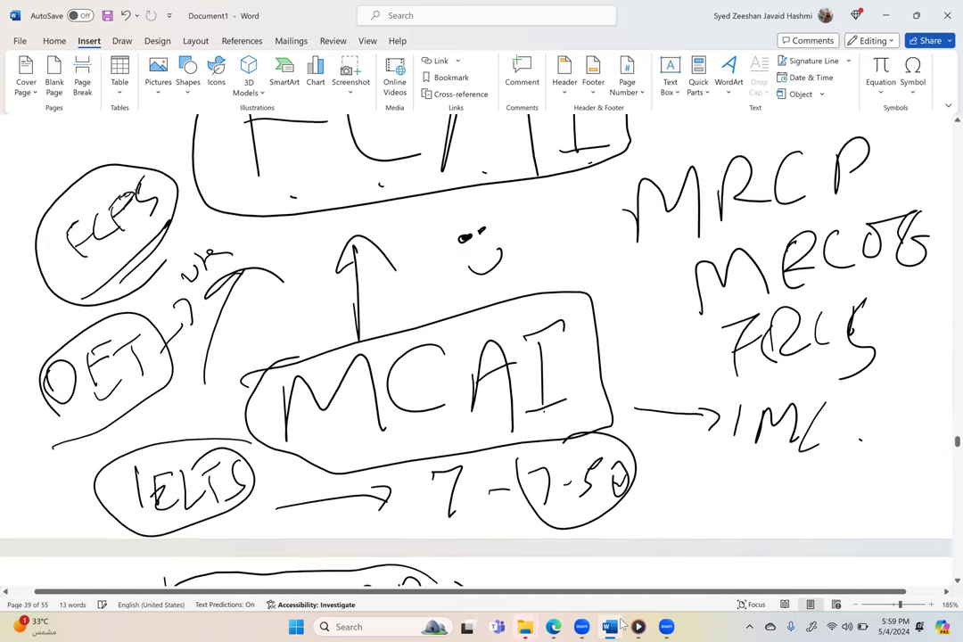
{"action": "scroll", "scroll_direction": "down", "scroll_amount": 3}
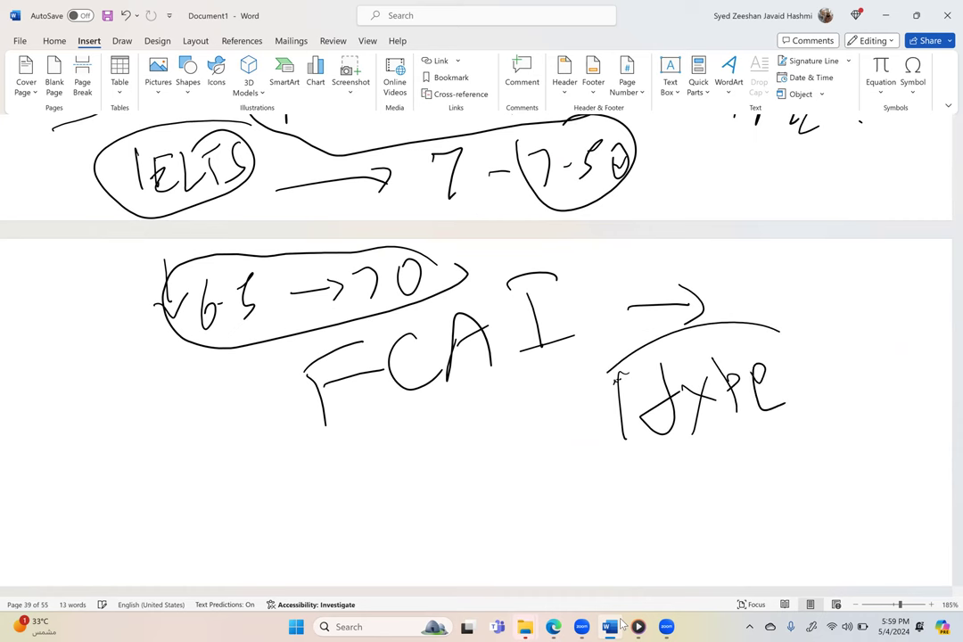
Step: Circle the note and list arrowed qualities Organised, Methodic and a third word
{"action": "scroll", "scroll_direction": "down", "scroll_amount": 3}
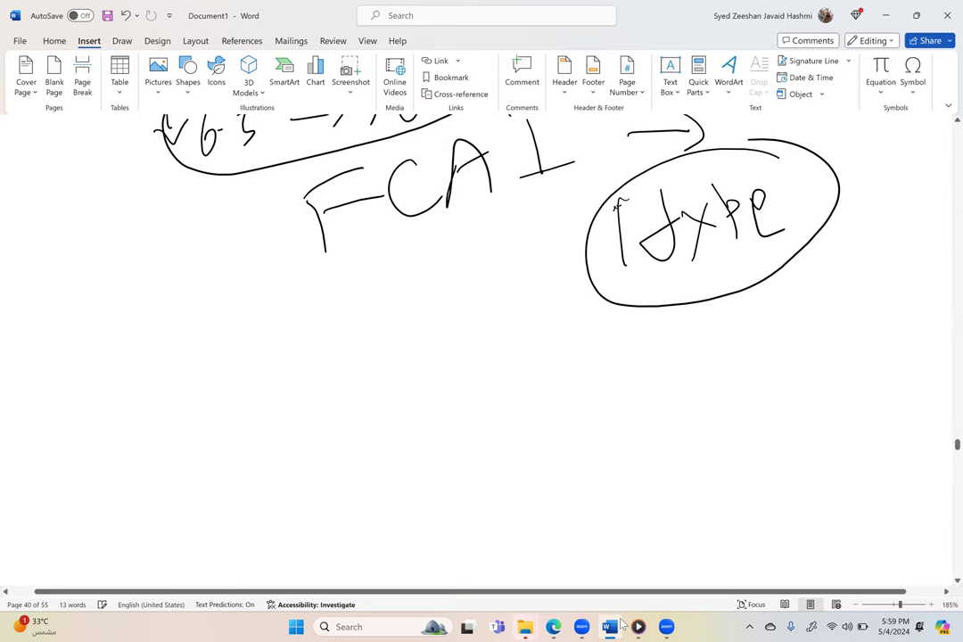
{"action": "left_click_drag", "start_coordinate": [107, 323], "coordinate": [221, 322]}
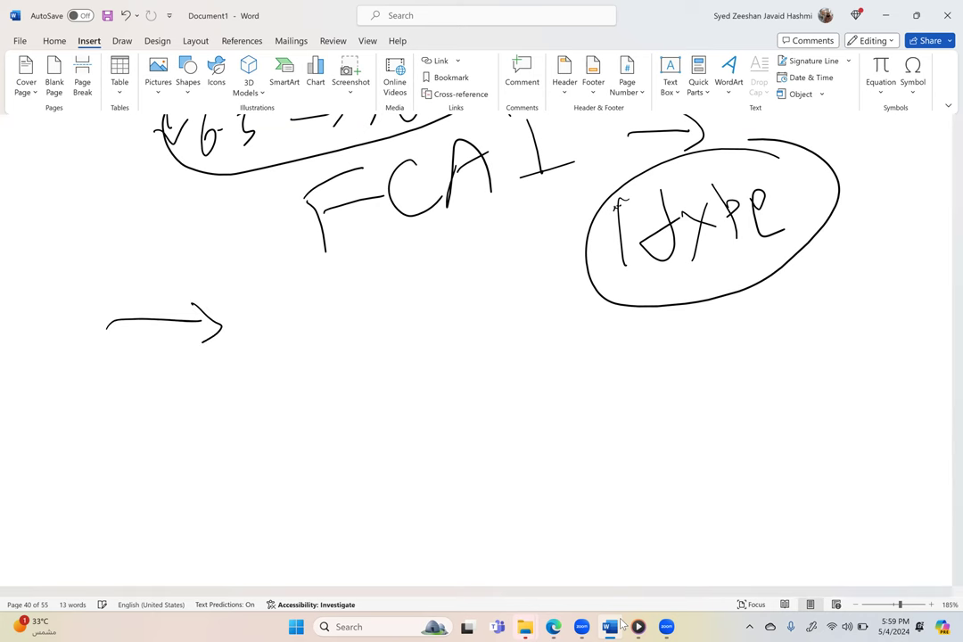
{"action": "left_click_drag", "start_coordinate": [241, 321], "coordinate": [321, 303]}
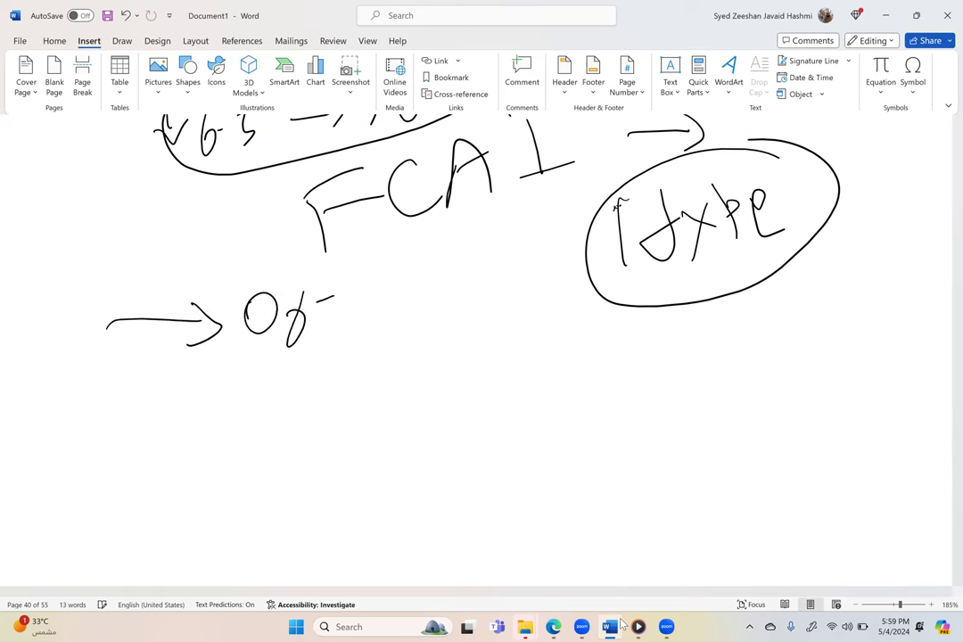
{"action": "left_click_drag", "start_coordinate": [312, 322], "coordinate": [478, 321]}
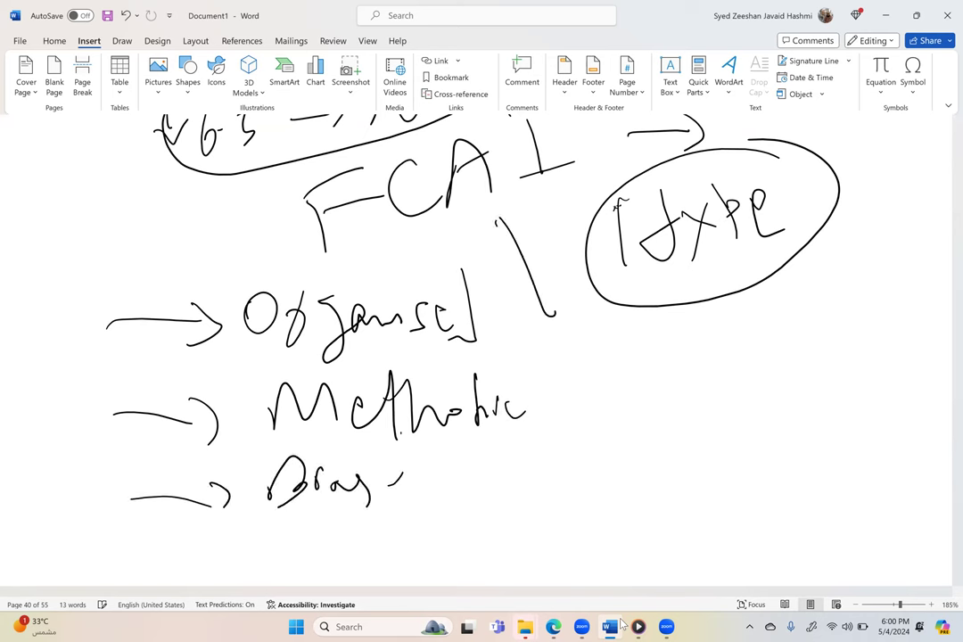
Step: Draw an up arrow toward FCAI and write Oral beside the list
{"action": "left_click_drag", "start_coordinate": [500, 211], "coordinate": [592, 384]}
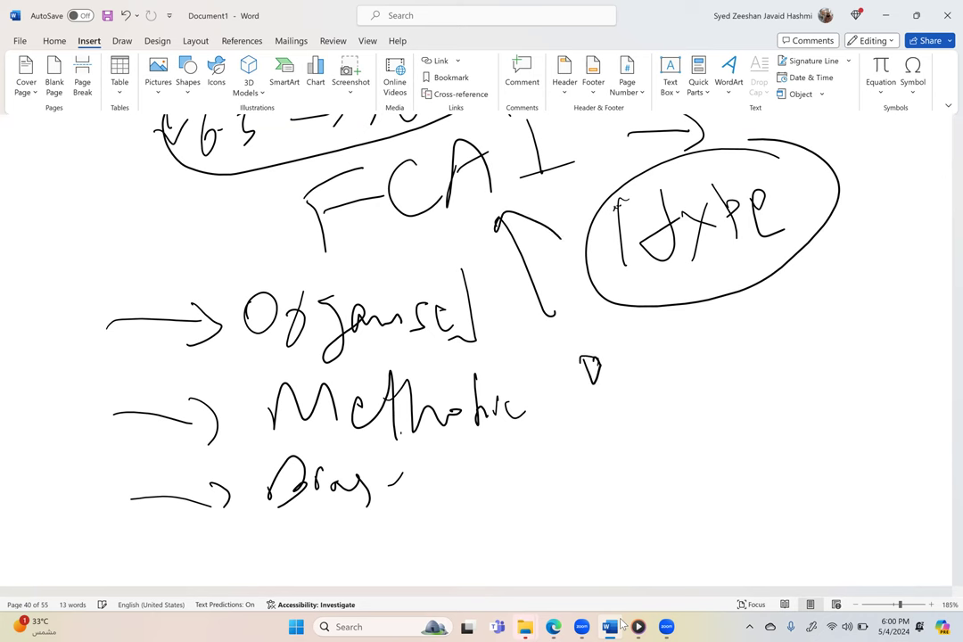
{"action": "left_click_drag", "start_coordinate": [589, 366], "coordinate": [681, 370]}
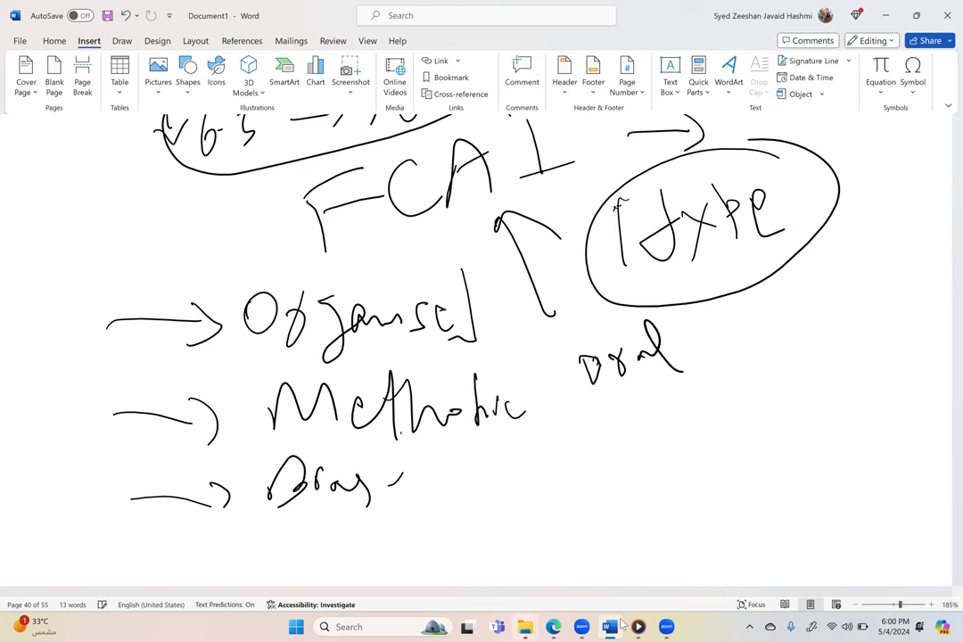
{"action": "left_click_drag", "start_coordinate": [651, 443], "coordinate": [663, 464]}
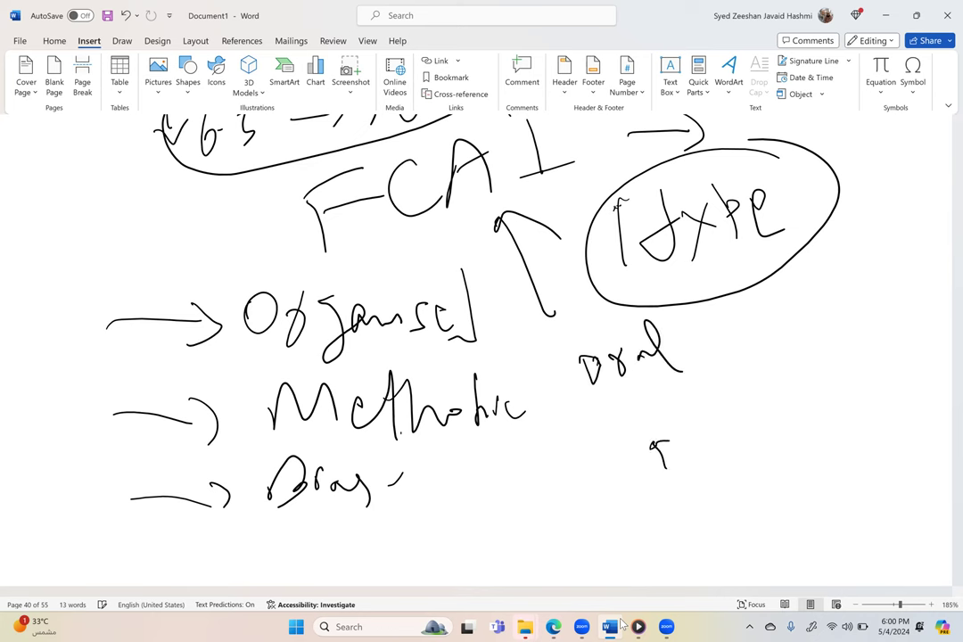
{"action": "scroll", "scroll_direction": "down", "scroll_amount": 3}
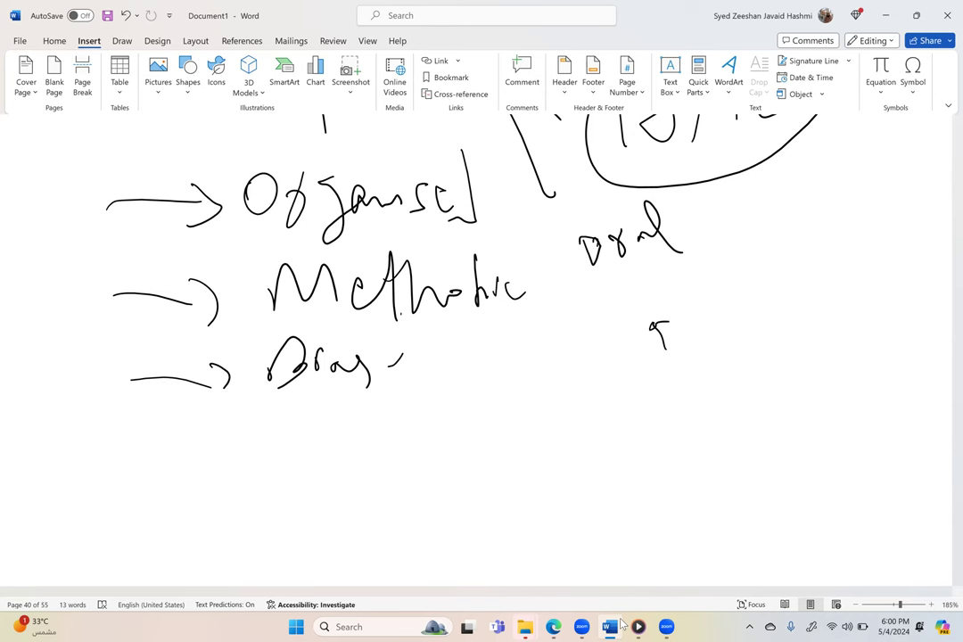
Step: Write FCPS/MCPS and Written, then SAQs with a circled question type
{"action": "left_click_drag", "start_coordinate": [325, 410], "coordinate": [468, 468]}
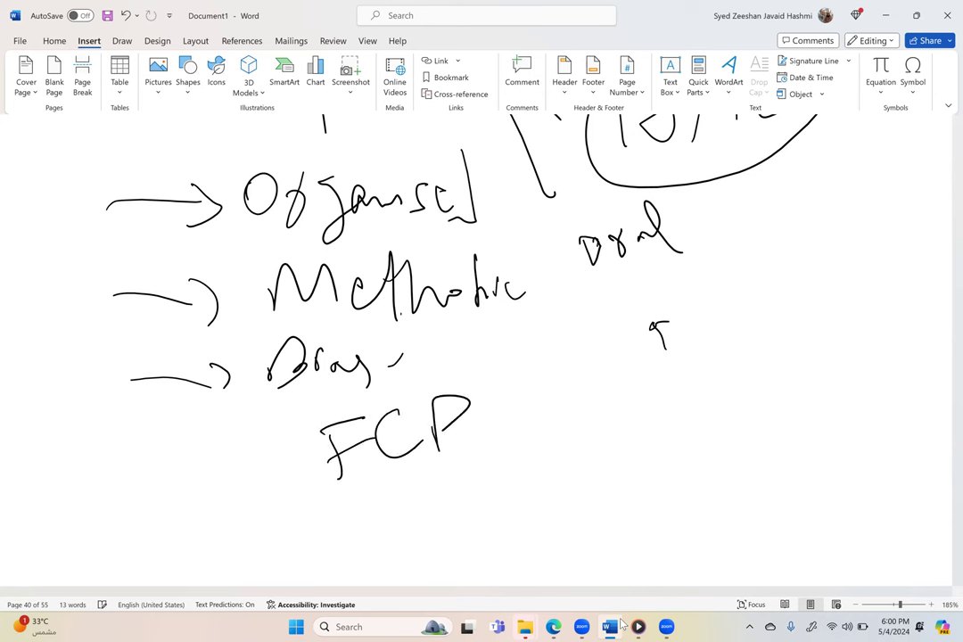
{"action": "left_click_drag", "start_coordinate": [464, 428], "coordinate": [669, 375]}
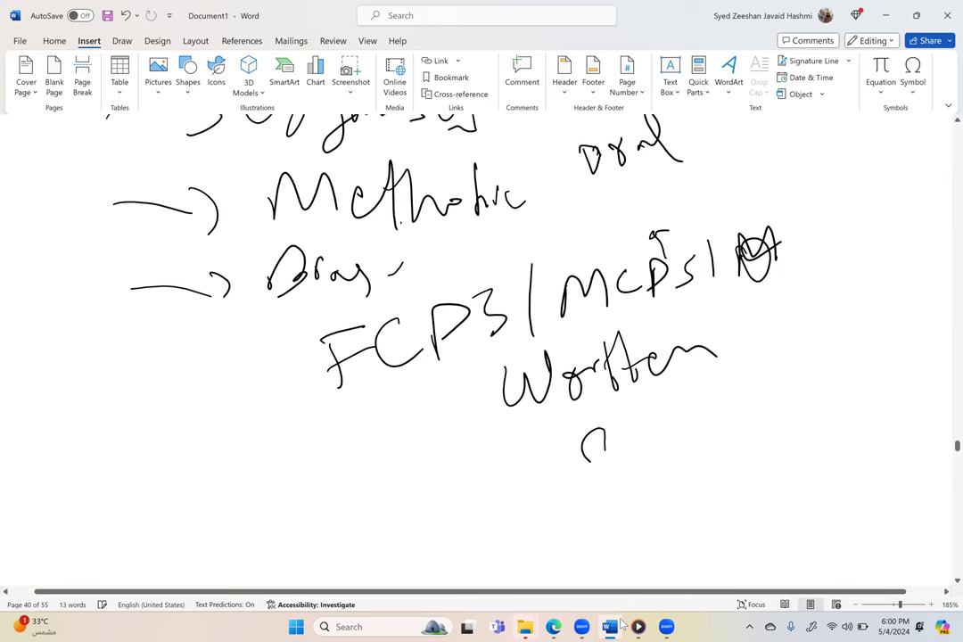
{"action": "left_click_drag", "start_coordinate": [579, 455], "coordinate": [767, 455]}
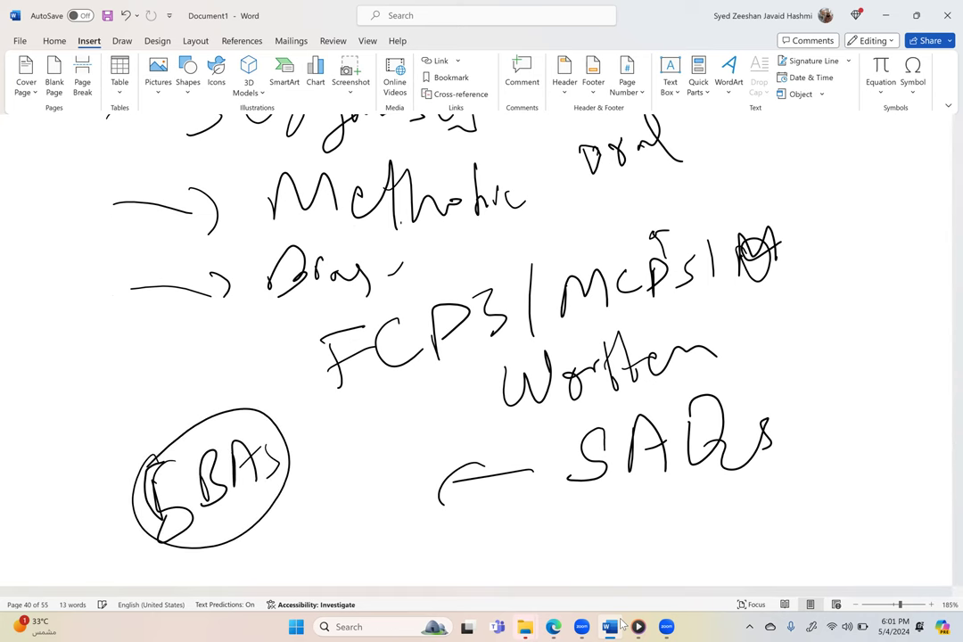
Step: Add a note beside the circled item linking to the ringed textbook name
{"action": "left_click_drag", "start_coordinate": [294, 467], "coordinate": [366, 454]}
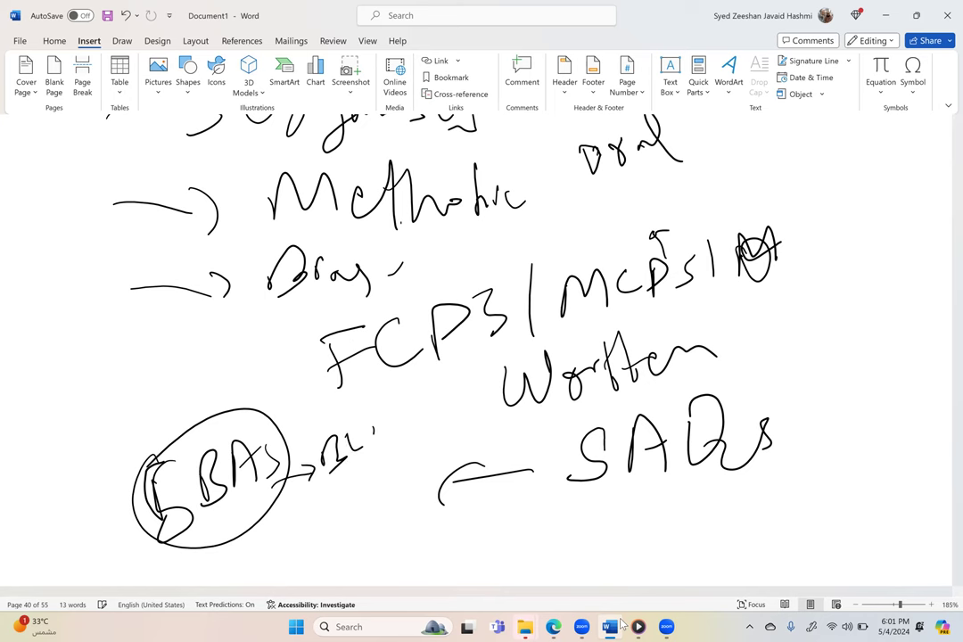
{"action": "left_click_drag", "start_coordinate": [357, 446], "coordinate": [419, 433]}
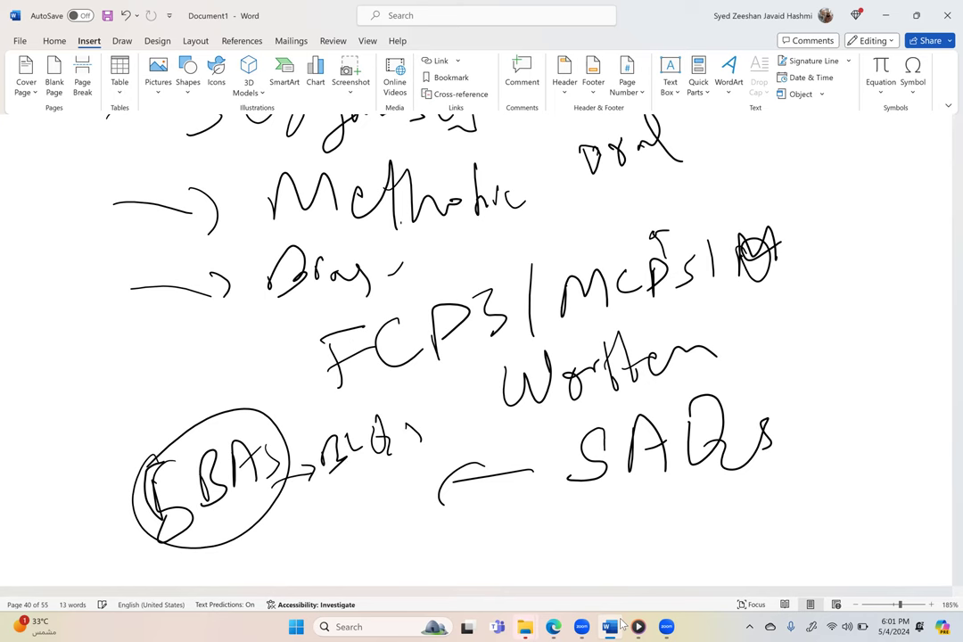
{"action": "scroll", "scroll_direction": "up", "scroll_amount": 3}
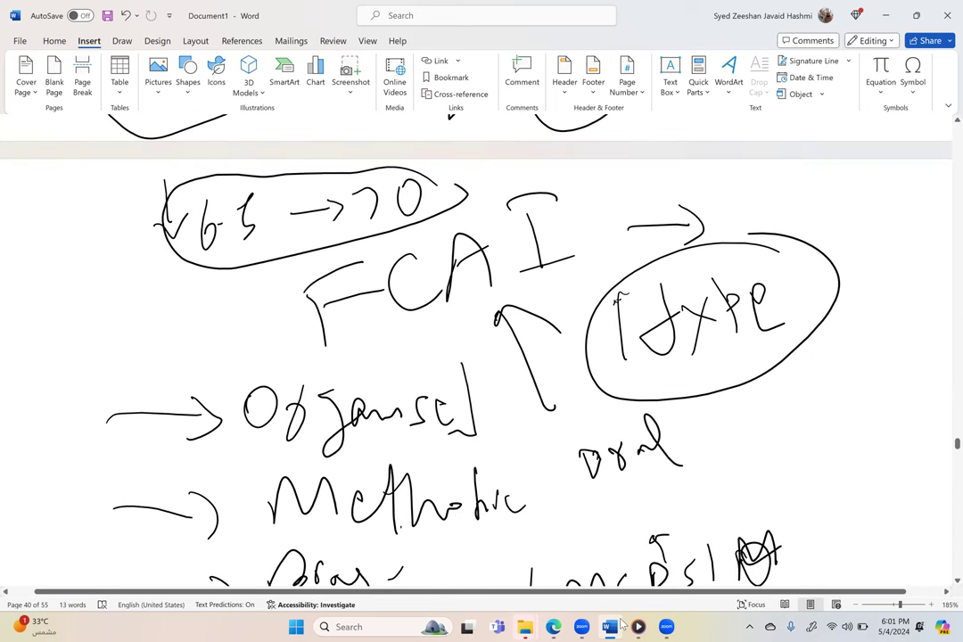
{"action": "scroll", "scroll_direction": "down", "scroll_amount": 3}
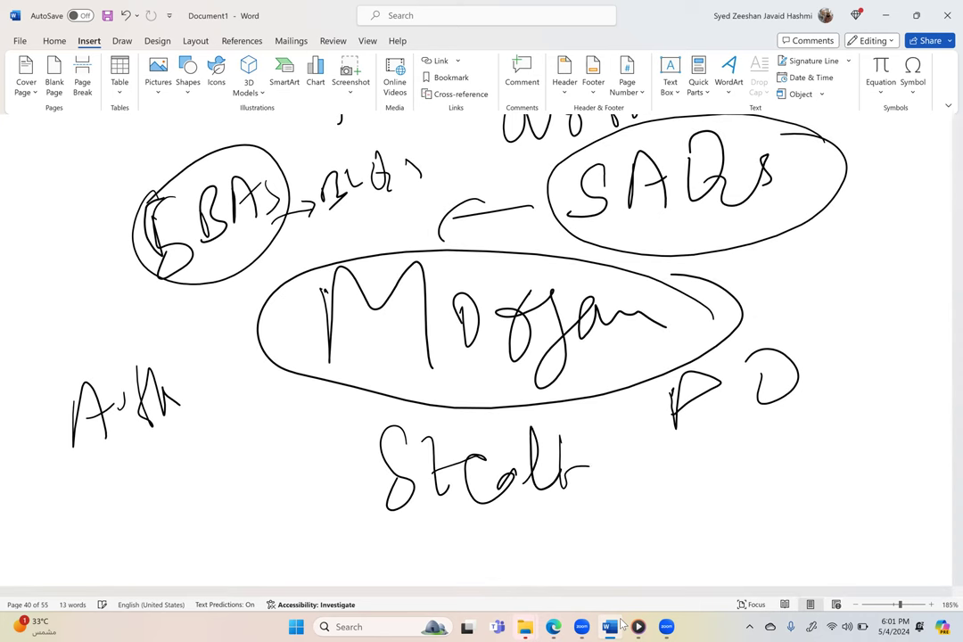
Step: Write a starred, circled Articles arrowed to Review and Books
{"action": "scroll", "scroll_direction": "down", "scroll_amount": 3}
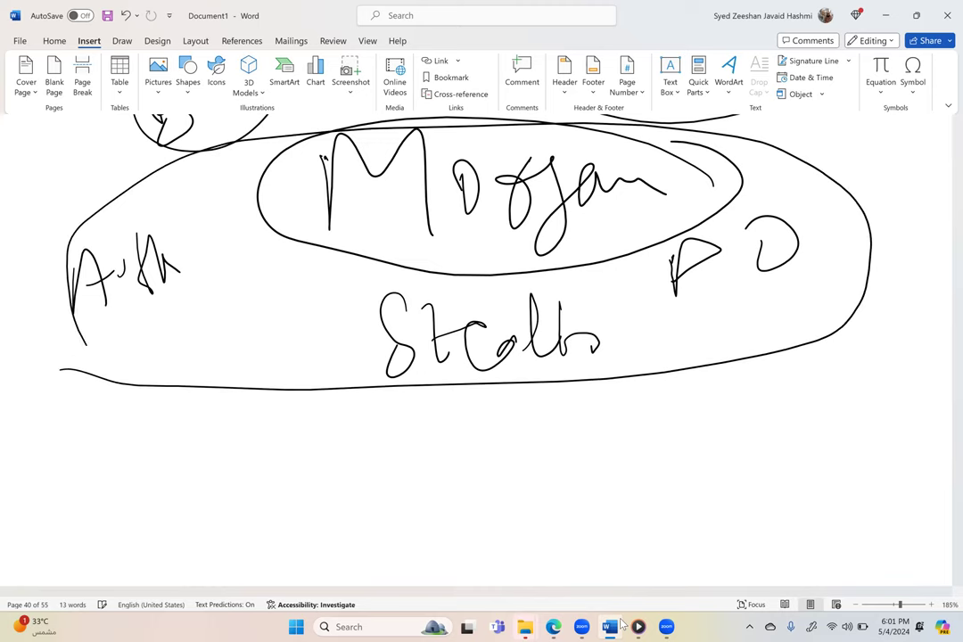
{"action": "scroll", "scroll_direction": "down", "scroll_amount": 3}
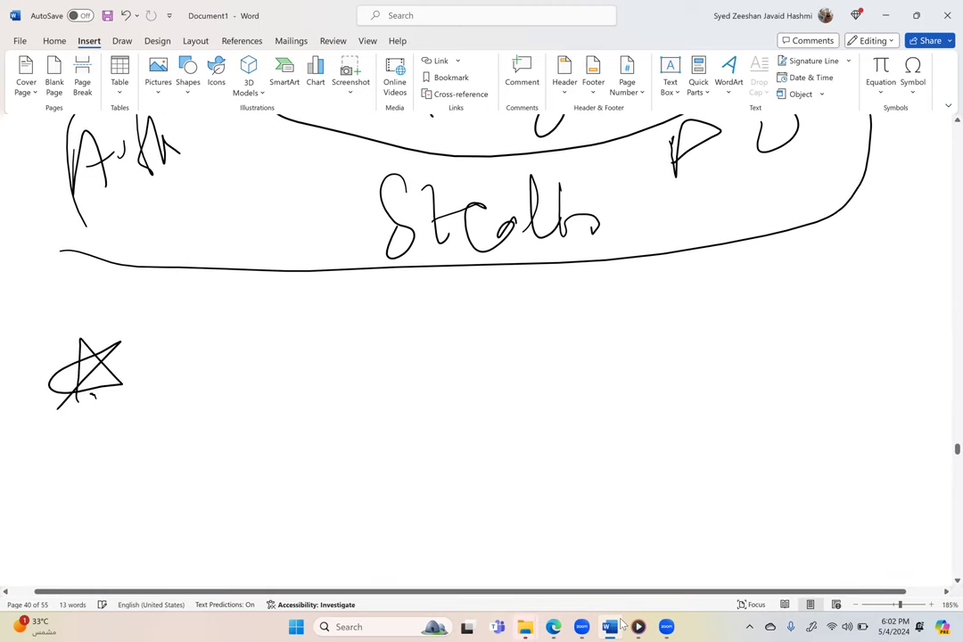
{"action": "left_click_drag", "start_coordinate": [196, 303], "coordinate": [268, 375]}
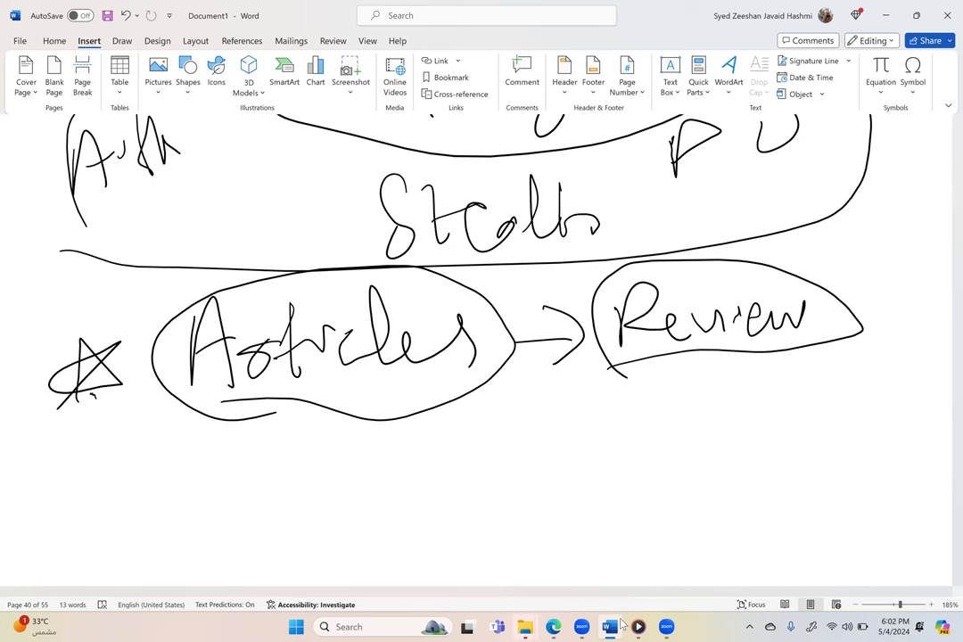
{"action": "left_click_drag", "start_coordinate": [694, 366], "coordinate": [692, 419]}
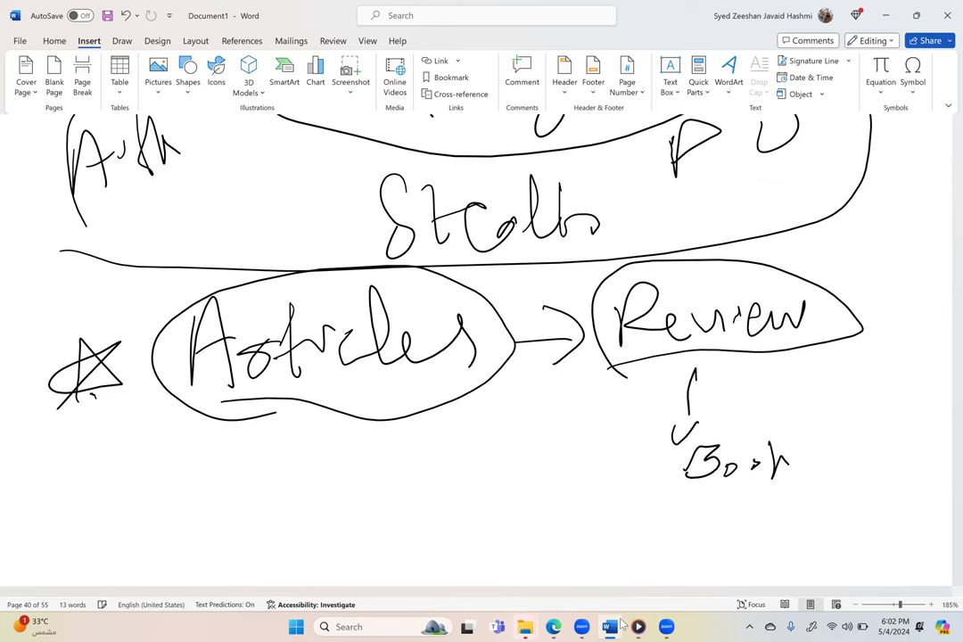
Step: Write BJA – Education and Atotw below, ready for the NICE list
{"action": "left_click_drag", "start_coordinate": [771, 461], "coordinate": [829, 467]}
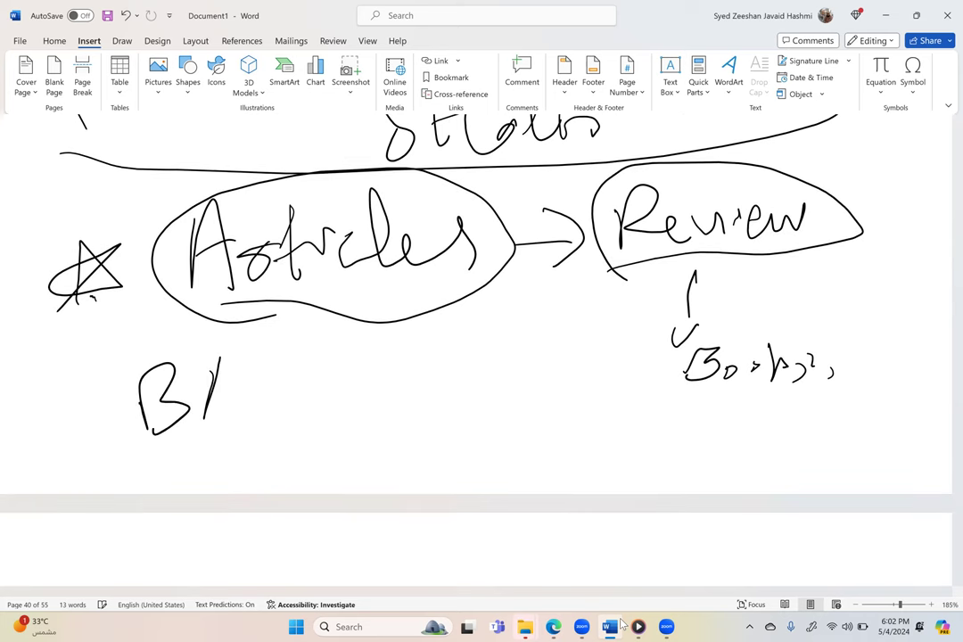
{"action": "left_click_drag", "start_coordinate": [205, 392], "coordinate": [338, 383]}
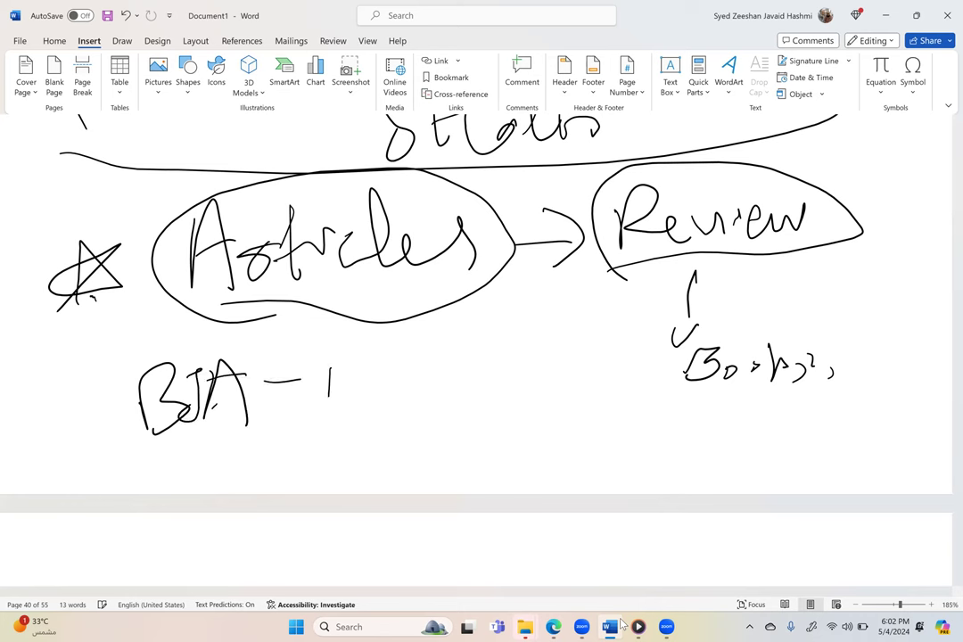
{"action": "left_click_drag", "start_coordinate": [321, 389], "coordinate": [460, 357]}
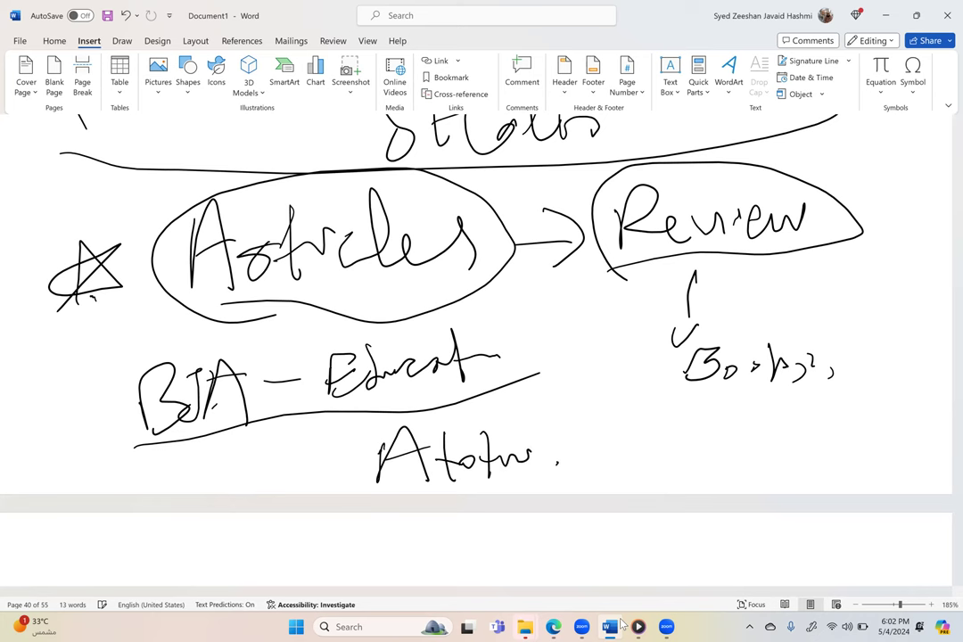
{"action": "scroll", "scroll_direction": "down", "scroll_amount": 3}
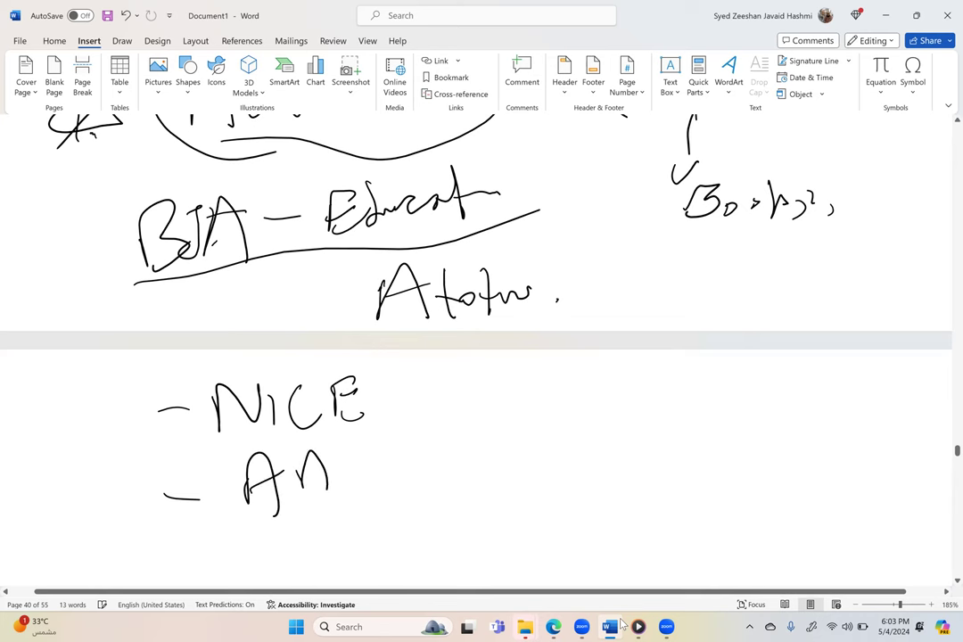
Step: Add AAGBI and NAP-6 as dashed items under NICE
{"action": "left_click_drag", "start_coordinate": [330, 473], "coordinate": [455, 472]}
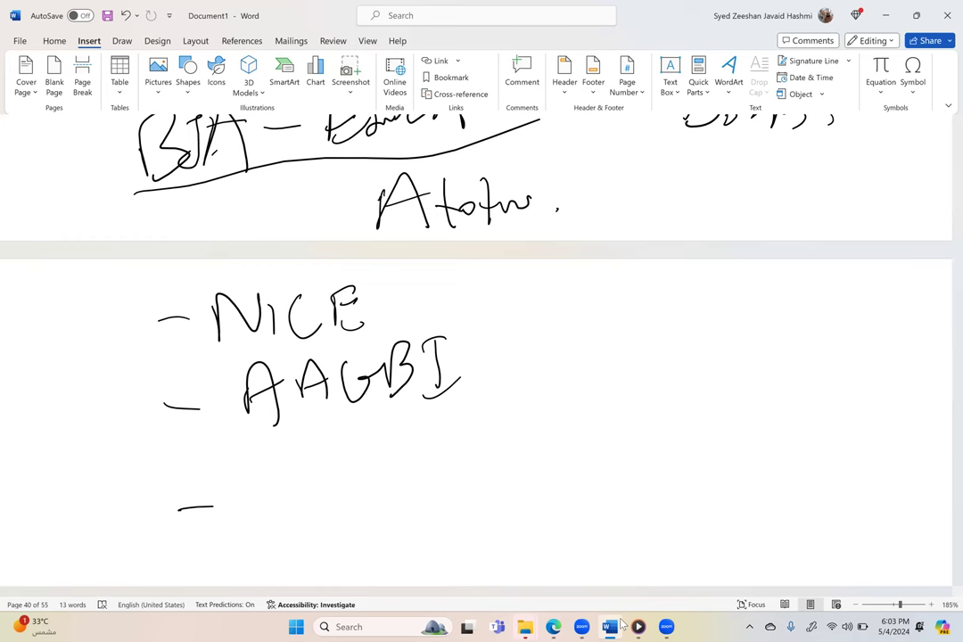
{"action": "left_click_drag", "start_coordinate": [276, 445], "coordinate": [383, 485]}
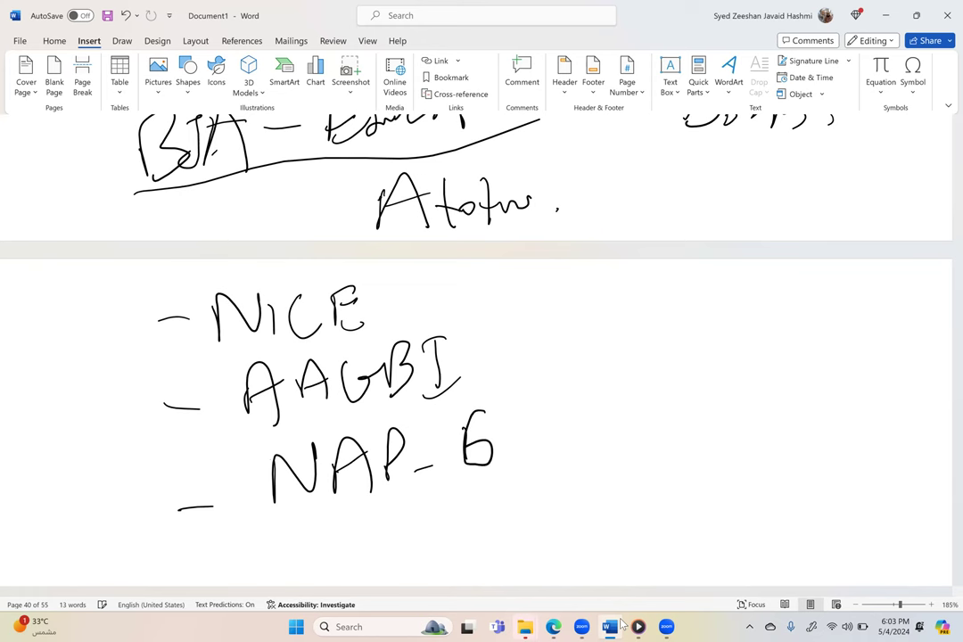
{"action": "scroll", "scroll_direction": "down", "scroll_amount": 3}
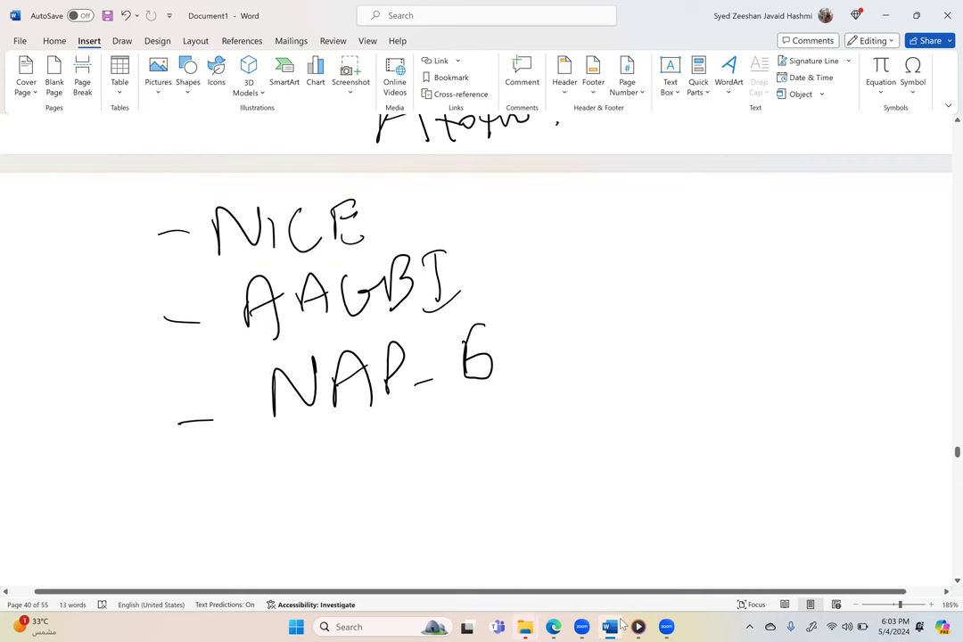
Step: Write European Society guidelines and CEMACH beside AAGBI, then Recommended
{"action": "left_click_drag", "start_coordinate": [196, 482], "coordinate": [276, 455]}
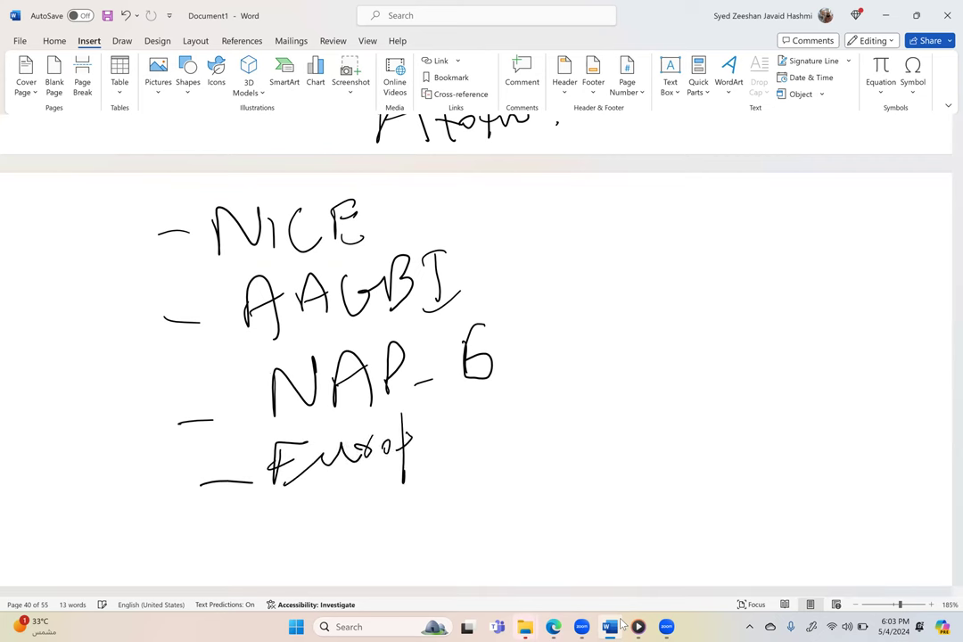
{"action": "left_click_drag", "start_coordinate": [414, 437], "coordinate": [500, 446]}
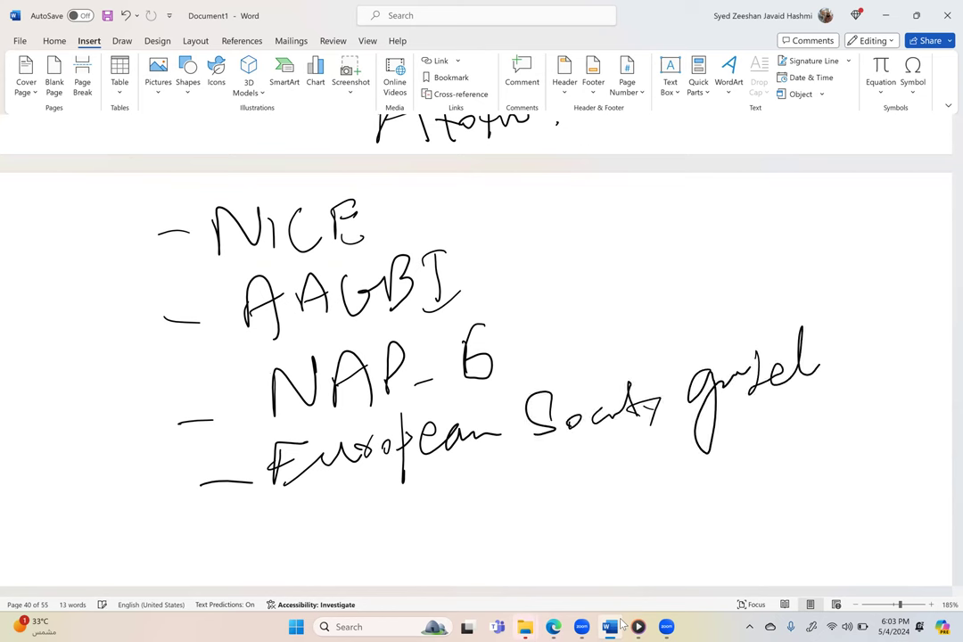
{"action": "left_click_drag", "start_coordinate": [812, 374], "coordinate": [848, 369]}
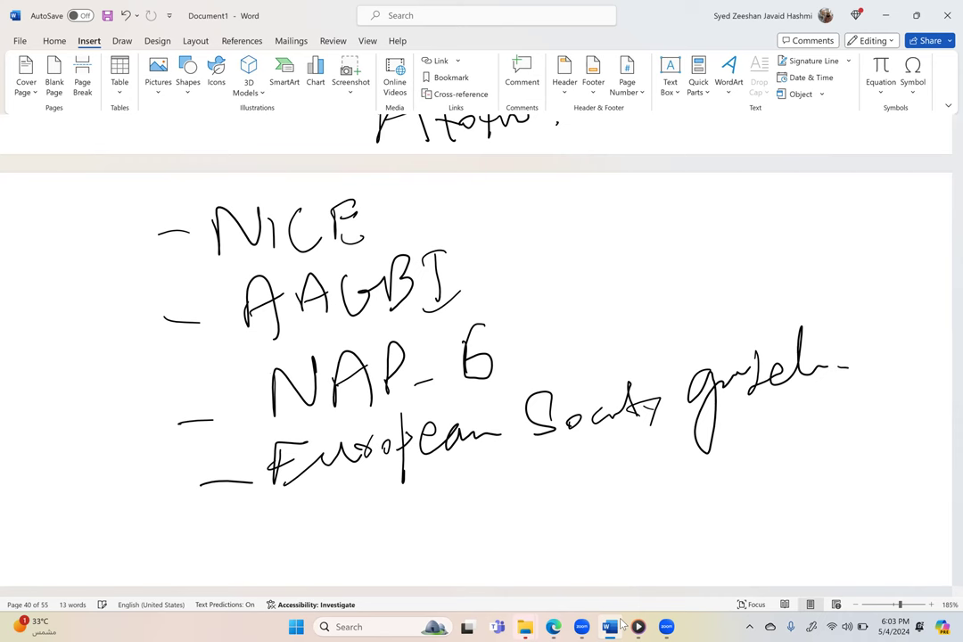
{"action": "left_click_drag", "start_coordinate": [535, 310], "coordinate": [574, 303]}
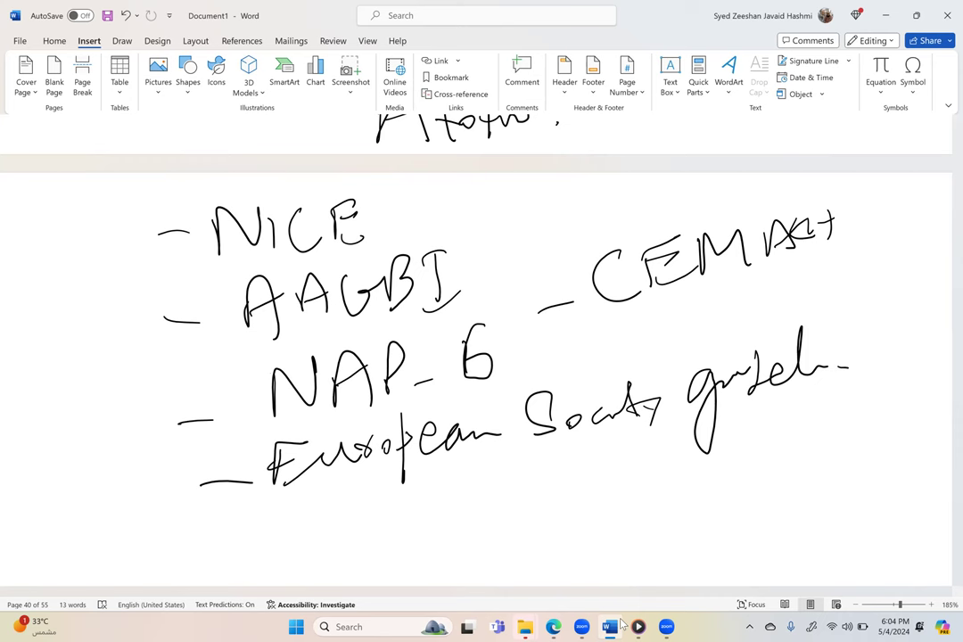
{"action": "scroll", "scroll_direction": "down", "scroll_amount": 3}
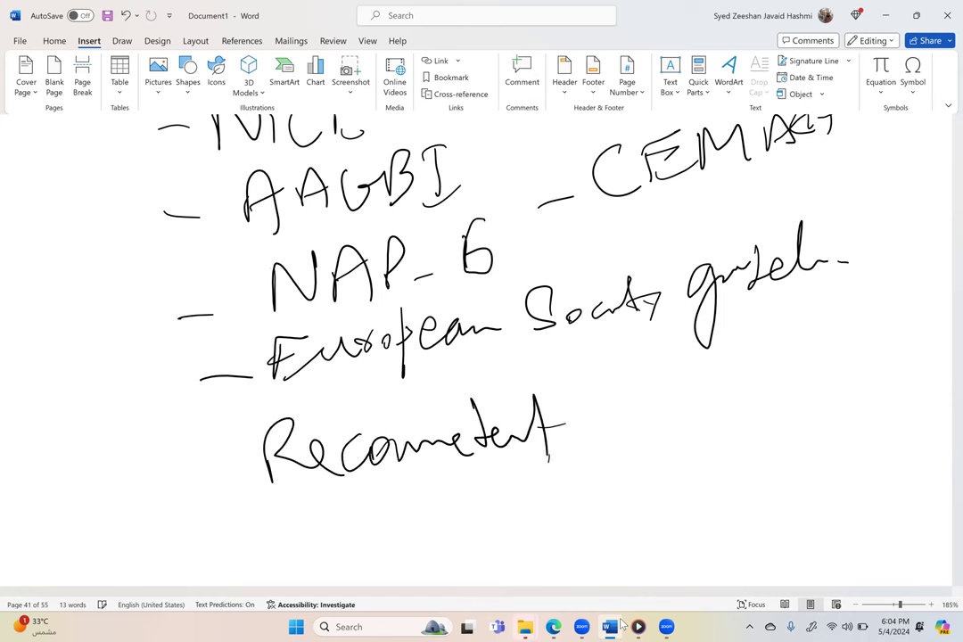
Step: Note 'check' after Recommended, then view the Epidural Information Card PDF in Drive
{"action": "left_click_drag", "start_coordinate": [634, 410], "coordinate": [847, 392]}
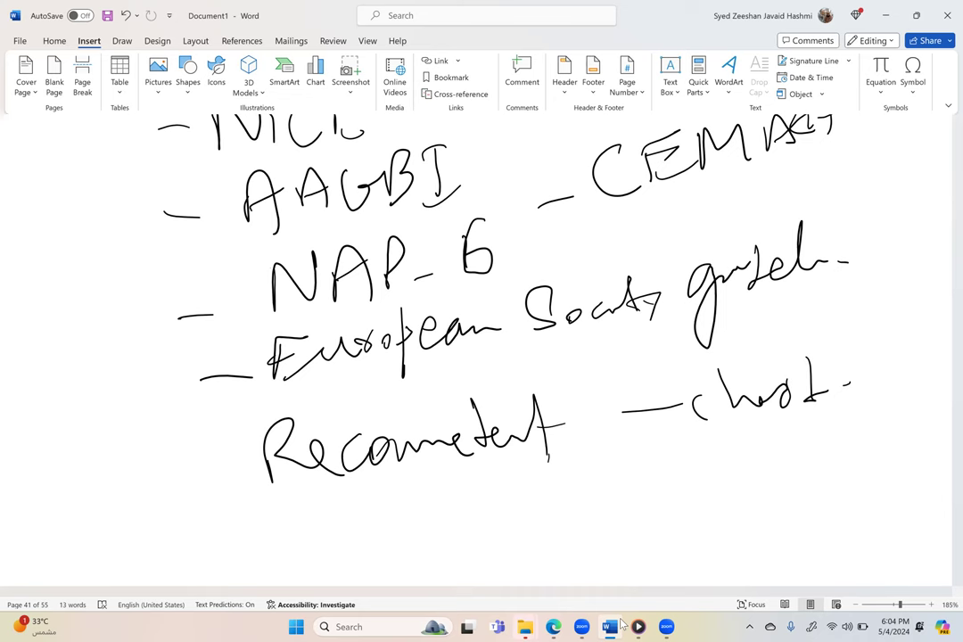
{"action": "scroll", "scroll_direction": "down", "scroll_amount": 3}
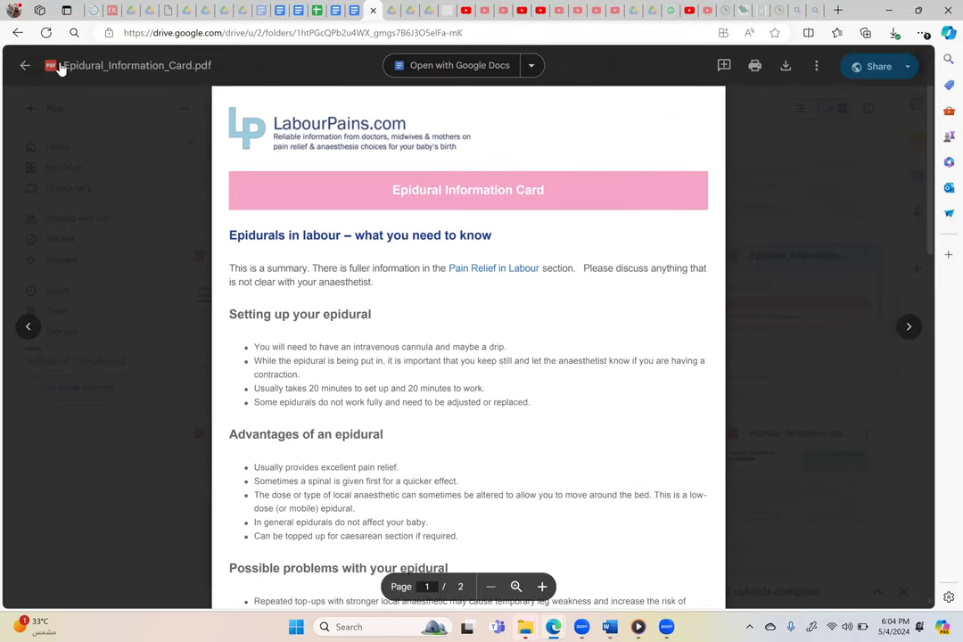
Step: Close the preview and navigate up to Zeeshan's Anesthesia Data, selecting Articles n Tutorials
{"action": "left_click", "coordinate": [25, 64]}
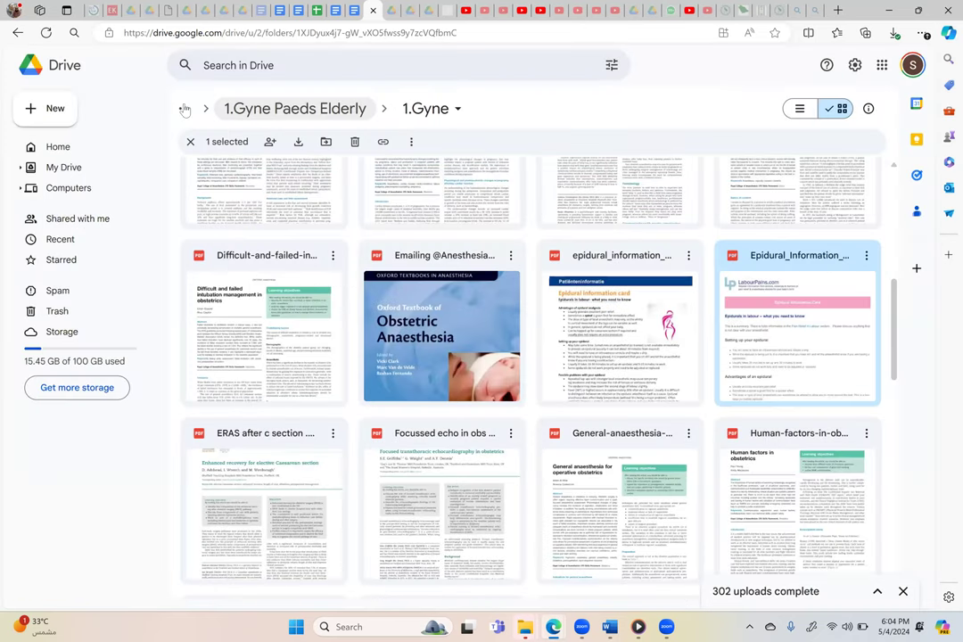
{"action": "left_click", "coordinate": [186, 109]}
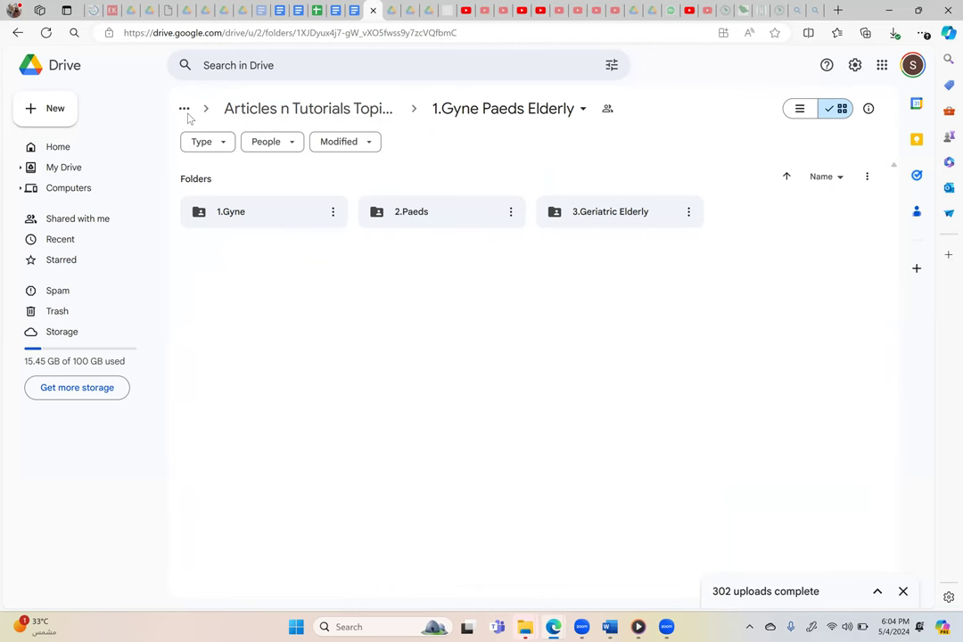
{"action": "left_click", "coordinate": [184, 109]}
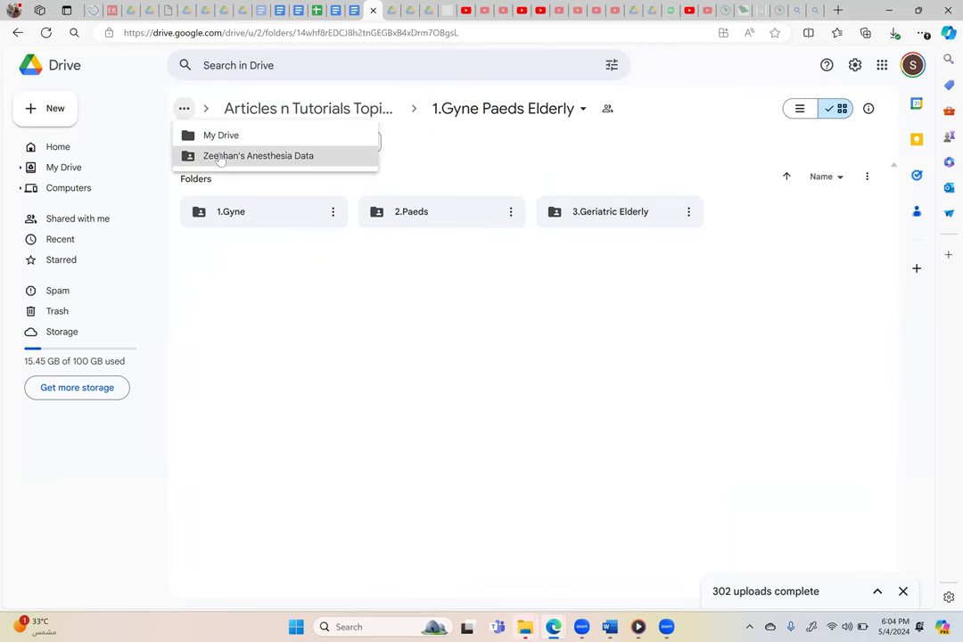
{"action": "left_click", "coordinate": [257, 156]}
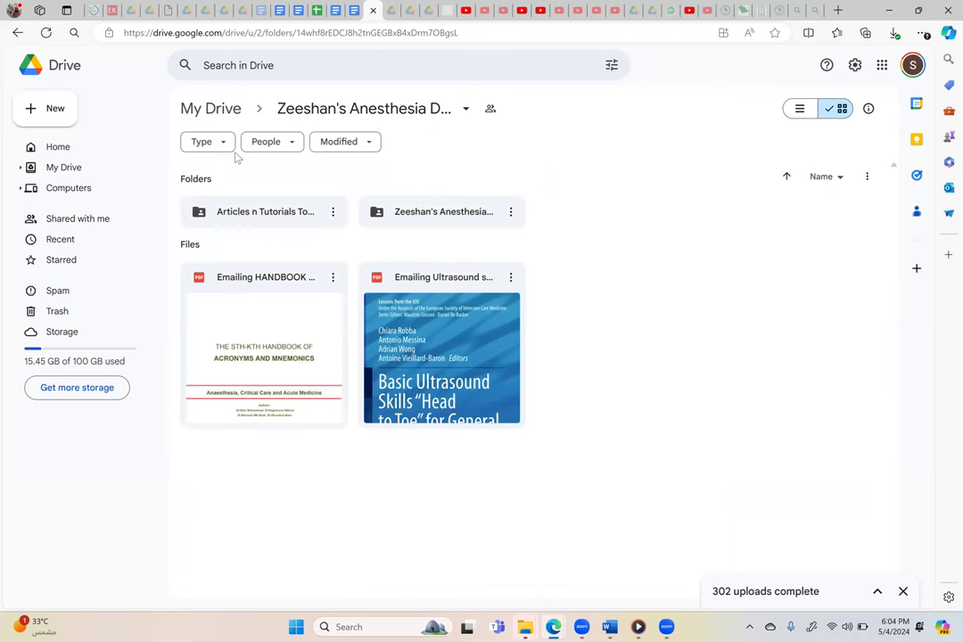
{"action": "left_click", "coordinate": [264, 211]}
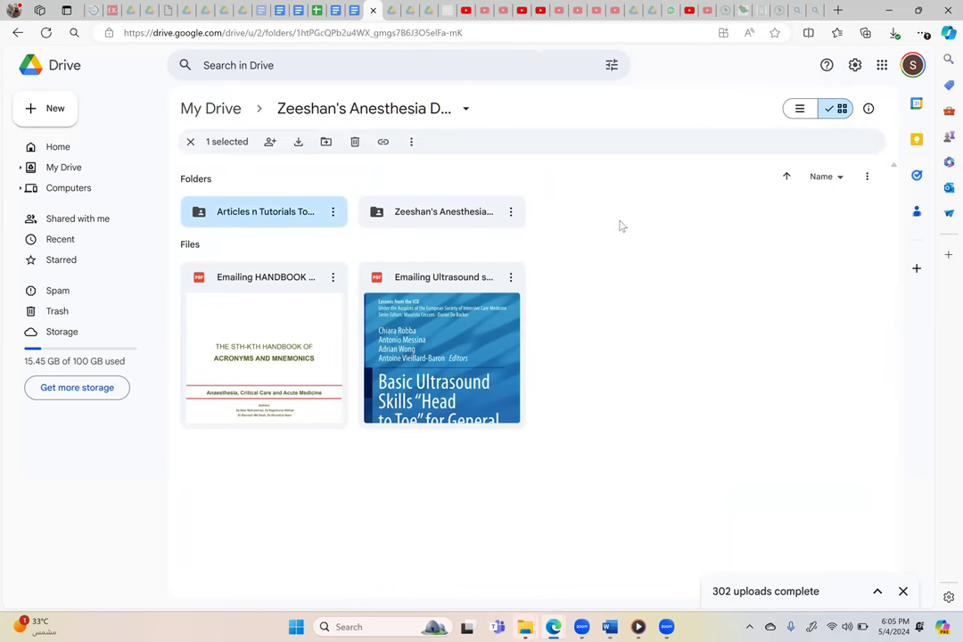
{"action": "mouse_move", "coordinate": [513, 207]}
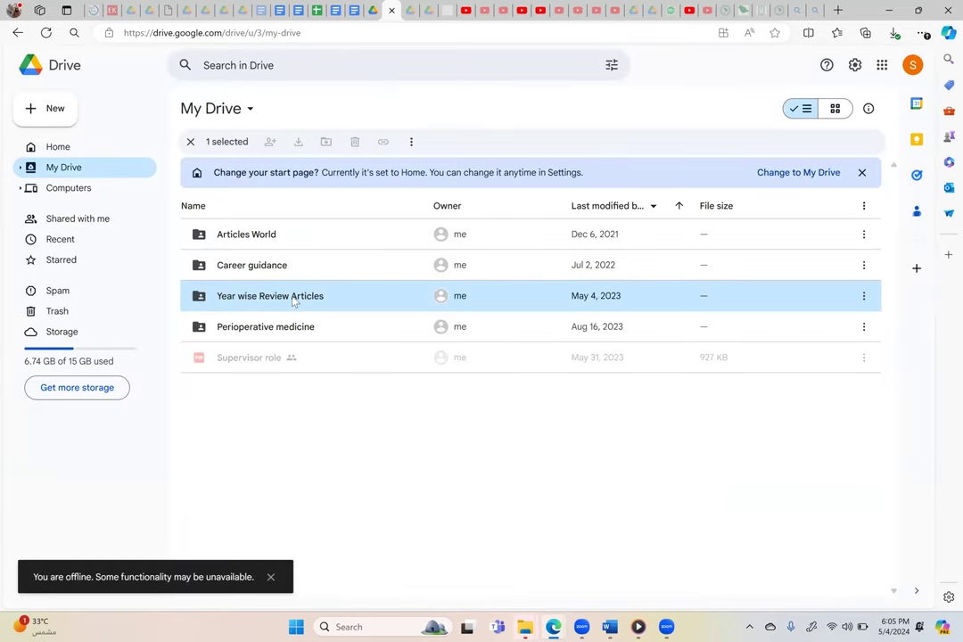
{"action": "mouse_move", "coordinate": [386, 421]}
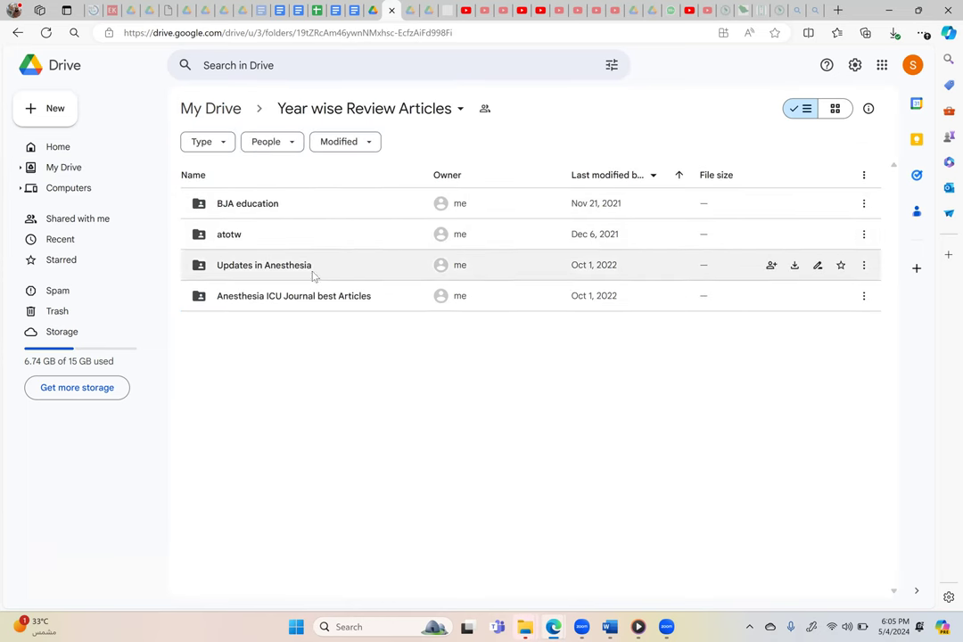
{"action": "mouse_move", "coordinate": [310, 303]}
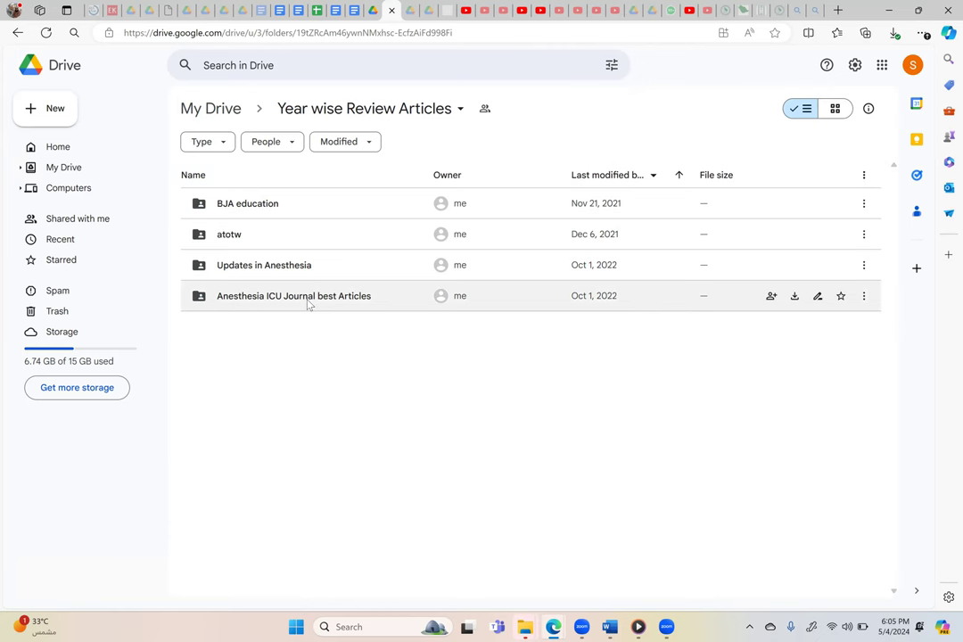
Step: Browse the year folders in Anesthesia ICU Journal best Articles, then return to Year wise Review Articles
{"action": "left_click", "coordinate": [293, 297]}
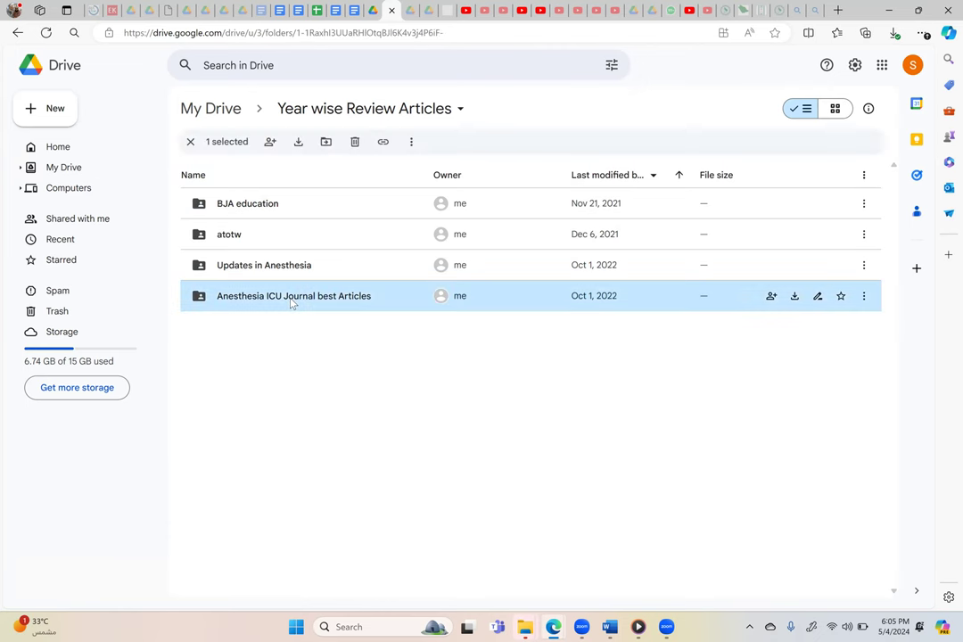
{"action": "double_click", "coordinate": [292, 296]}
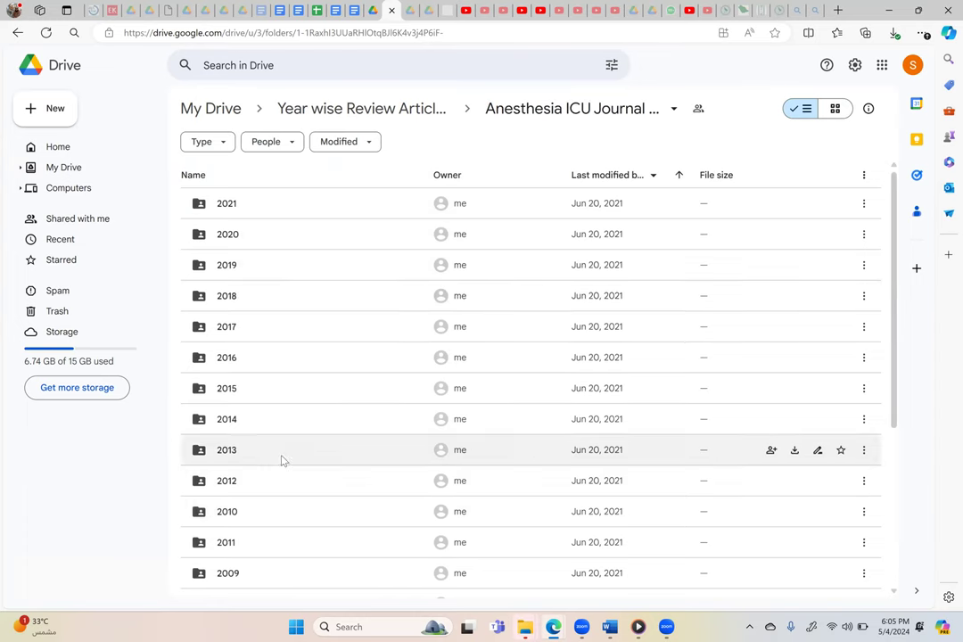
{"action": "scroll", "scroll_direction": "down", "scroll_amount": 3}
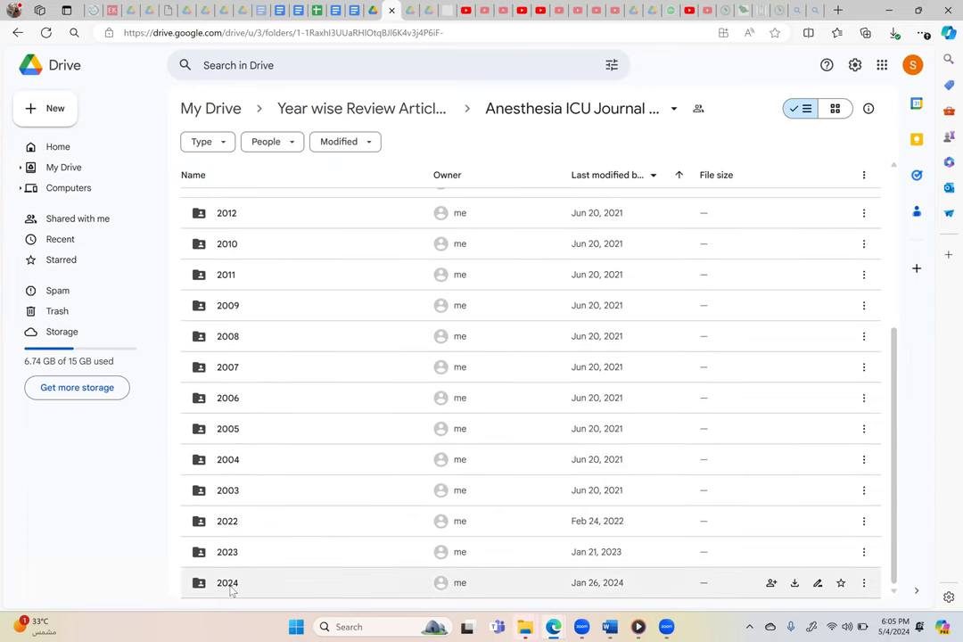
{"action": "mouse_move", "coordinate": [374, 275]}
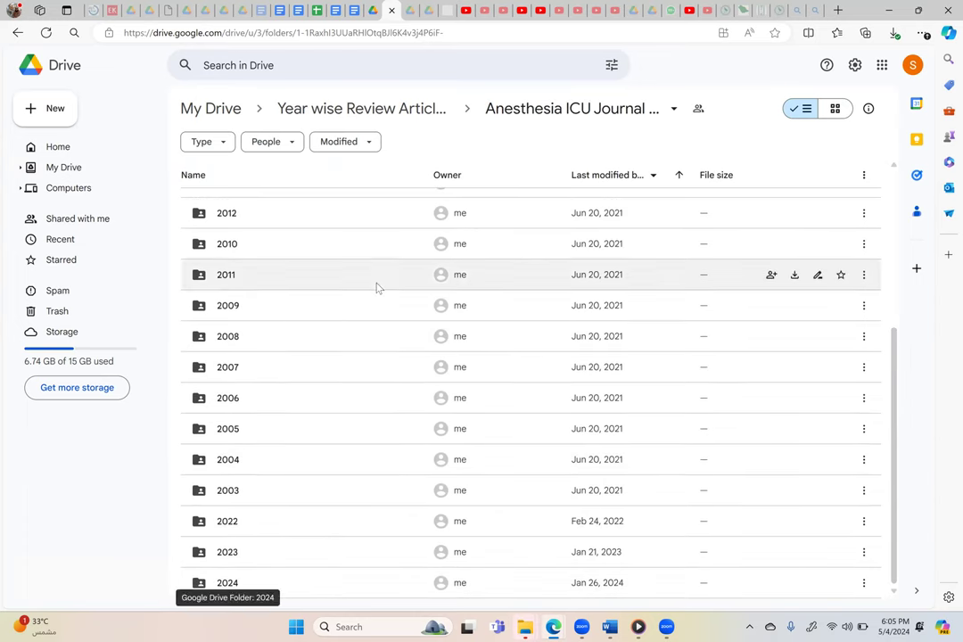
{"action": "mouse_move", "coordinate": [360, 109]}
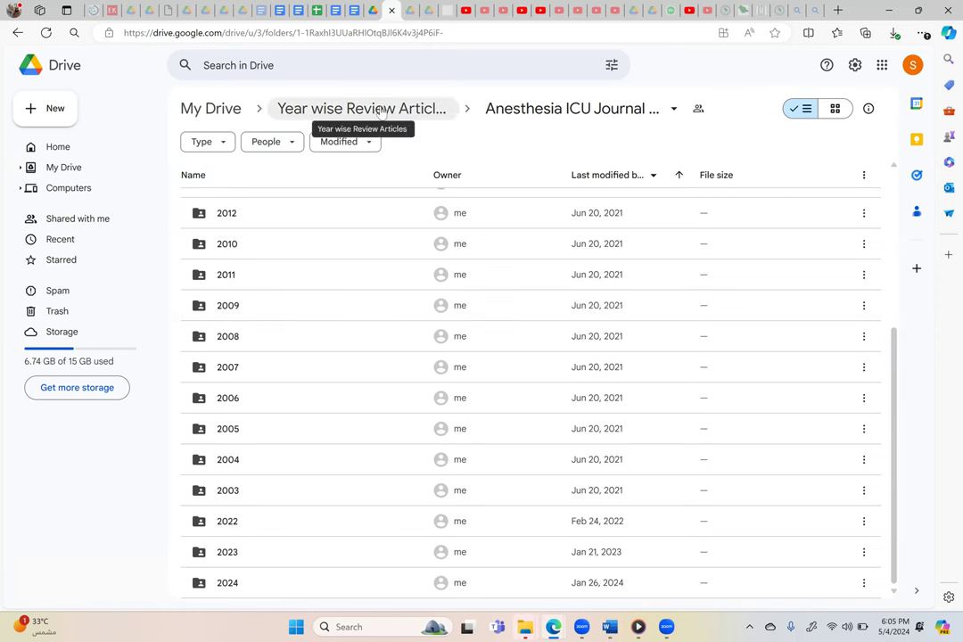
{"action": "left_click", "coordinate": [363, 109]}
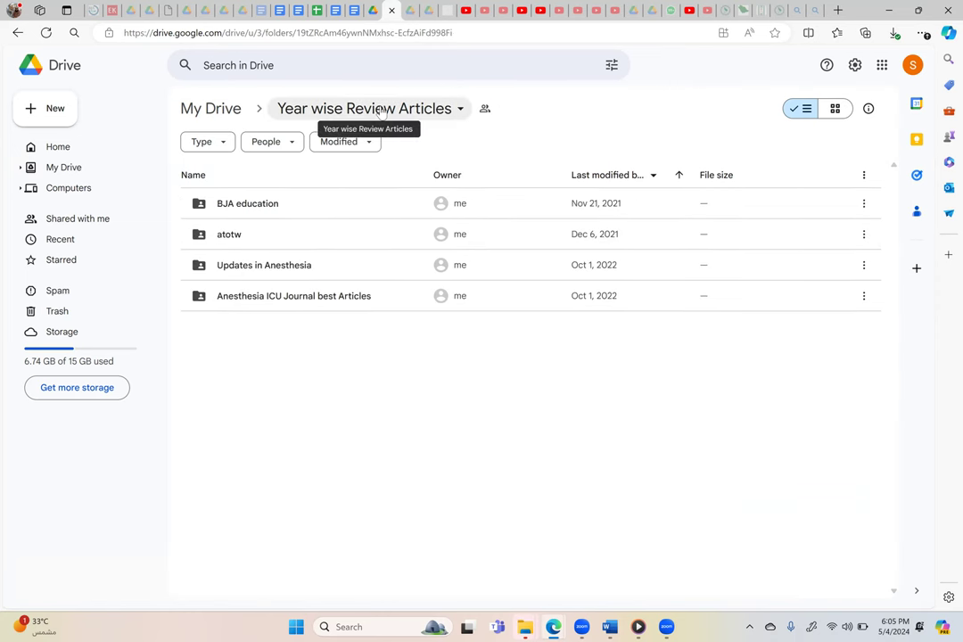
{"action": "mouse_move", "coordinate": [324, 122]}
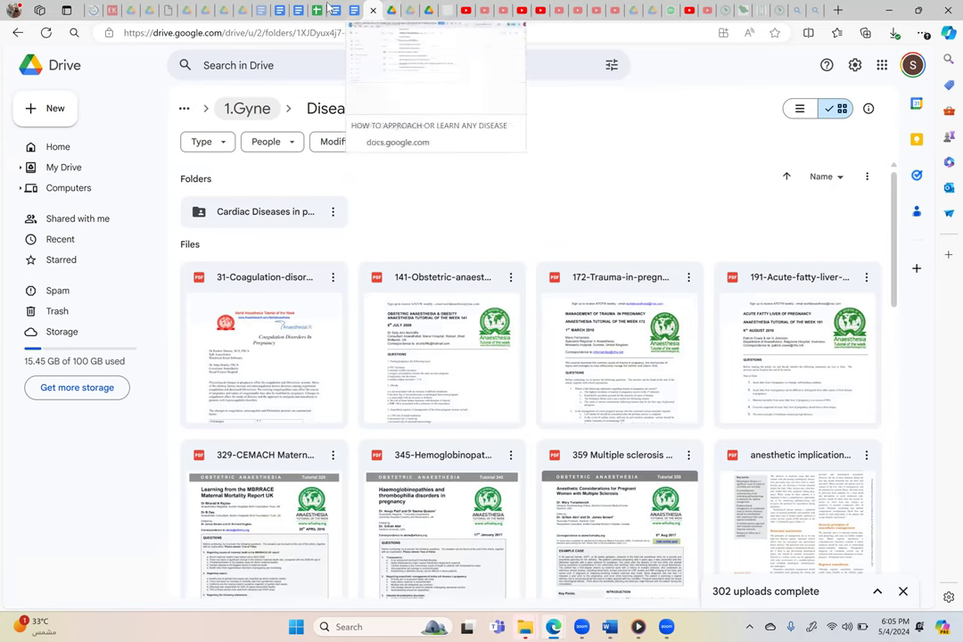
Step: Switch to the second account's 1.Gyne Paeds Elderly Drive tab and go up to My Drive
{"action": "left_click", "coordinate": [357, 10]}
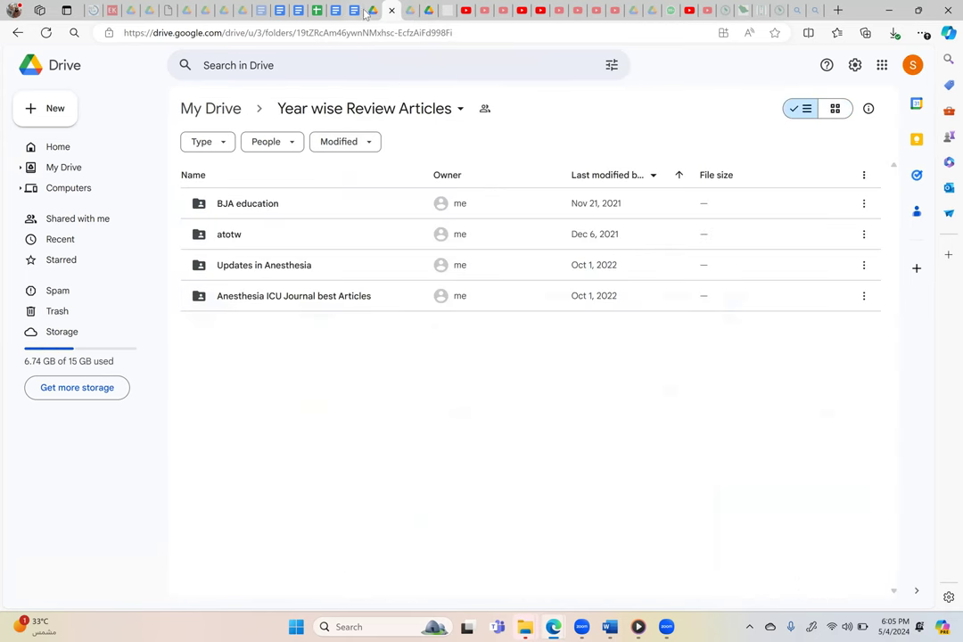
{"action": "left_click", "coordinate": [390, 11]}
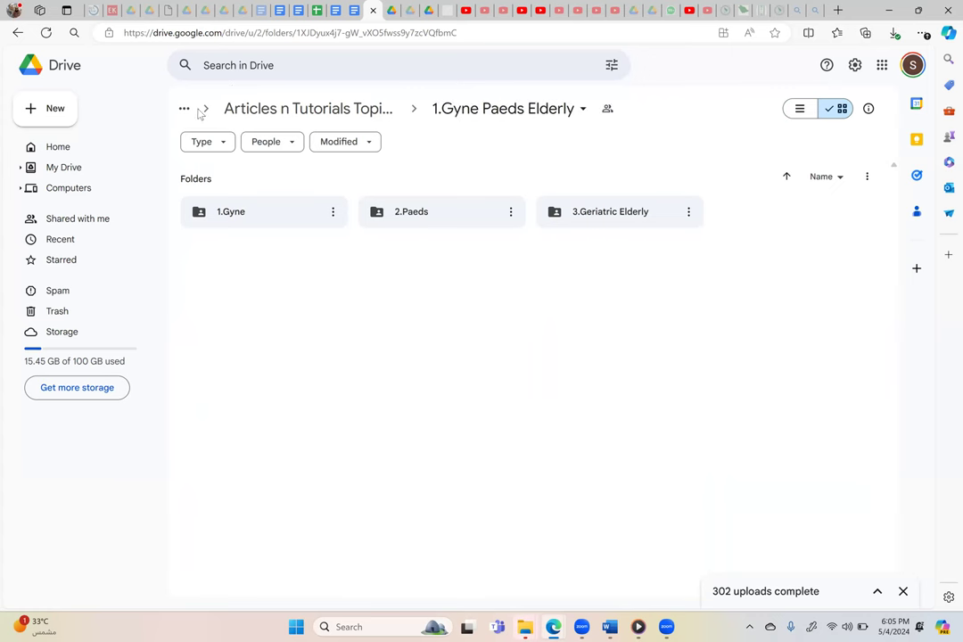
{"action": "left_click", "coordinate": [65, 168]}
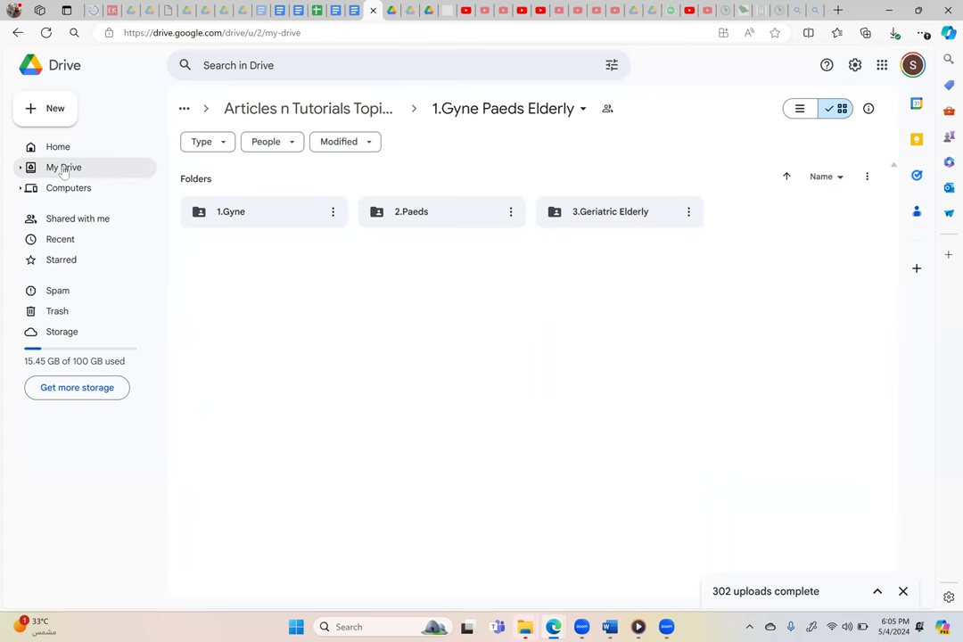
{"action": "mouse_move", "coordinate": [431, 27]}
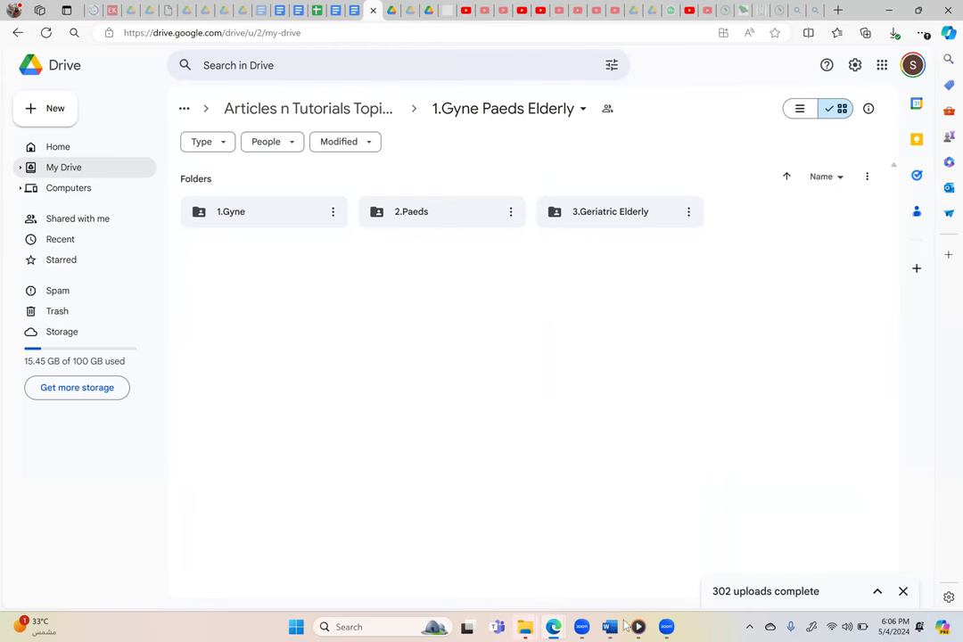
{"action": "left_click", "coordinate": [610, 628]}
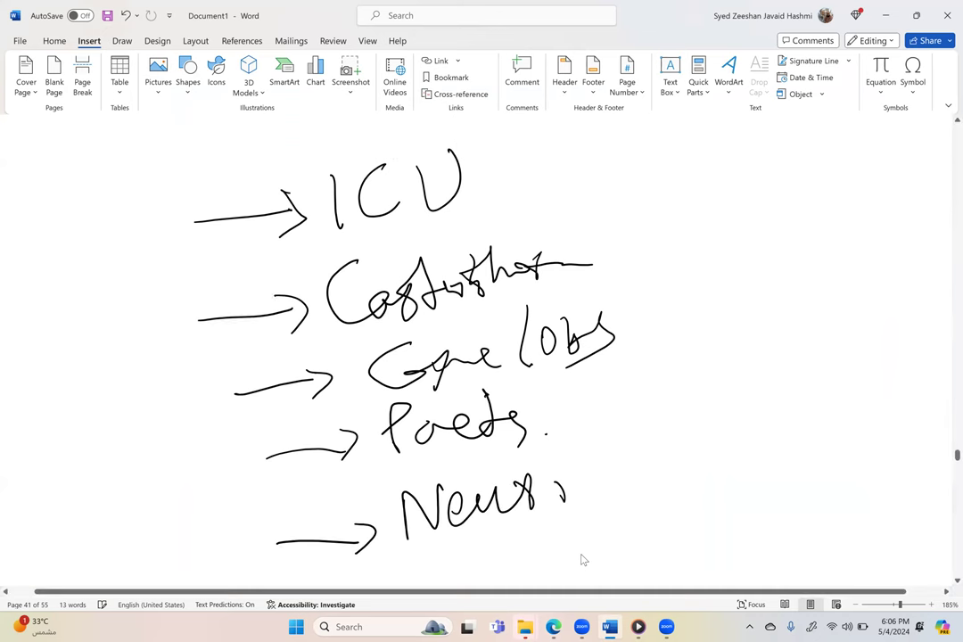
Step: Ink more exam-unit entries and 'Applied Basic Sc' with a circled 6 below the arrowed list
{"action": "scroll", "scroll_direction": "down", "scroll_amount": 3}
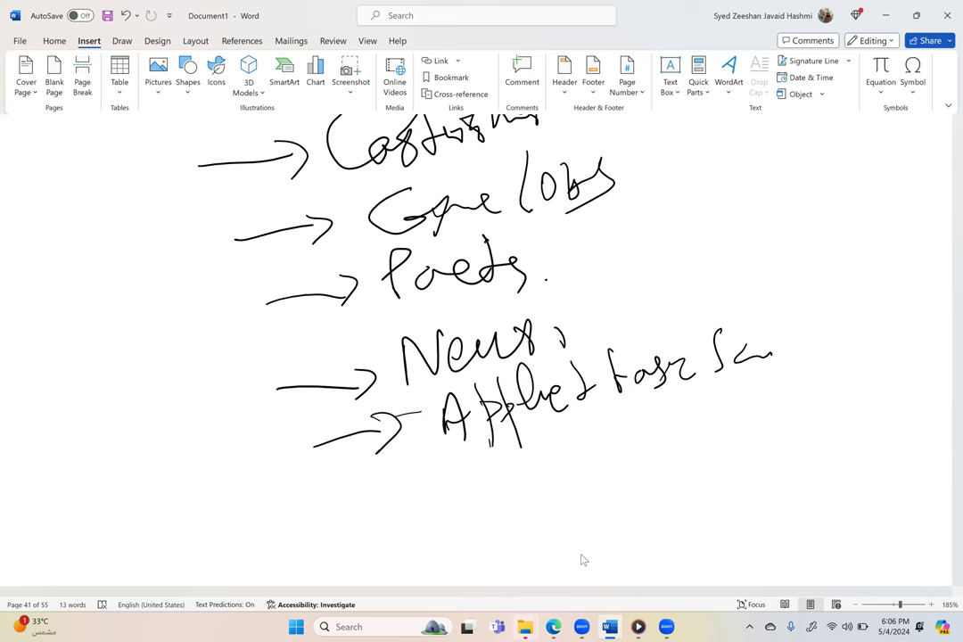
{"action": "scroll", "scroll_direction": "down", "scroll_amount": 3}
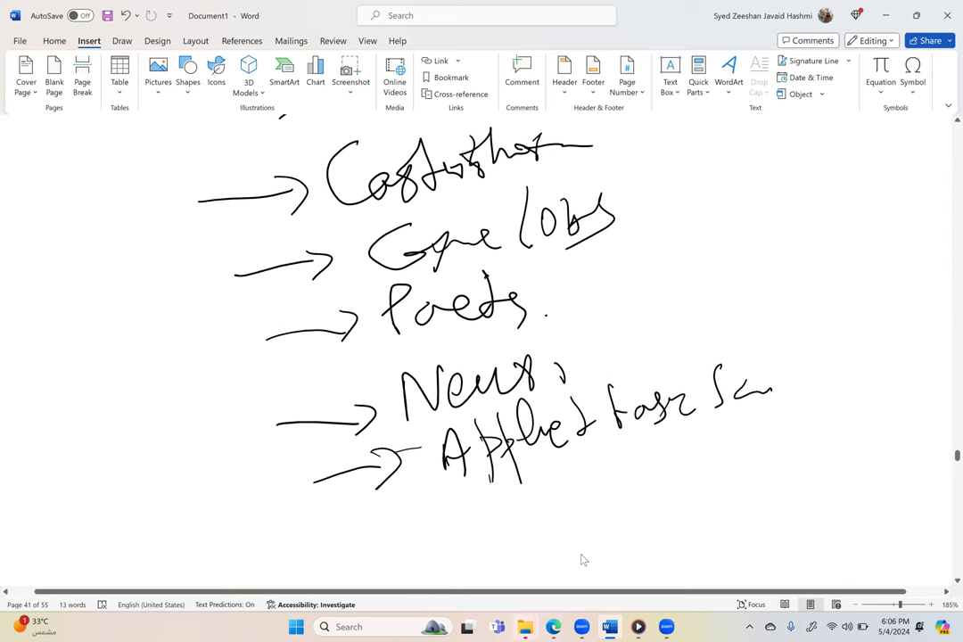
{"action": "scroll", "scroll_direction": "up", "scroll_amount": 3}
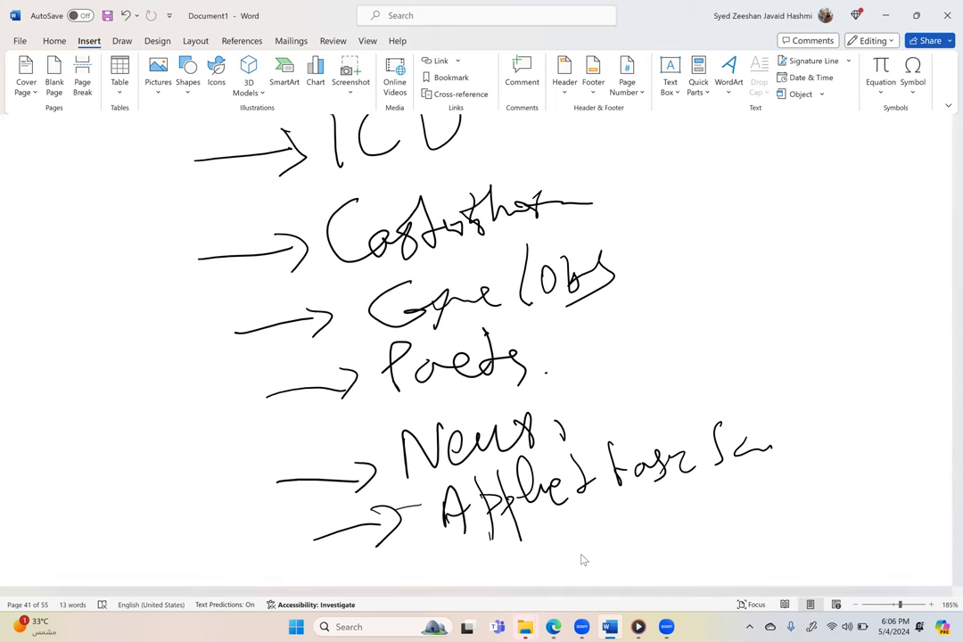
{"action": "scroll", "scroll_direction": "down", "scroll_amount": 3}
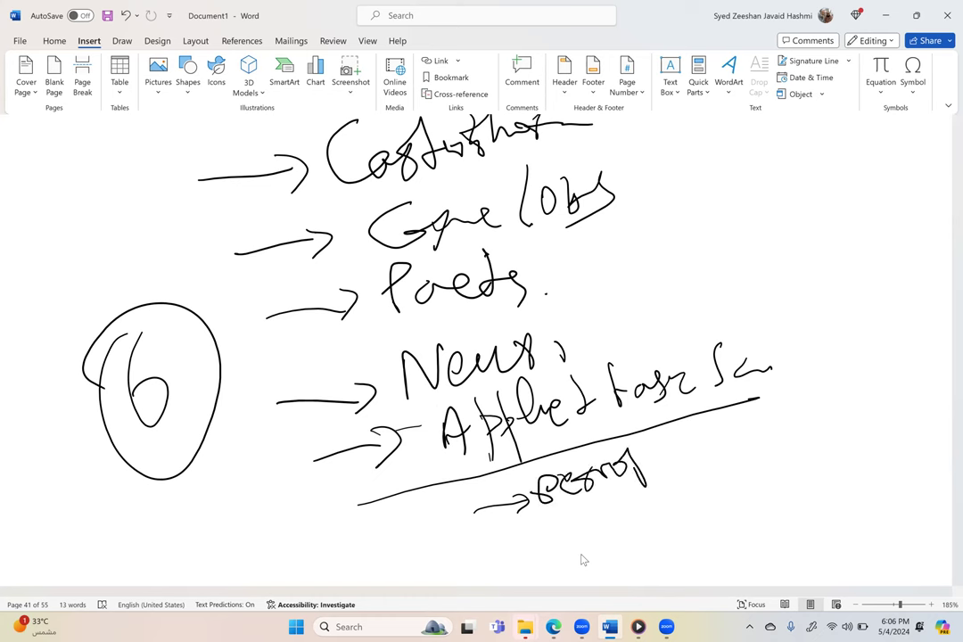
{"action": "left_click_drag", "start_coordinate": [638, 467], "coordinate": [763, 446]}
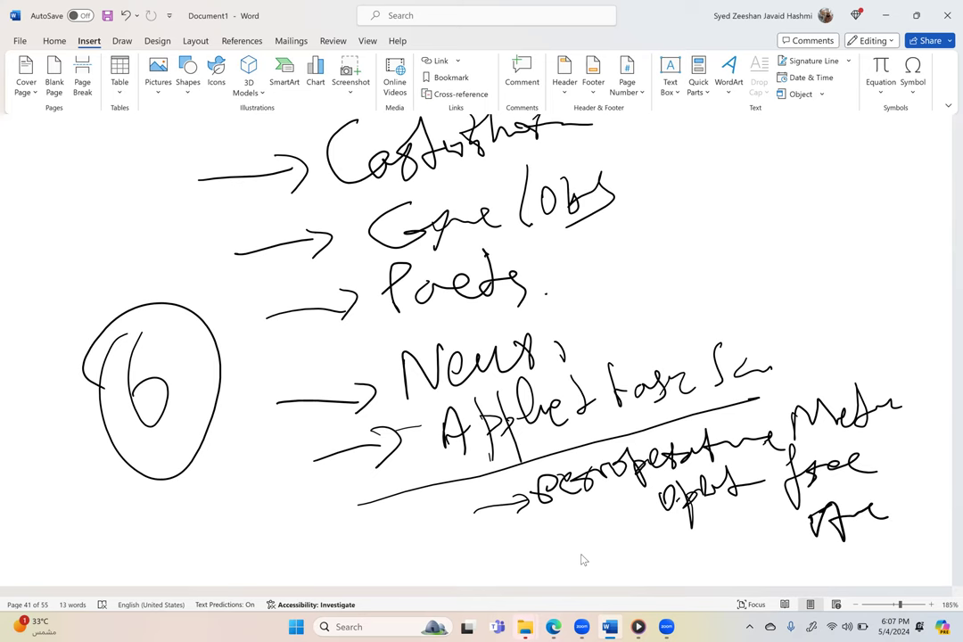
Step: Handwrite the 'Perioperative Medicine' section under the dividing line near the page bottom
{"action": "scroll", "scroll_direction": "down", "scroll_amount": 3}
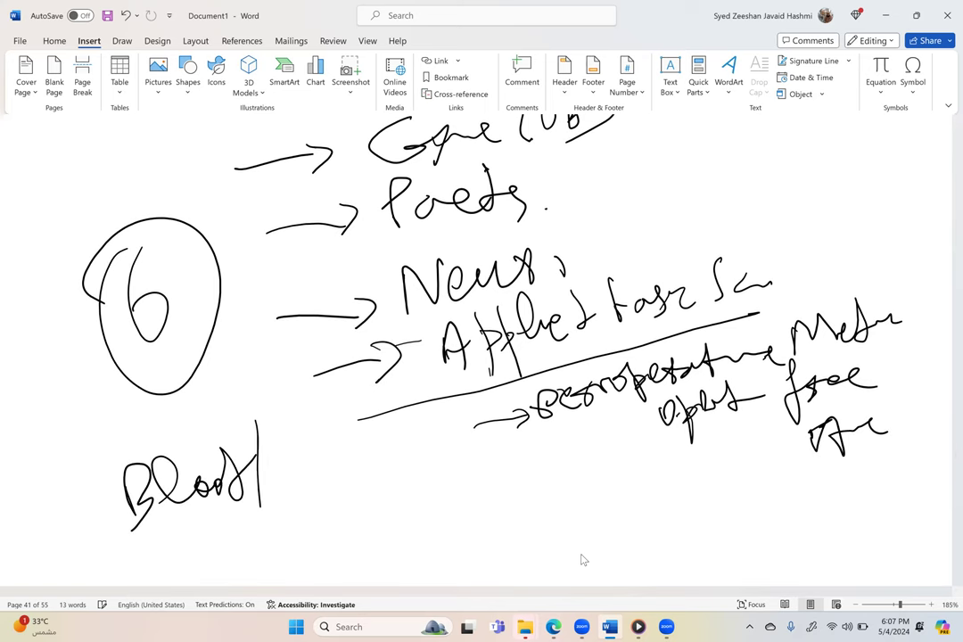
{"action": "left_click_drag", "start_coordinate": [271, 473], "coordinate": [324, 485]}
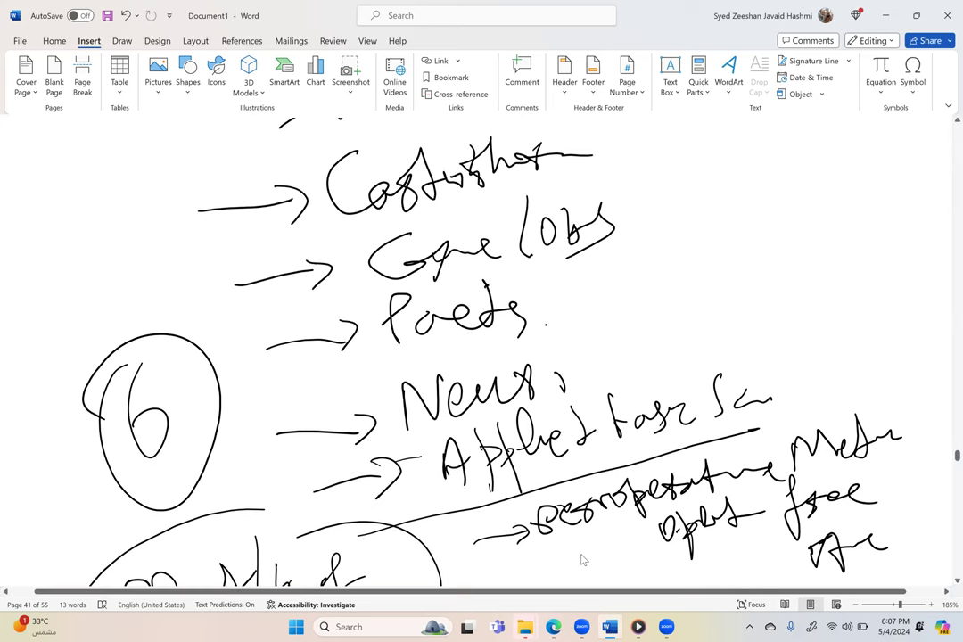
{"action": "scroll", "scroll_direction": "up", "scroll_amount": 3}
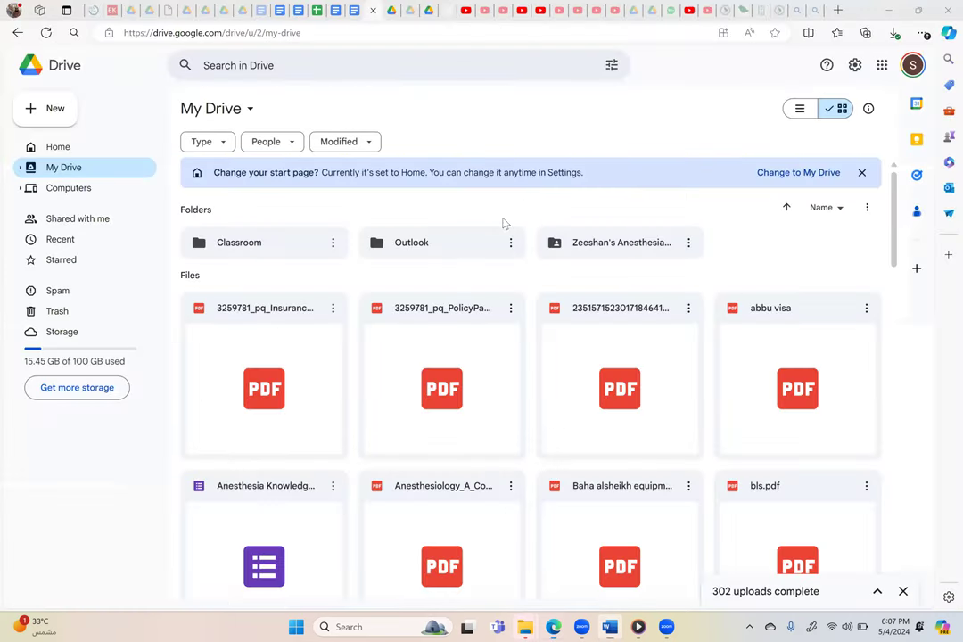
{"action": "mouse_move", "coordinate": [596, 246]}
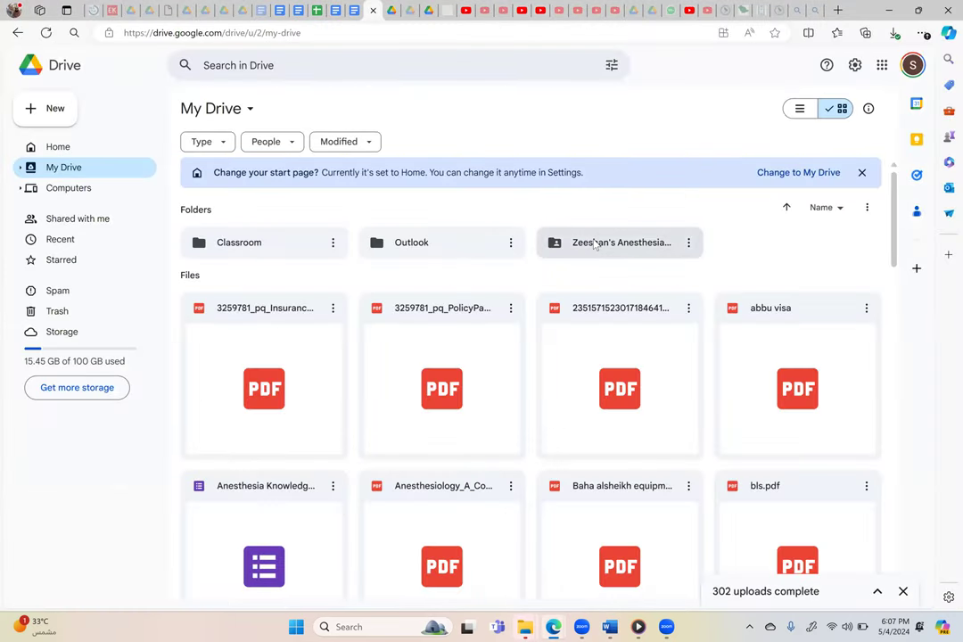
Step: From My Drive, enter the anesthesia folder, its inner anesthesia folder, then the Books folder
{"action": "left_click", "coordinate": [619, 242]}
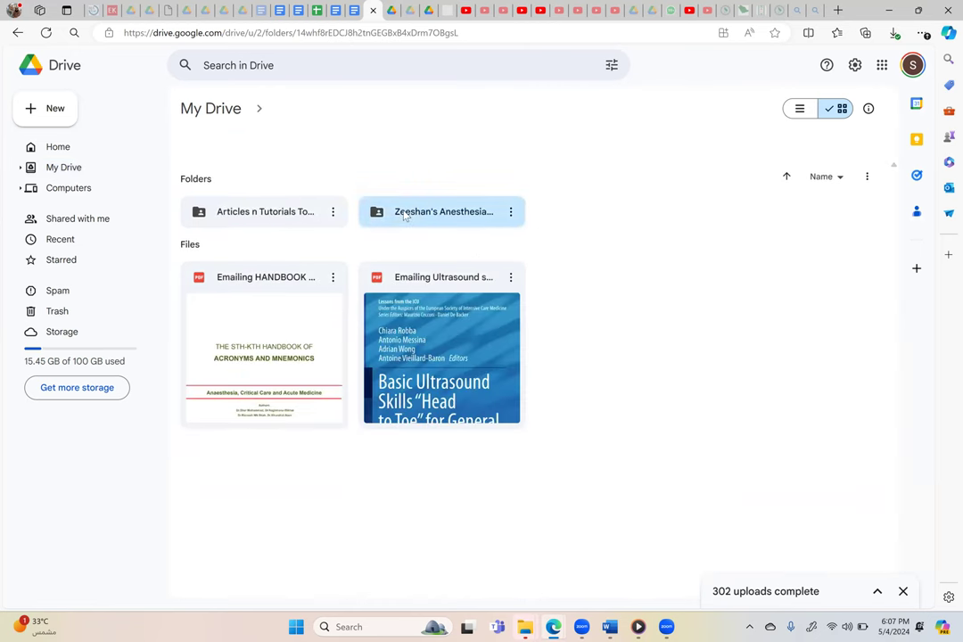
{"action": "double_click", "coordinate": [443, 211]}
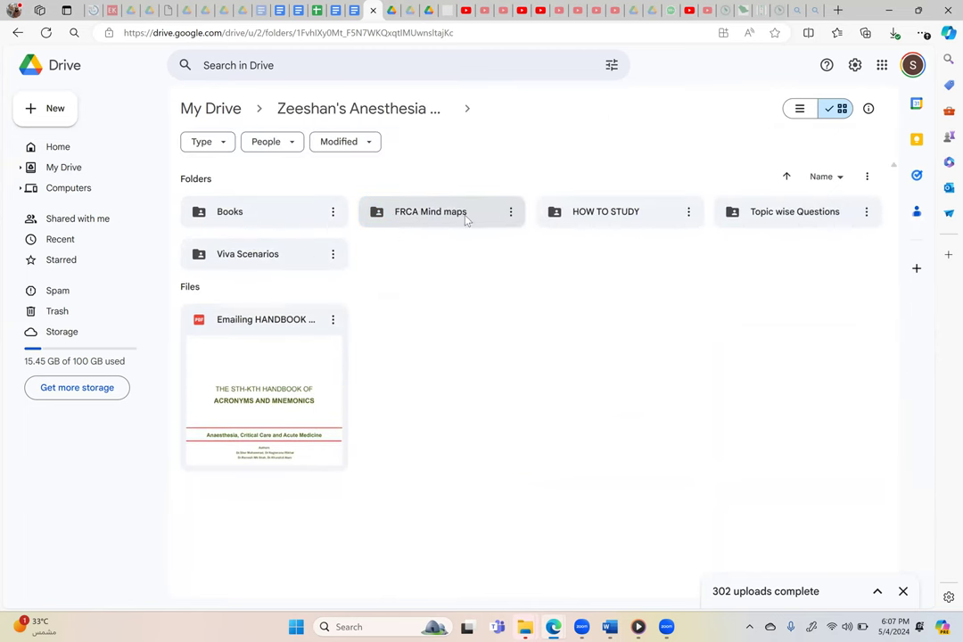
{"action": "mouse_move", "coordinate": [264, 211]}
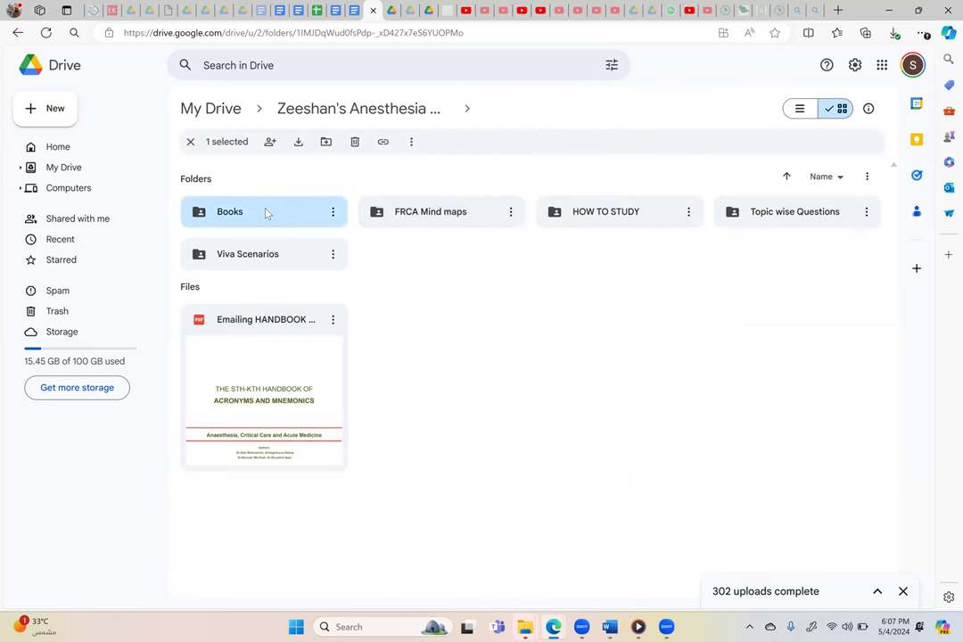
{"action": "double_click", "coordinate": [229, 210]}
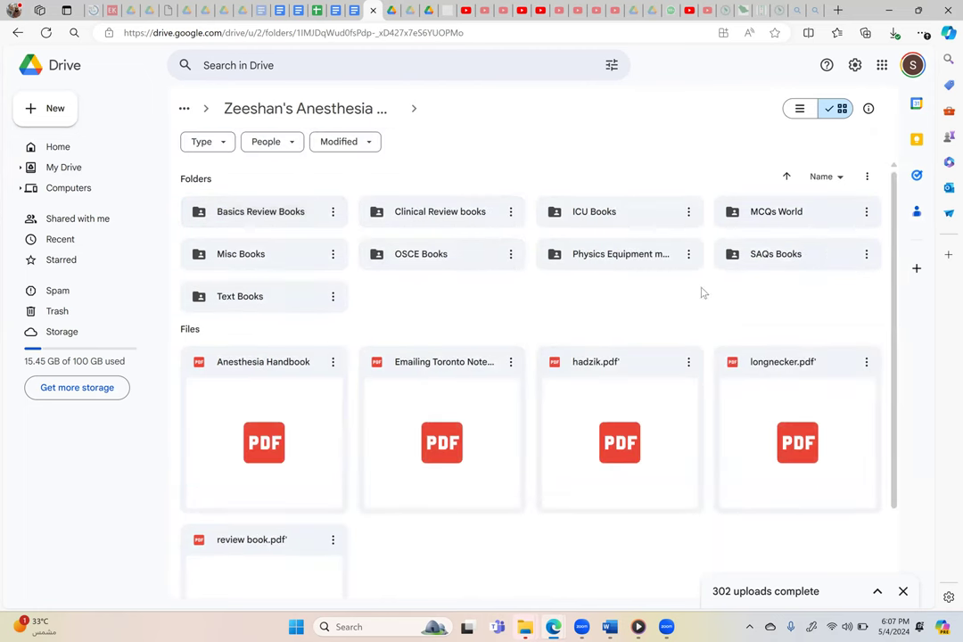
Step: Go into the SAQs Books folder inside Books
{"action": "left_click", "coordinate": [776, 253]}
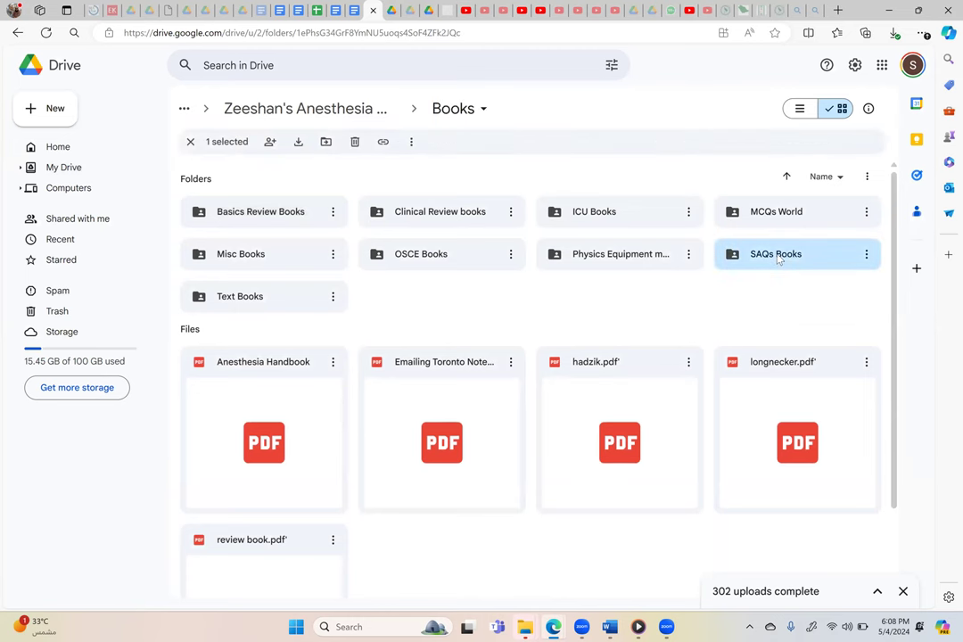
{"action": "double_click", "coordinate": [774, 253]}
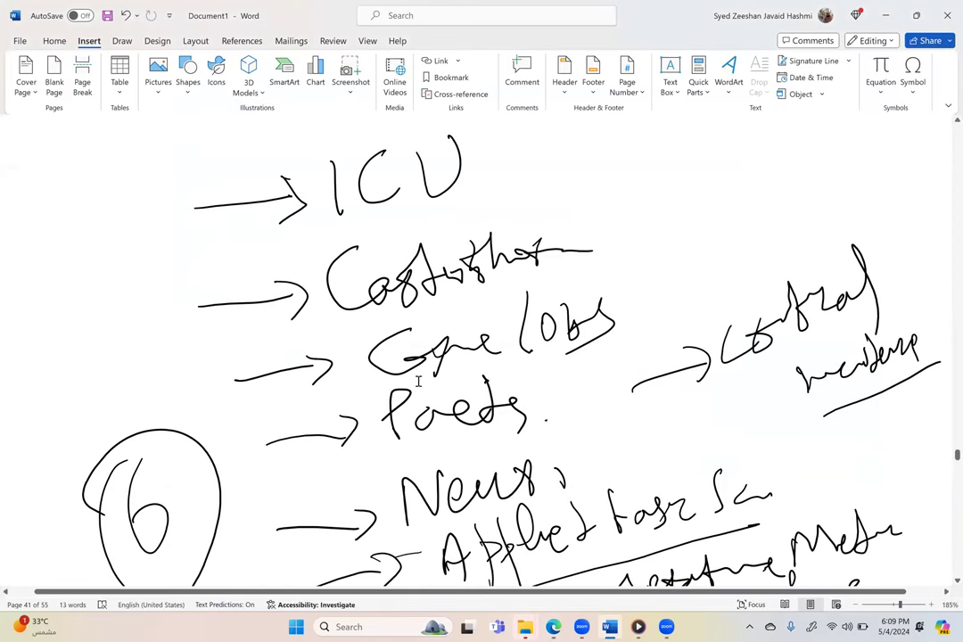
{"action": "scroll", "scroll_direction": "down", "scroll_amount": 3}
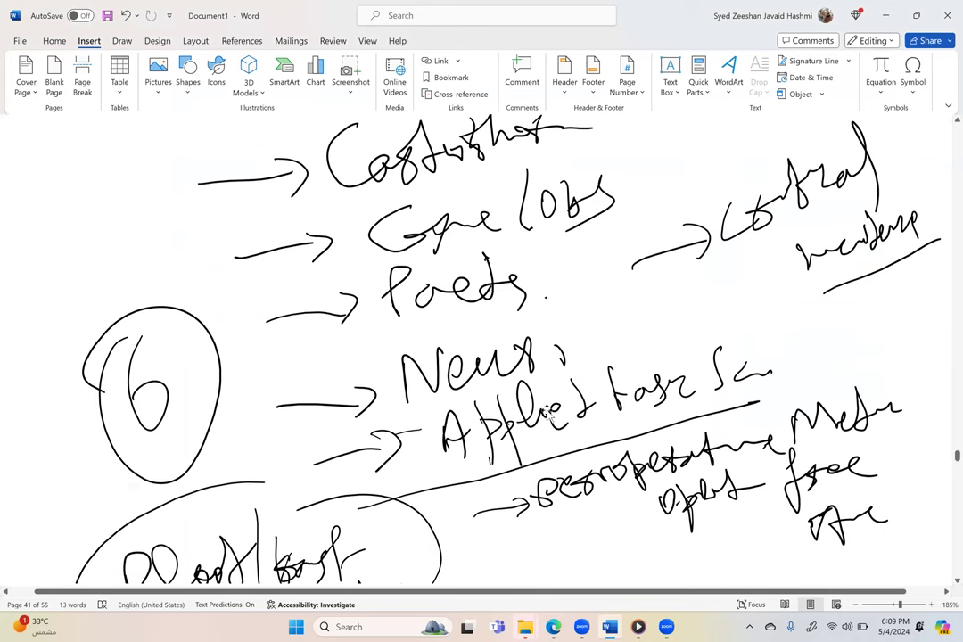
{"action": "scroll", "scroll_direction": "down", "scroll_amount": 3}
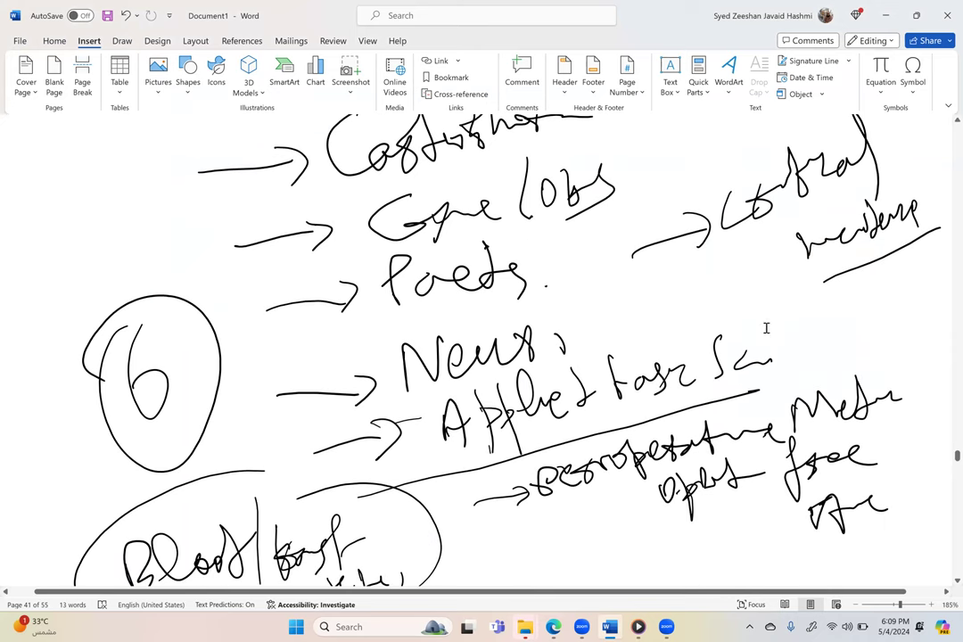
{"action": "mouse_move", "coordinate": [688, 319]}
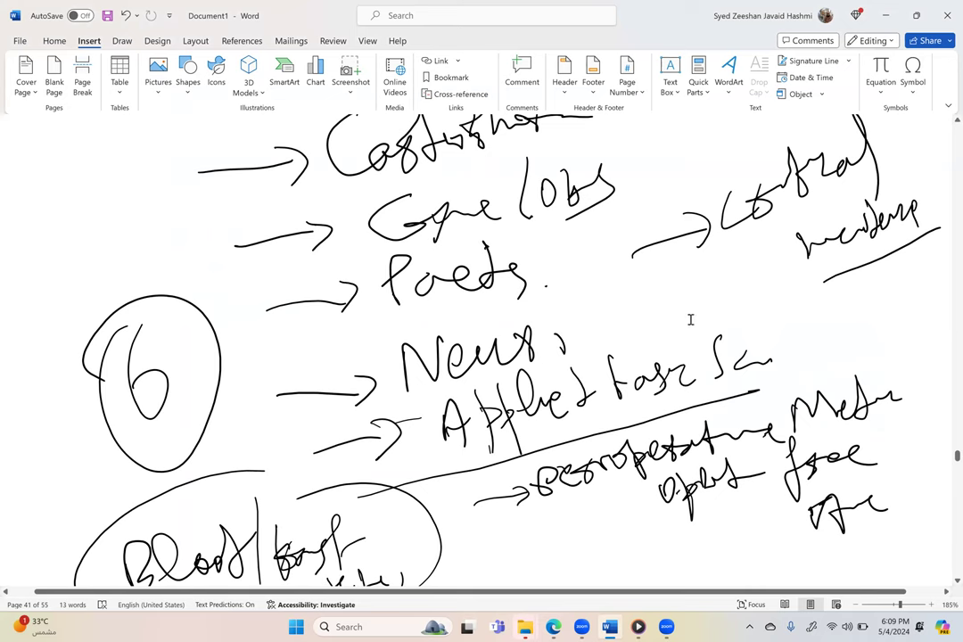
{"action": "mouse_move", "coordinate": [700, 289]}
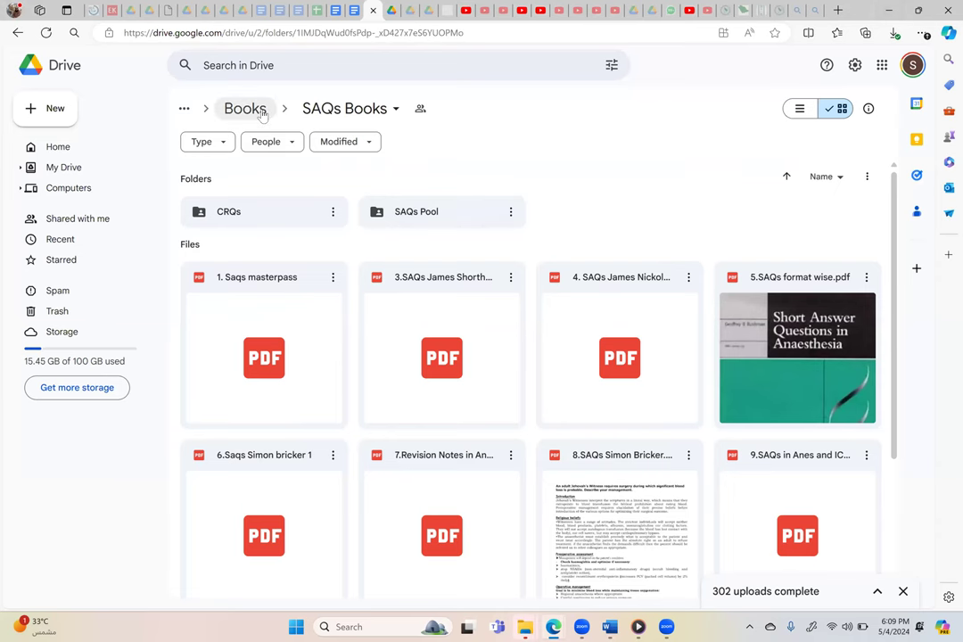
Step: From the Books breadcrumb reopen SAQs Books and look through its CRQs, SAQs Pool folders and PDF books
{"action": "left_click", "coordinate": [246, 109]}
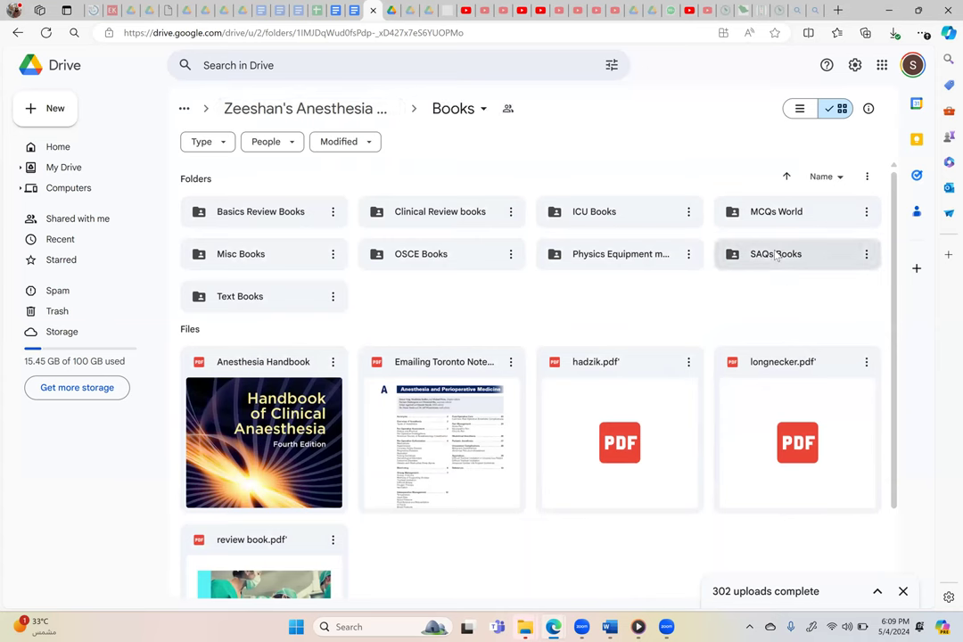
{"action": "left_click", "coordinate": [776, 253]}
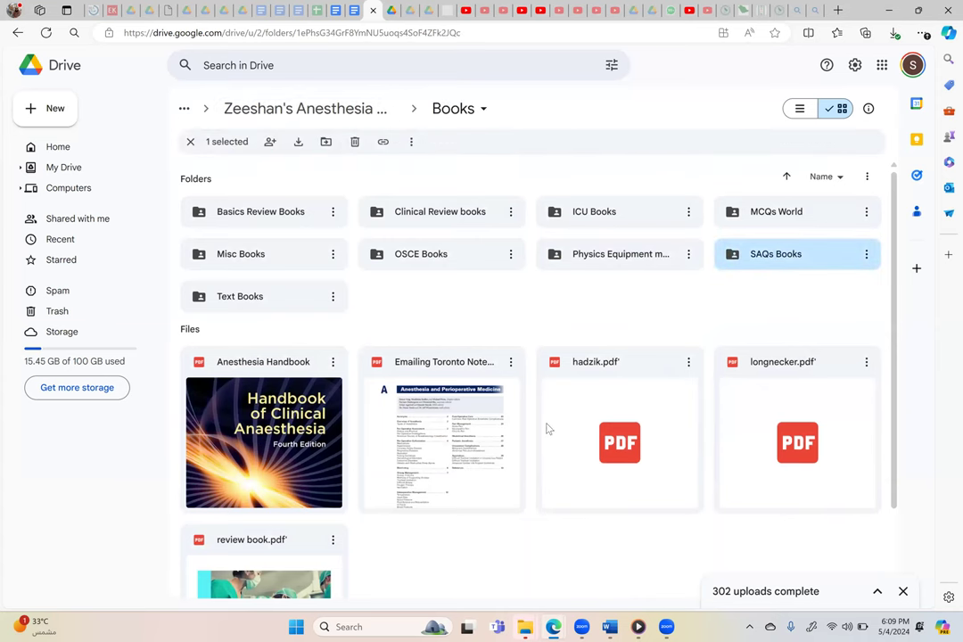
{"action": "double_click", "coordinate": [776, 254]}
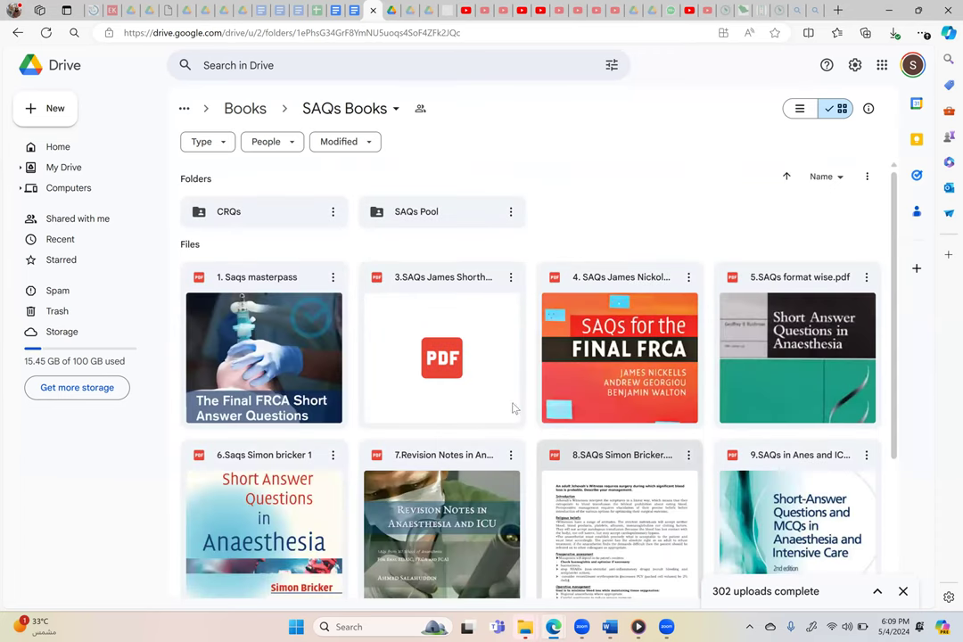
{"action": "mouse_move", "coordinate": [582, 430]}
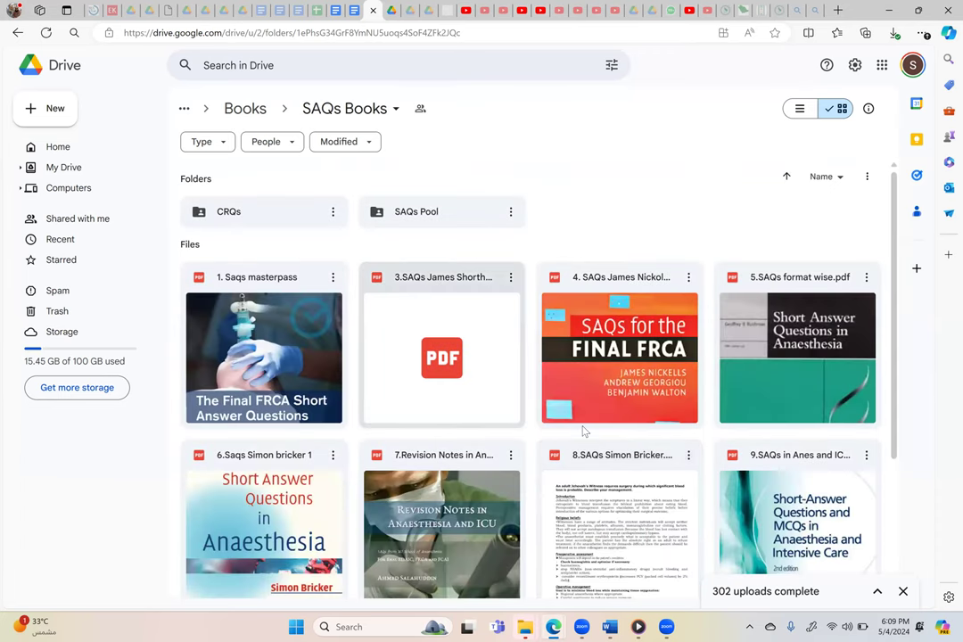
{"action": "scroll", "scroll_direction": "down", "scroll_amount": 3}
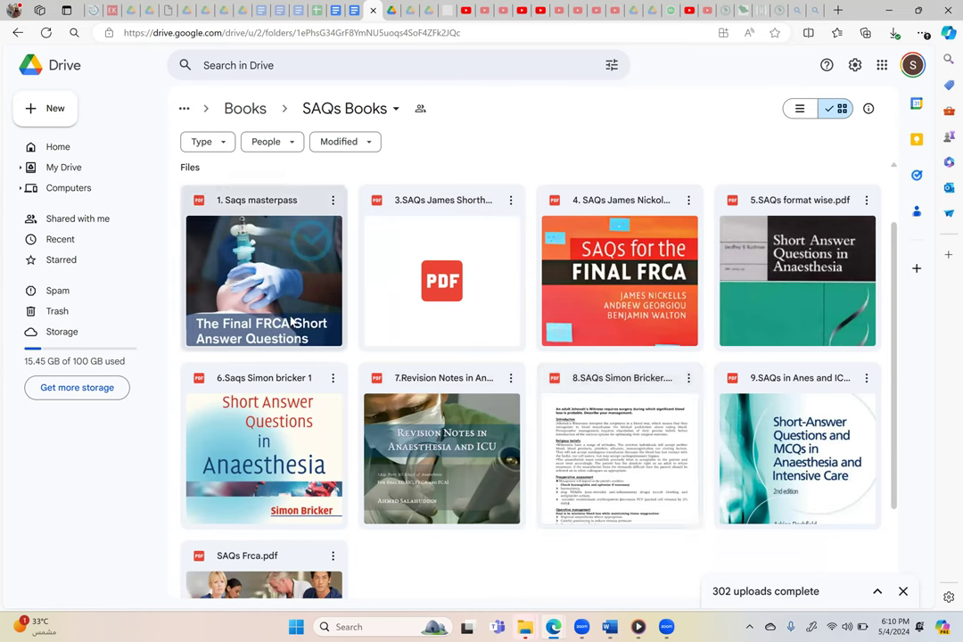
{"action": "left_click", "coordinate": [264, 282]}
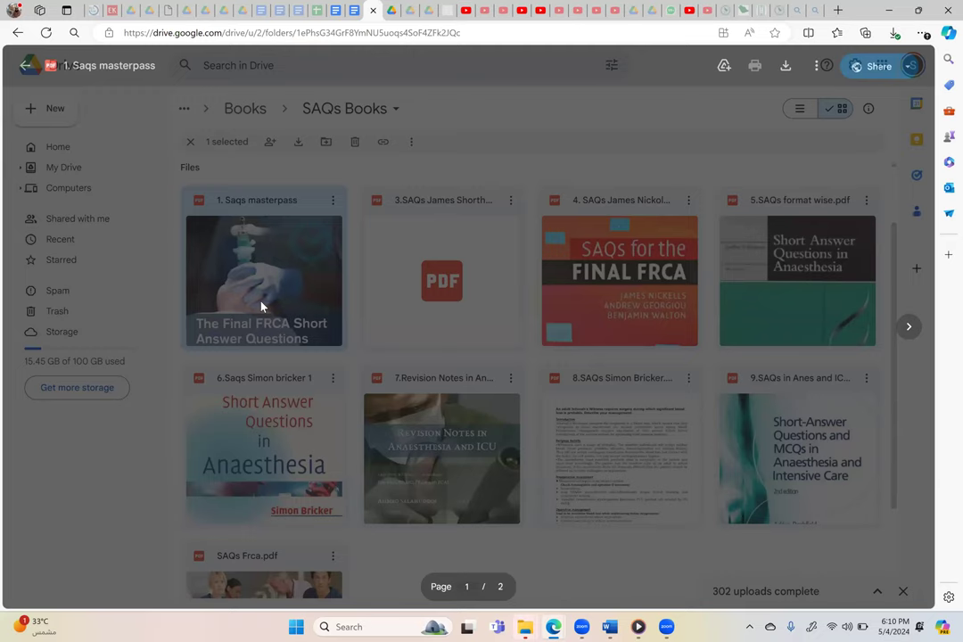
{"action": "double_click", "coordinate": [264, 282]}
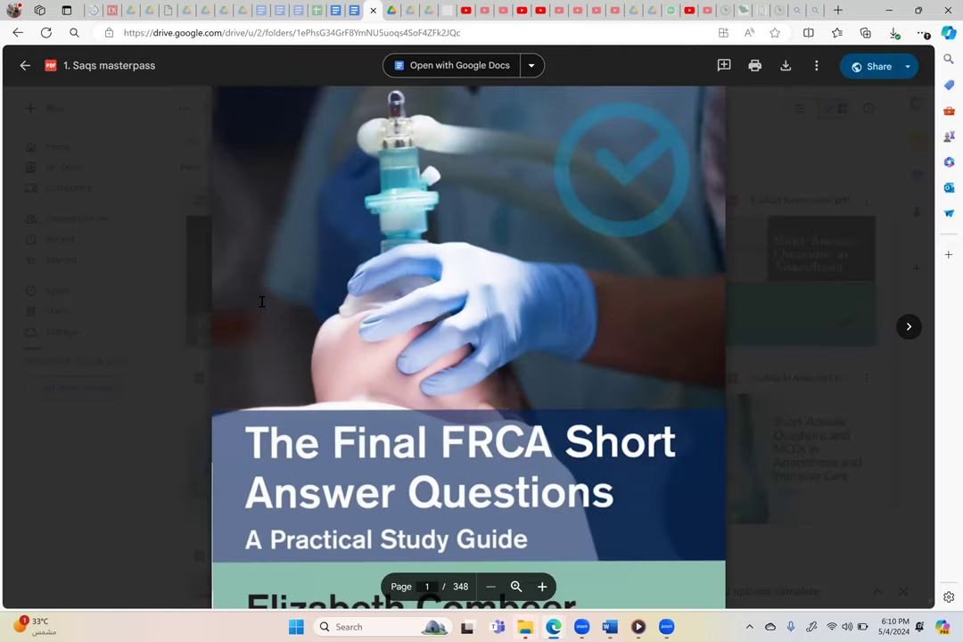
{"action": "scroll", "scroll_direction": "down", "scroll_amount": 3}
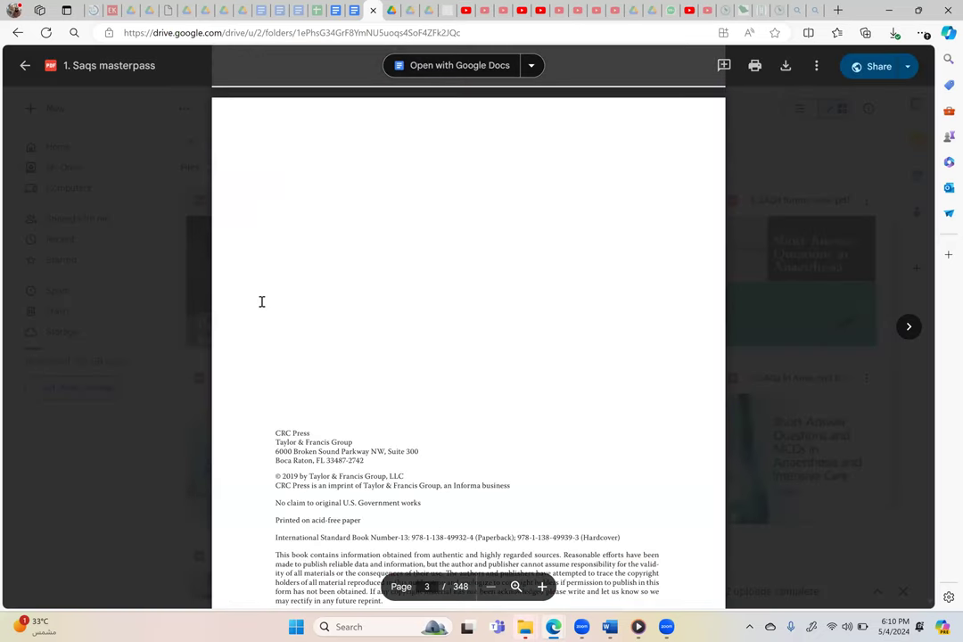
{"action": "scroll", "scroll_direction": "down", "scroll_amount": 3}
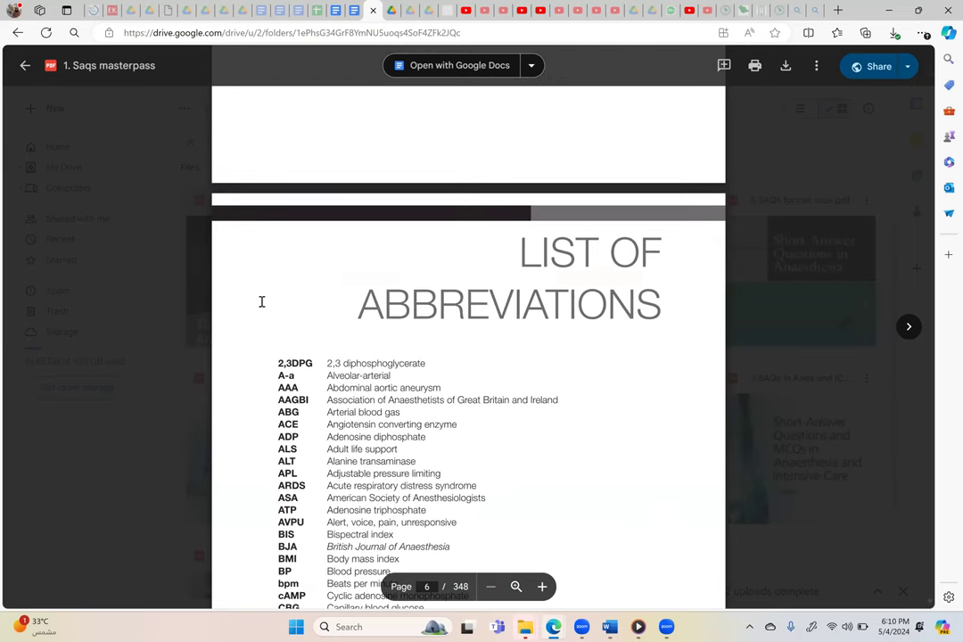
{"action": "scroll", "scroll_direction": "down", "scroll_amount": 3}
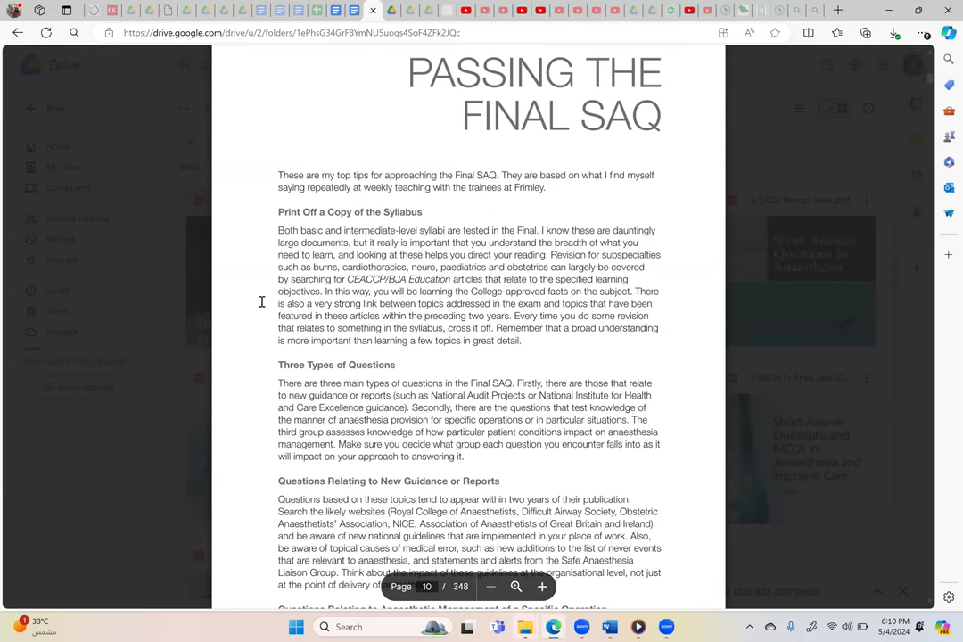
{"action": "scroll", "scroll_direction": "down", "scroll_amount": 3}
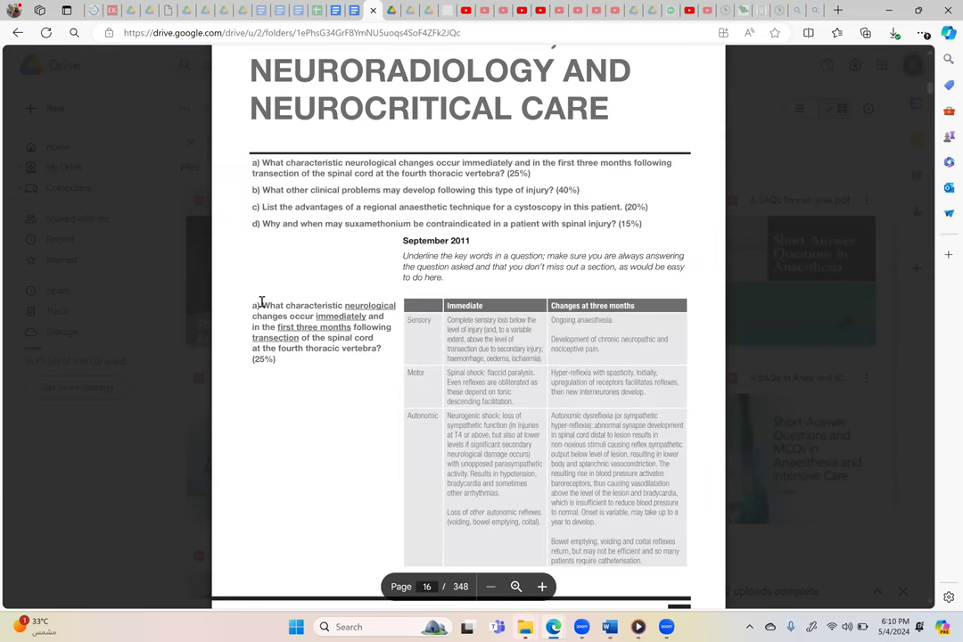
{"action": "scroll", "scroll_direction": "down", "scroll_amount": 3}
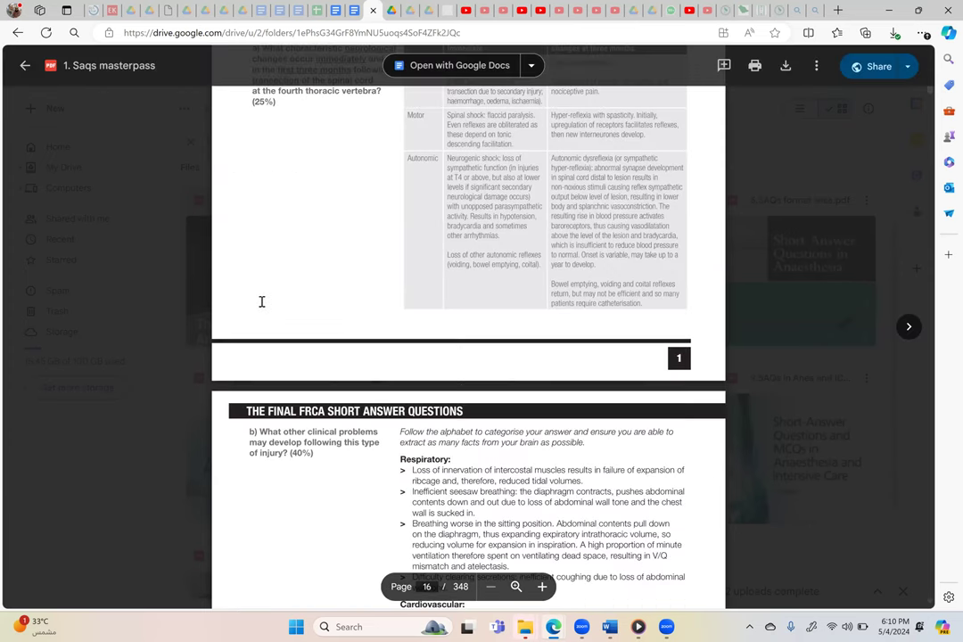
{"action": "scroll", "scroll_direction": "up", "scroll_amount": 3}
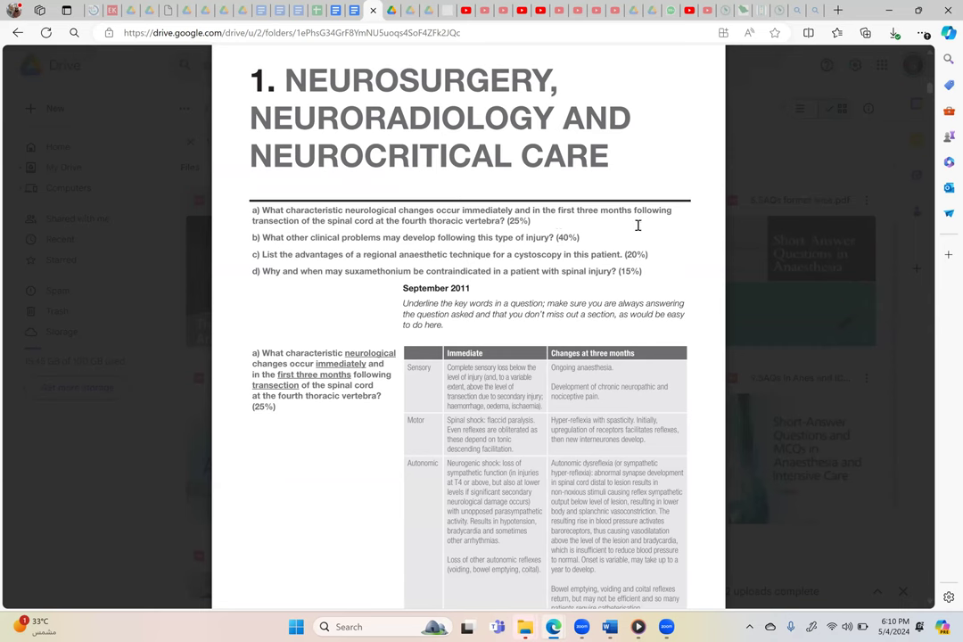
{"action": "mouse_move", "coordinate": [432, 232]}
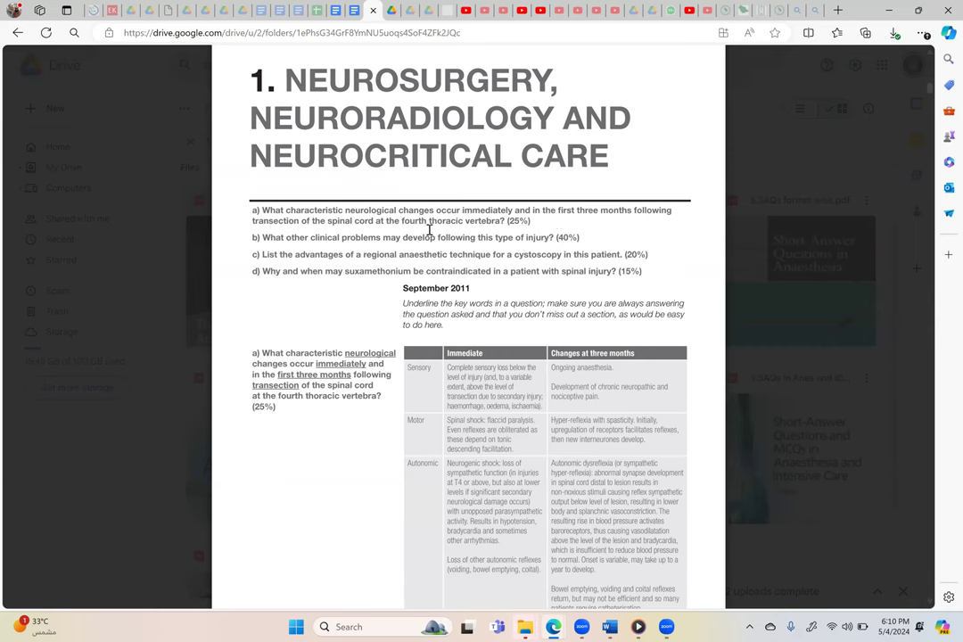
{"action": "mouse_move", "coordinate": [471, 230]}
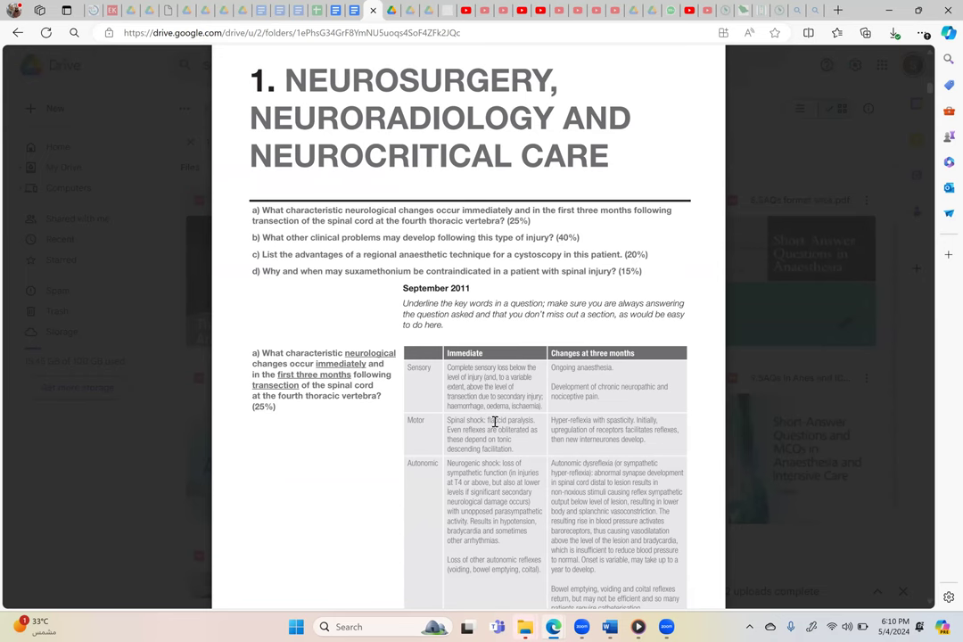
{"action": "scroll", "scroll_direction": "down", "scroll_amount": 3}
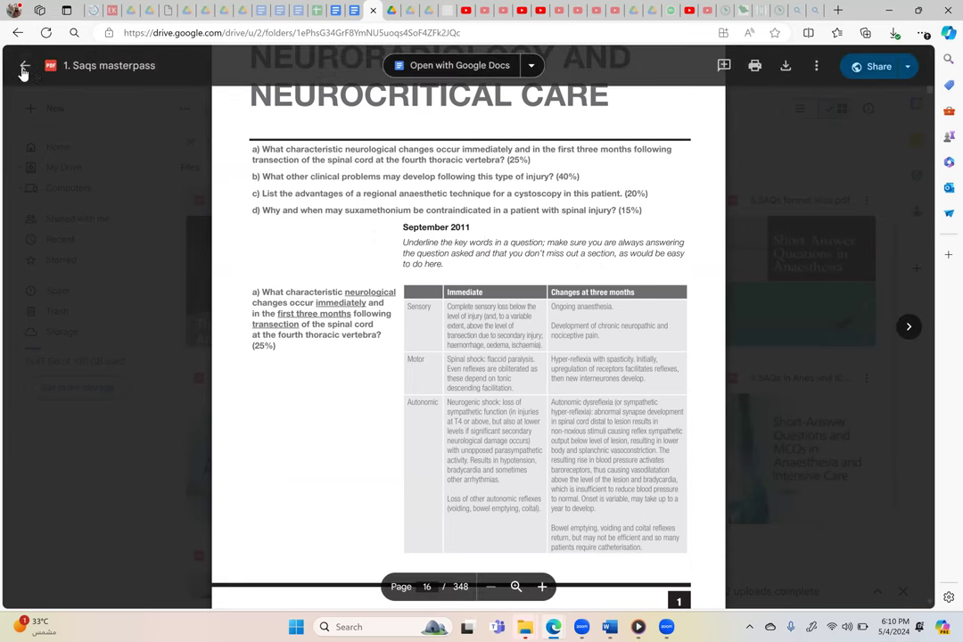
{"action": "left_click", "coordinate": [25, 66]}
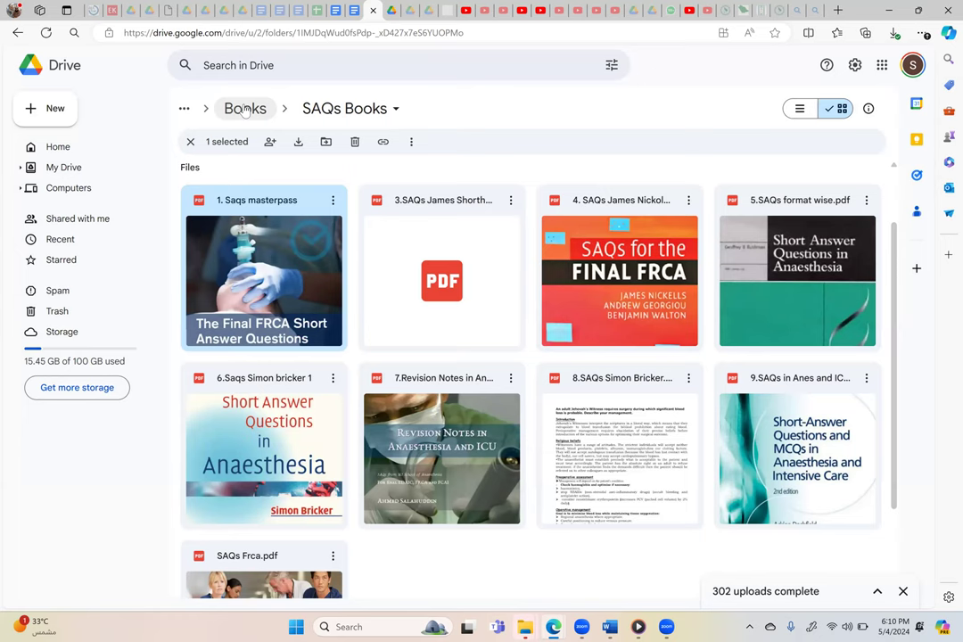
{"action": "mouse_move", "coordinate": [360, 223]}
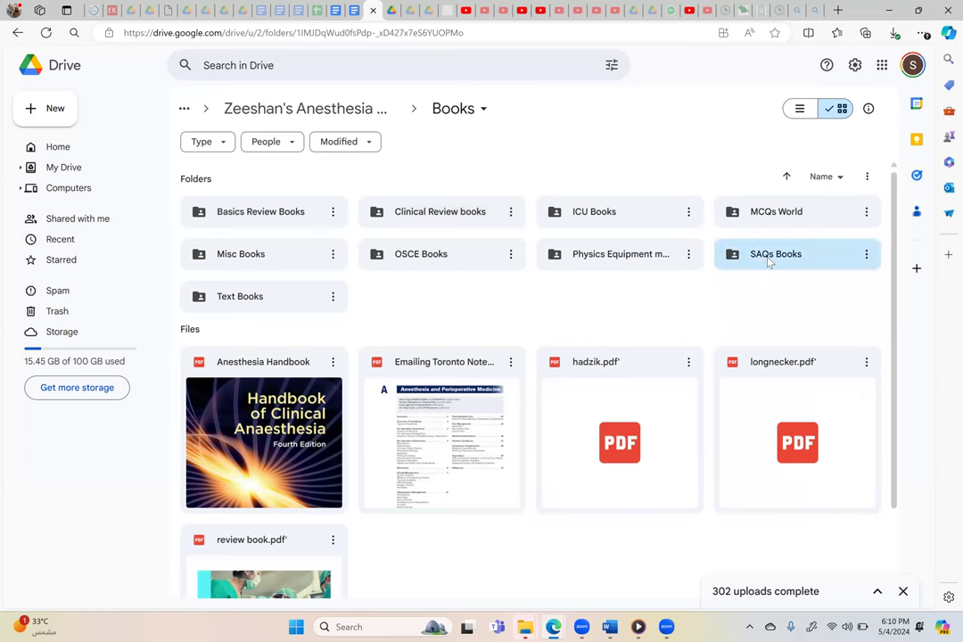
Step: Enter SAQs Books and then its CRQs folder to see the CRQ exam books
{"action": "left_click", "coordinate": [776, 254]}
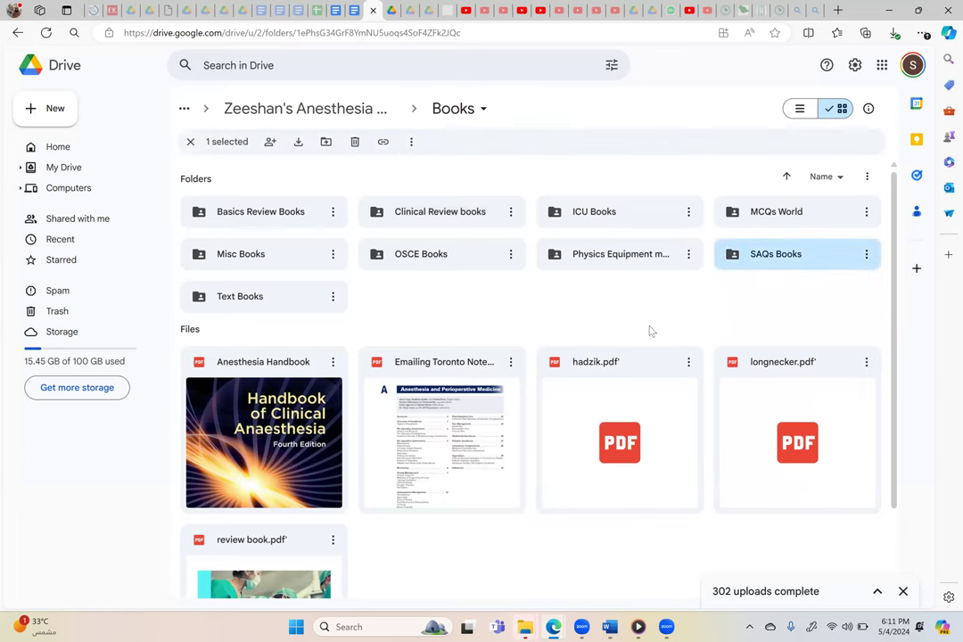
{"action": "double_click", "coordinate": [776, 253]}
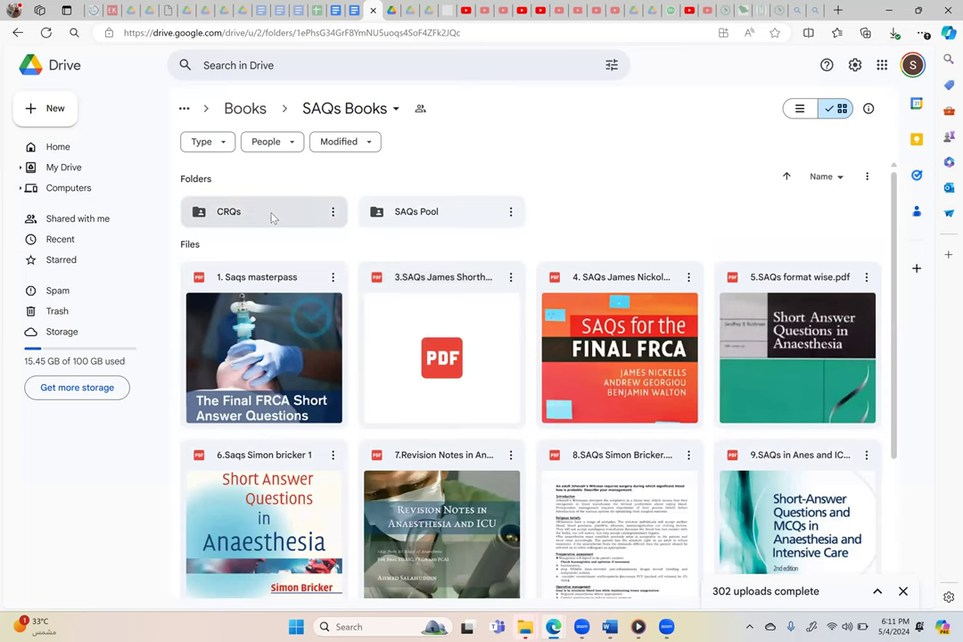
{"action": "left_click", "coordinate": [259, 211]}
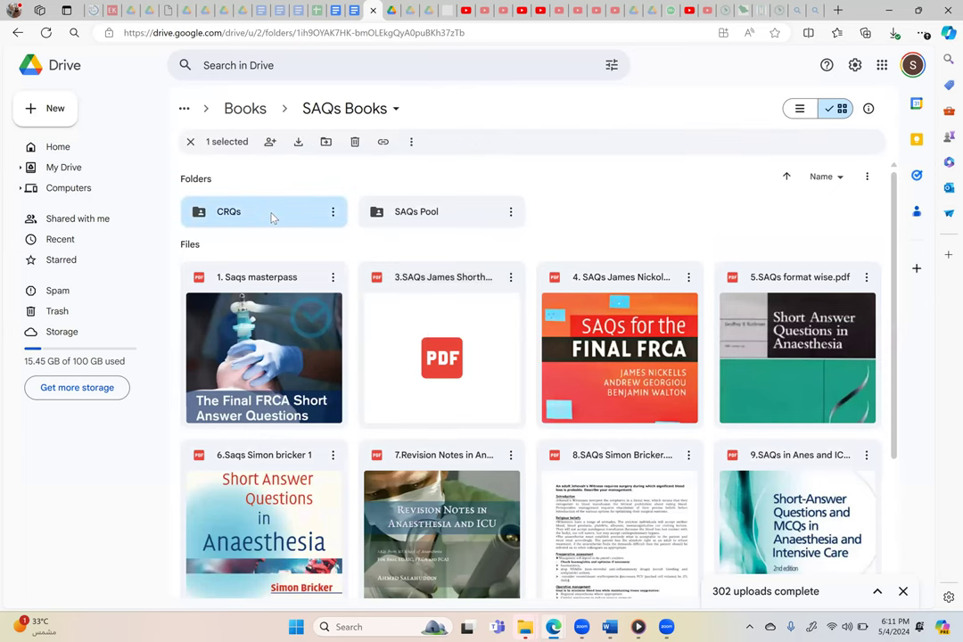
{"action": "double_click", "coordinate": [229, 211]}
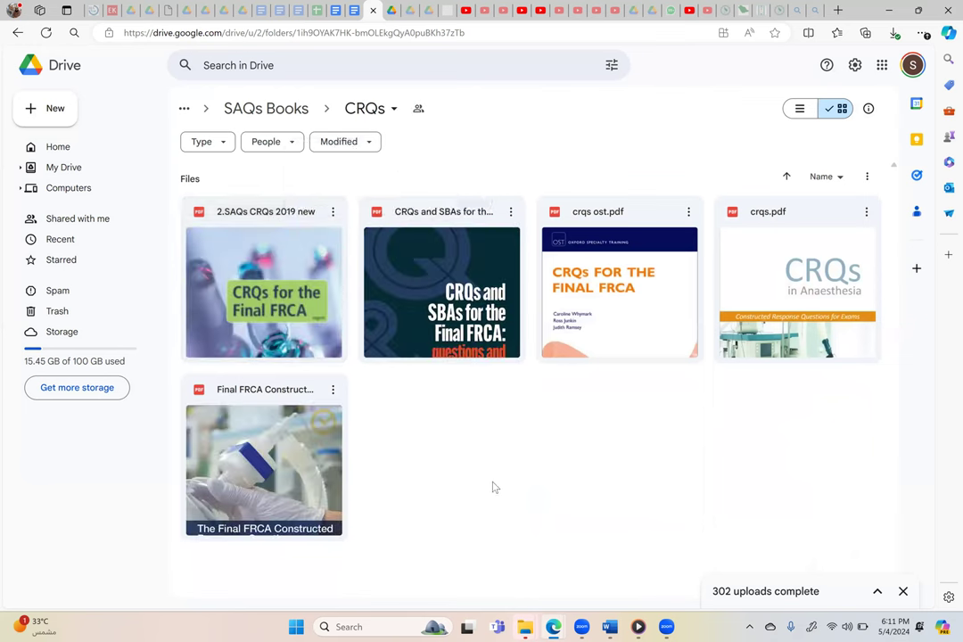
{"action": "mouse_move", "coordinate": [587, 500]}
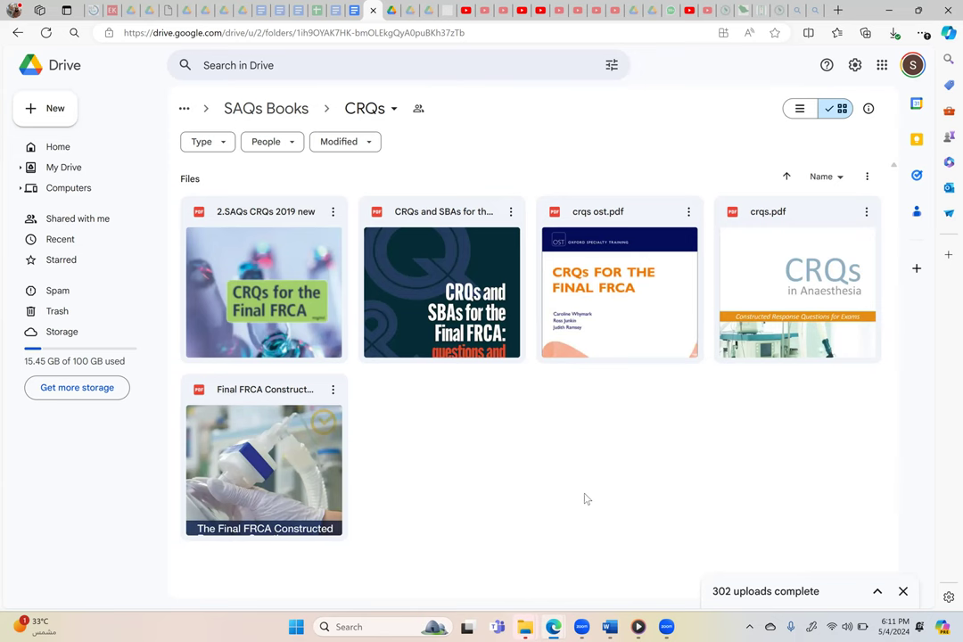
{"action": "mouse_move", "coordinate": [262, 118]}
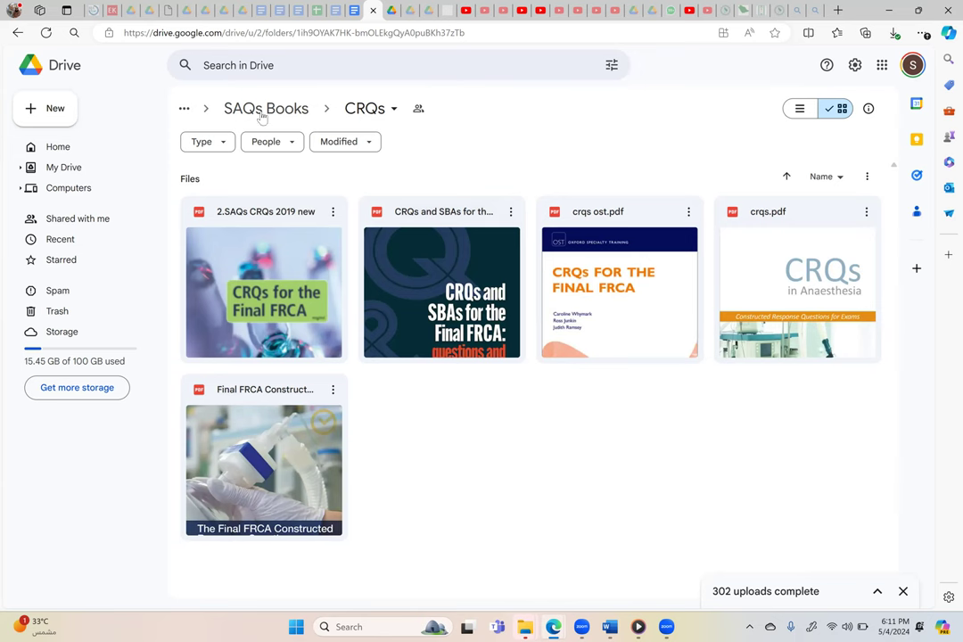
Step: Go back up to Books and enter the MCQs World folder
{"action": "left_click", "coordinate": [266, 109]}
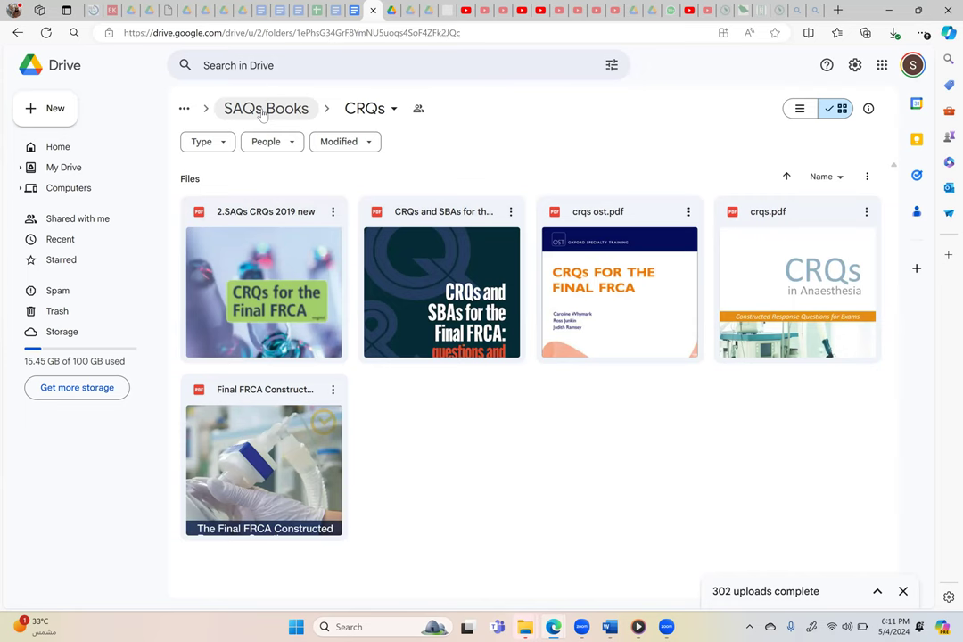
{"action": "left_click", "coordinate": [264, 108]}
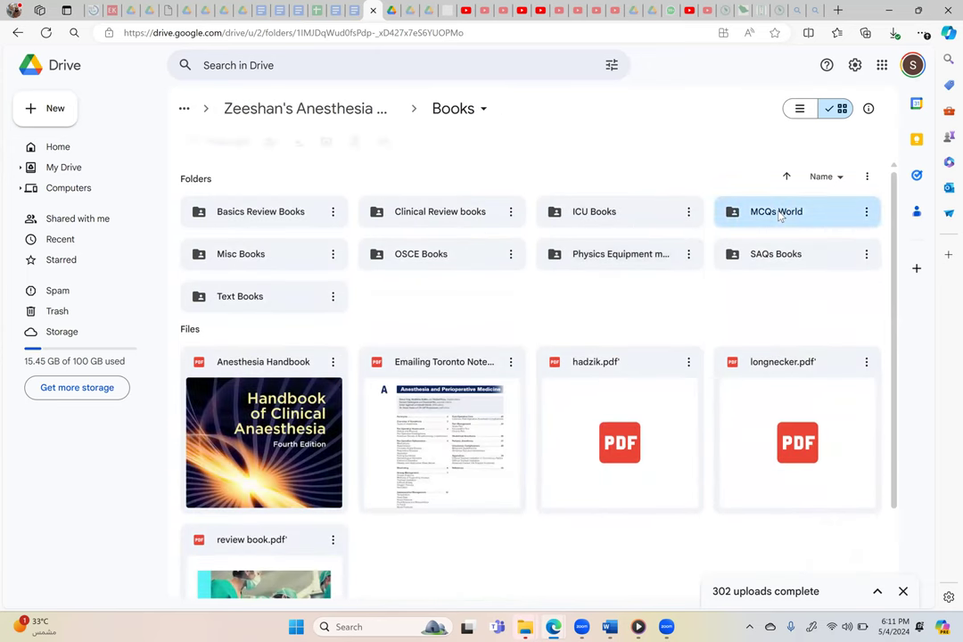
{"action": "left_click", "coordinate": [776, 211]}
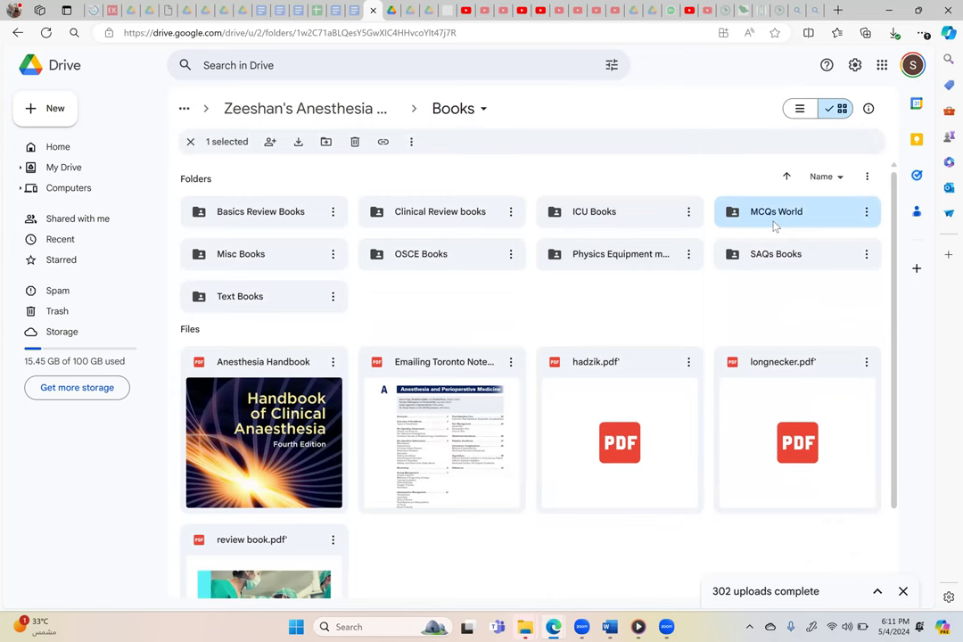
{"action": "double_click", "coordinate": [776, 210]}
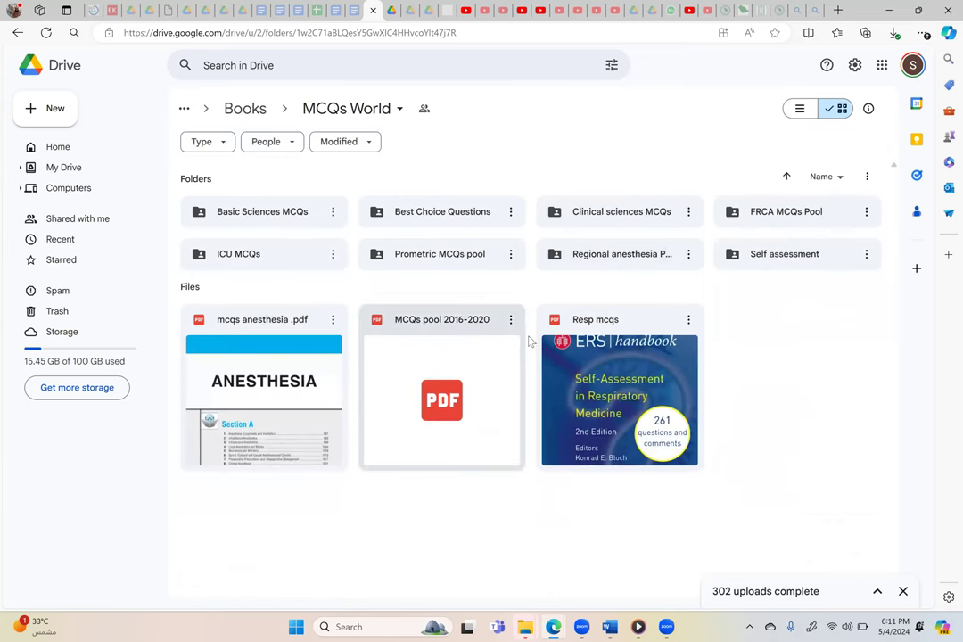
{"action": "mouse_move", "coordinate": [676, 214]}
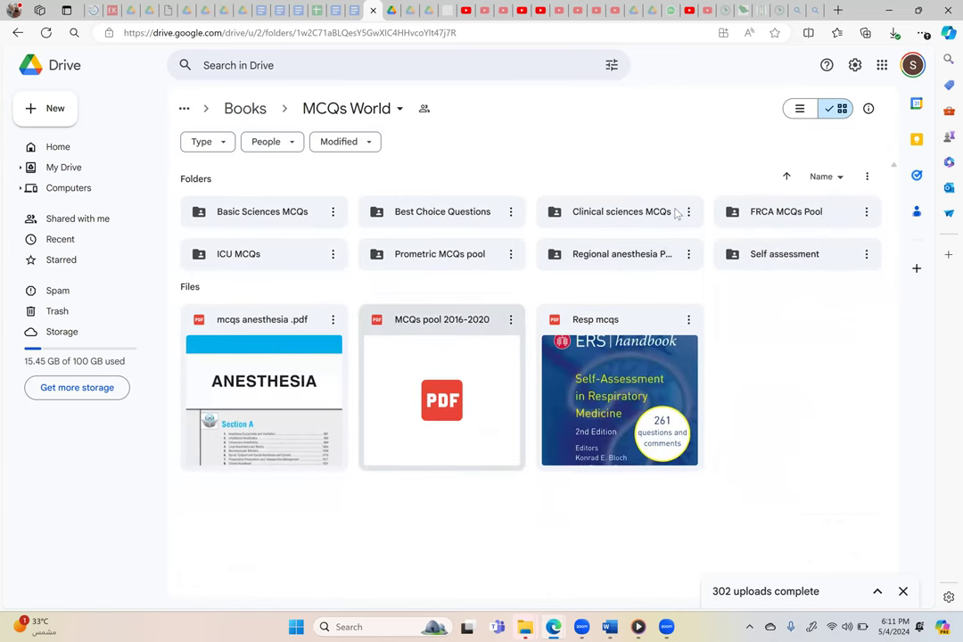
Step: Browse the Clinical sciences MCQs books, then return to the MCQs World folder
{"action": "left_click", "coordinate": [621, 211]}
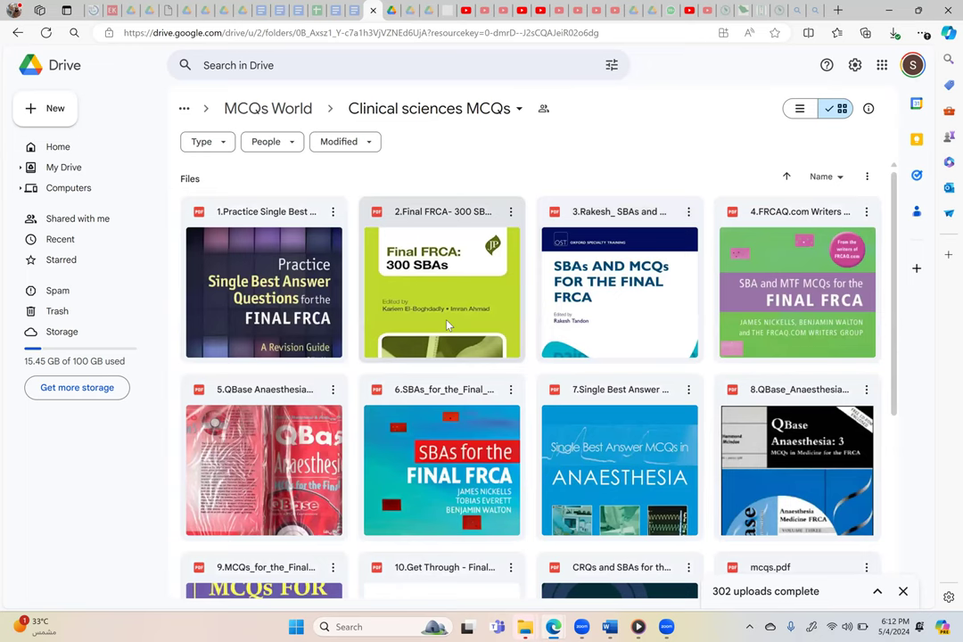
{"action": "scroll", "scroll_direction": "down", "scroll_amount": 3}
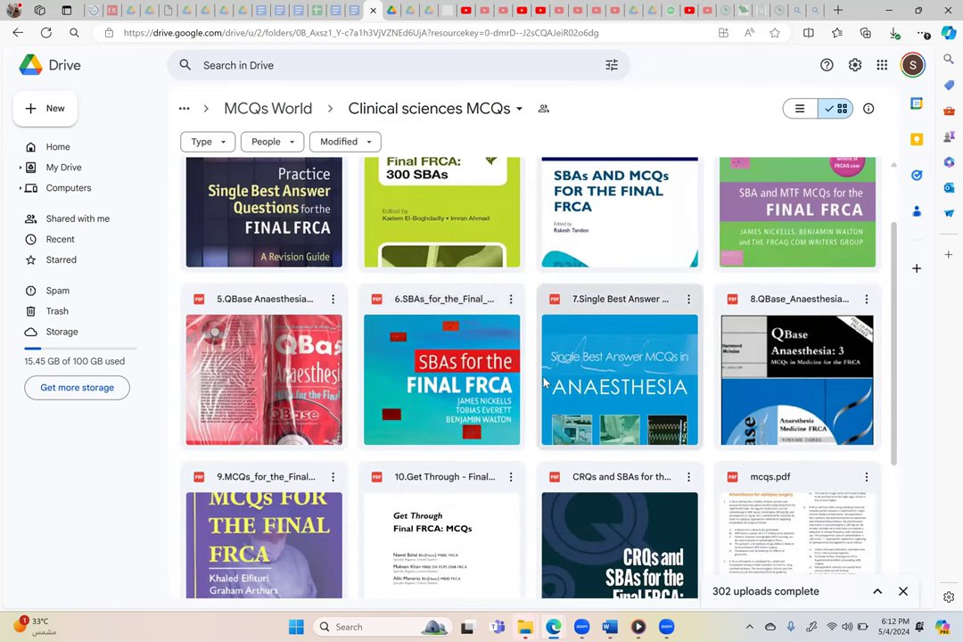
{"action": "scroll", "scroll_direction": "down", "scroll_amount": 3}
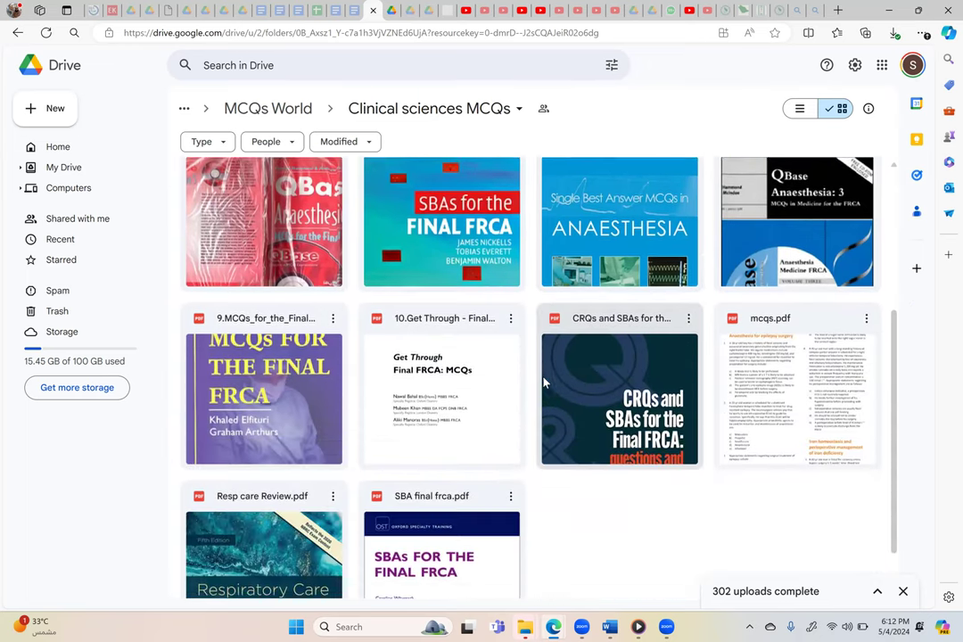
{"action": "scroll", "scroll_direction": "down", "scroll_amount": 3}
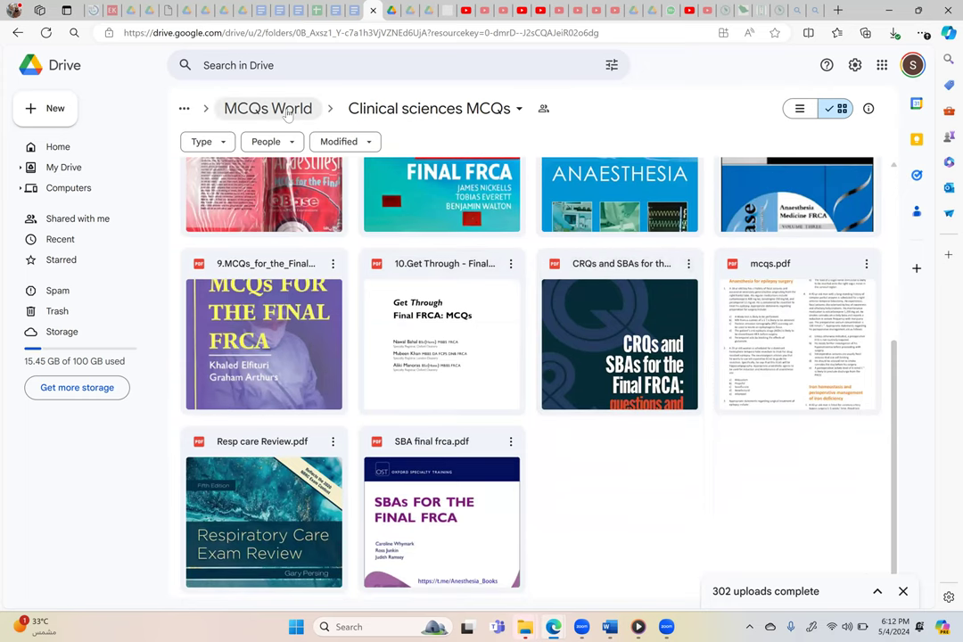
{"action": "left_click", "coordinate": [268, 109]}
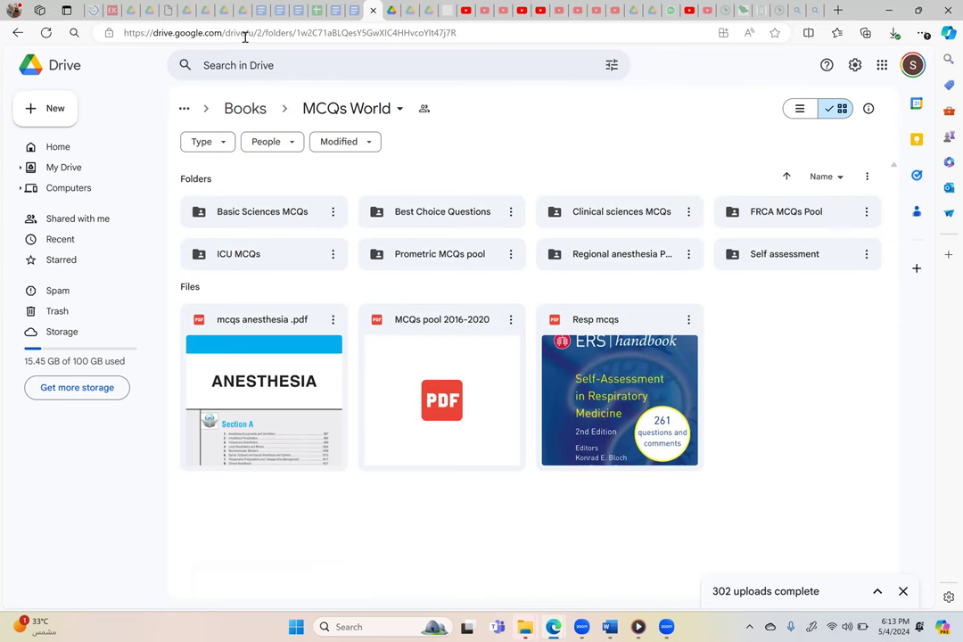
Step: Switch to the Google Docs anesthesia approach outline and scroll to its evaluation section
{"action": "left_click", "coordinate": [335, 11]}
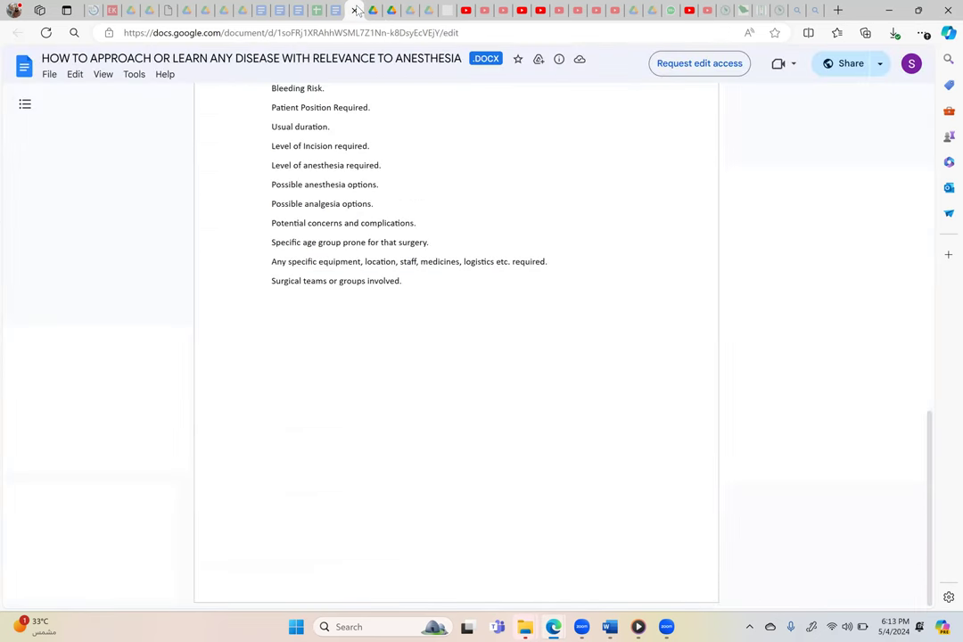
{"action": "scroll", "scroll_direction": "up", "scroll_amount": 3}
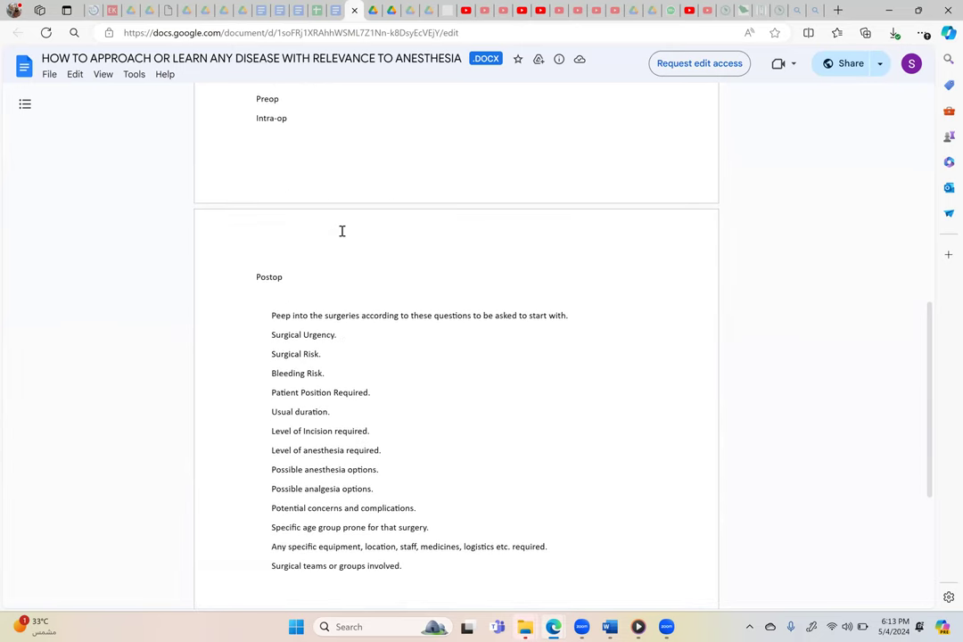
{"action": "scroll", "scroll_direction": "up", "scroll_amount": 3}
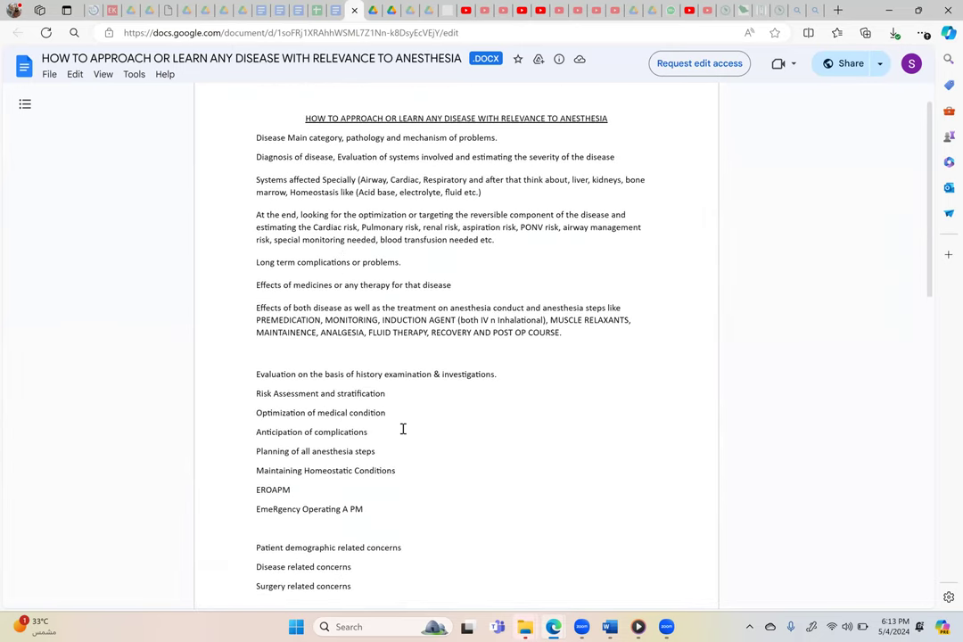
{"action": "scroll", "scroll_direction": "down", "scroll_amount": 3}
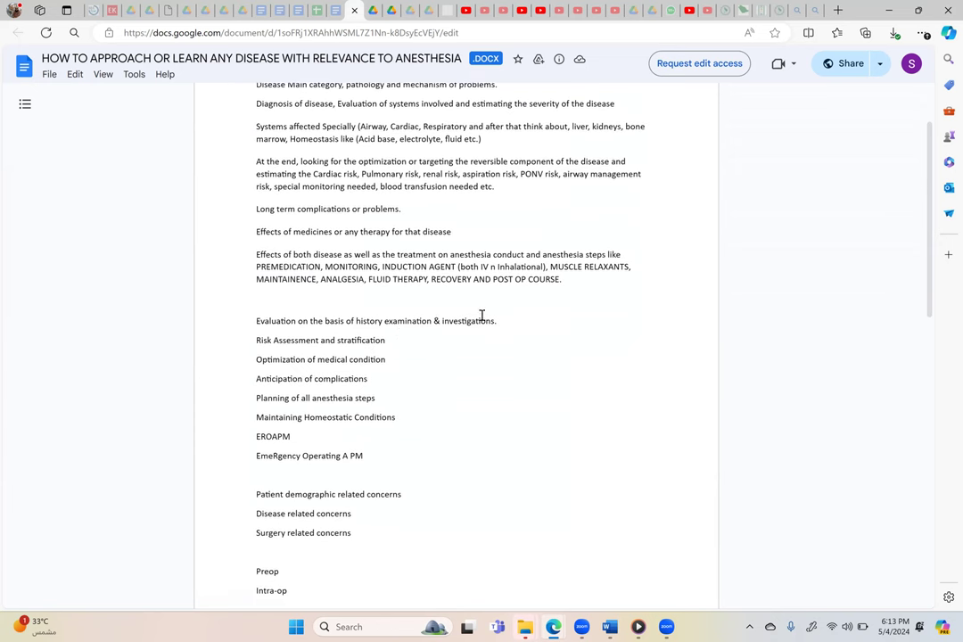
{"action": "mouse_move", "coordinate": [310, 345]}
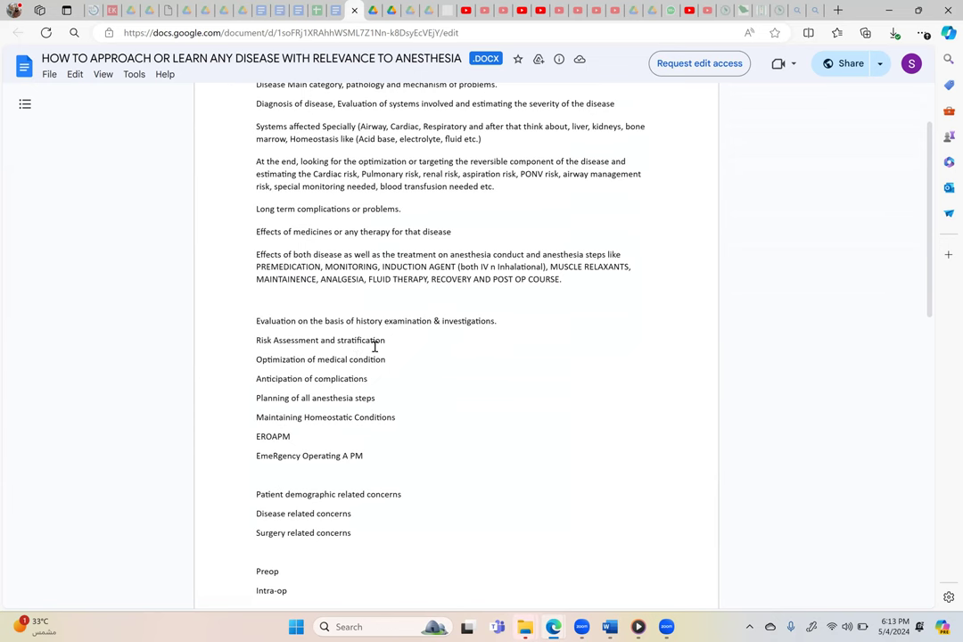
{"action": "mouse_move", "coordinate": [315, 364]}
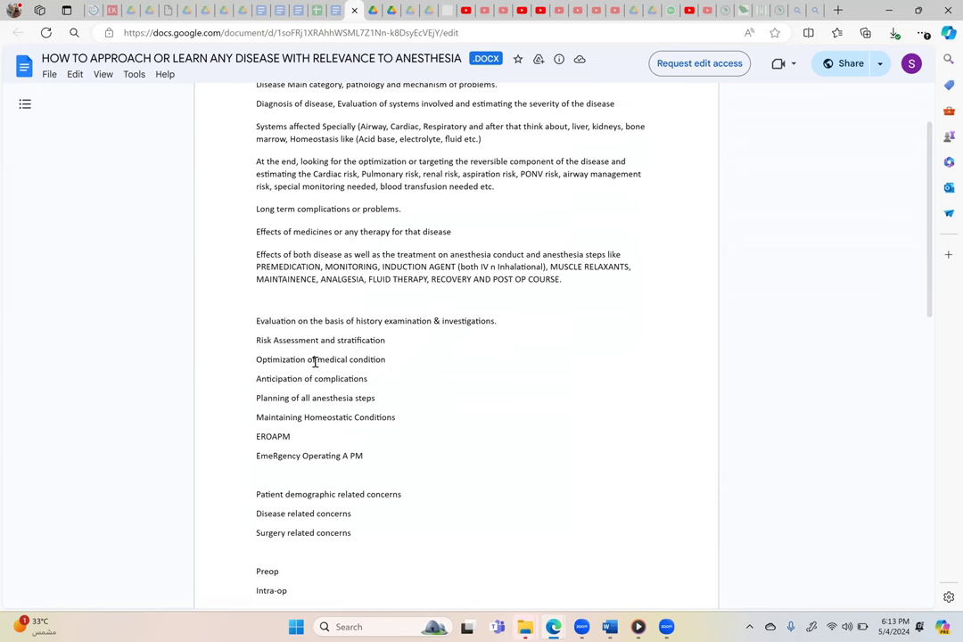
{"action": "mouse_move", "coordinate": [350, 380]}
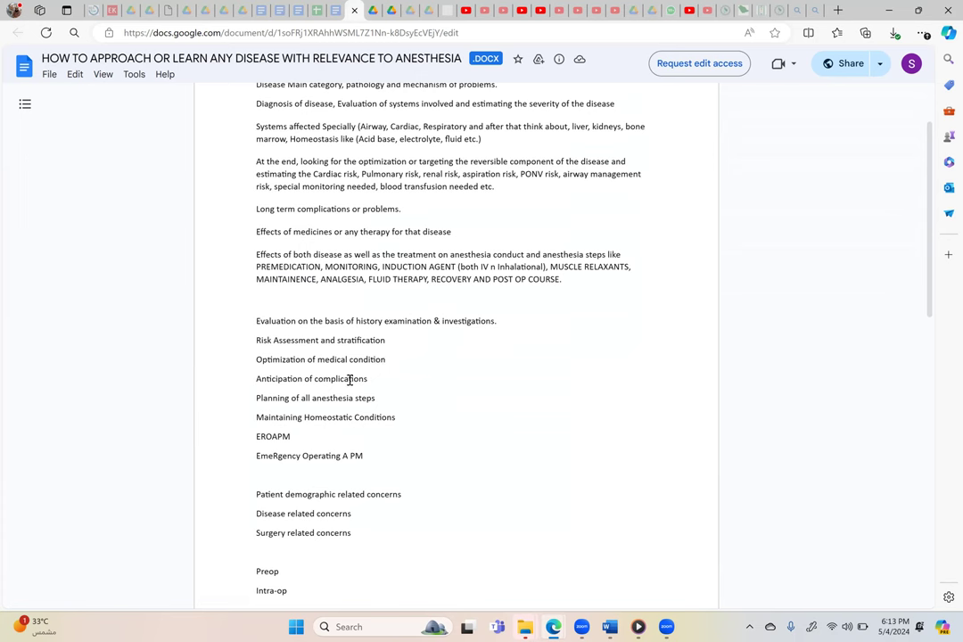
{"action": "mouse_move", "coordinate": [364, 403]}
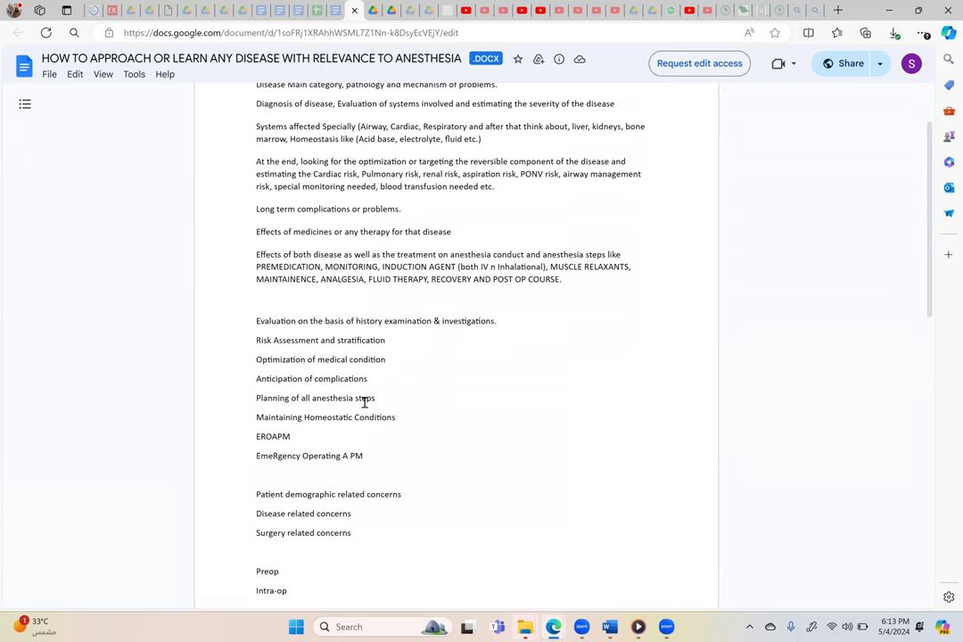
{"action": "mouse_move", "coordinate": [367, 421]}
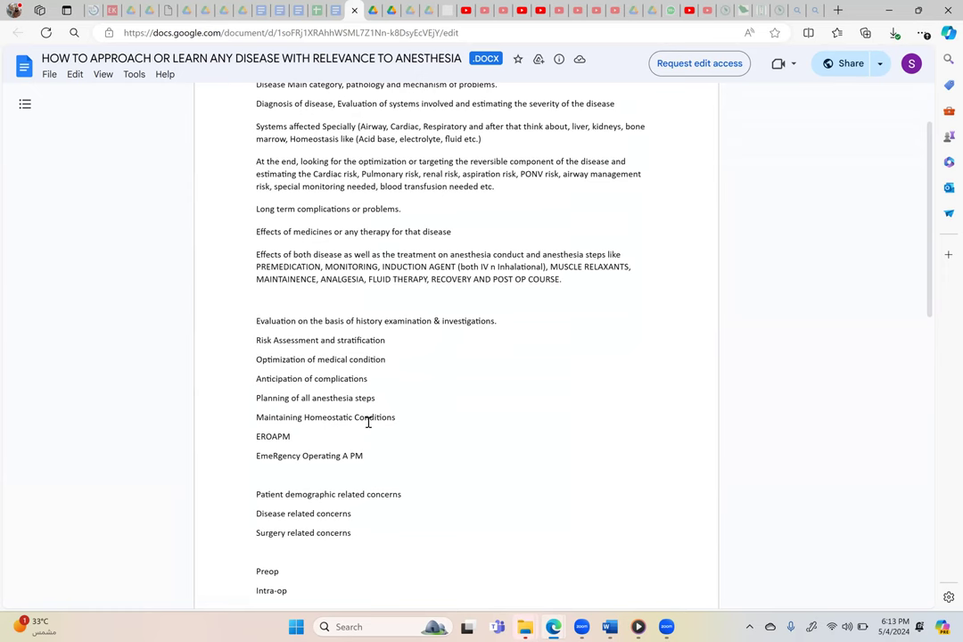
{"action": "scroll", "scroll_direction": "down", "scroll_amount": 3}
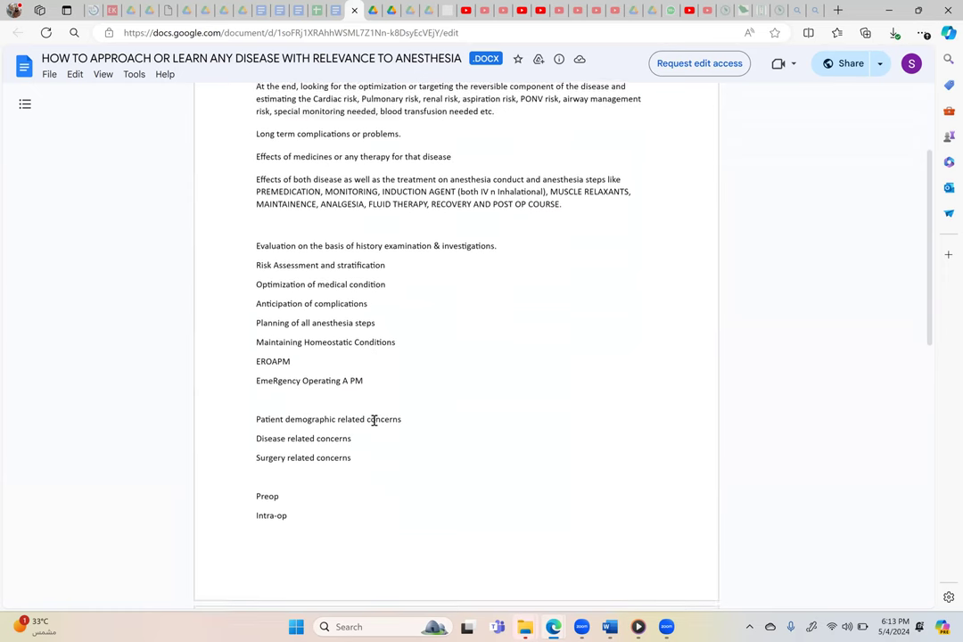
{"action": "scroll", "scroll_direction": "down", "scroll_amount": 3}
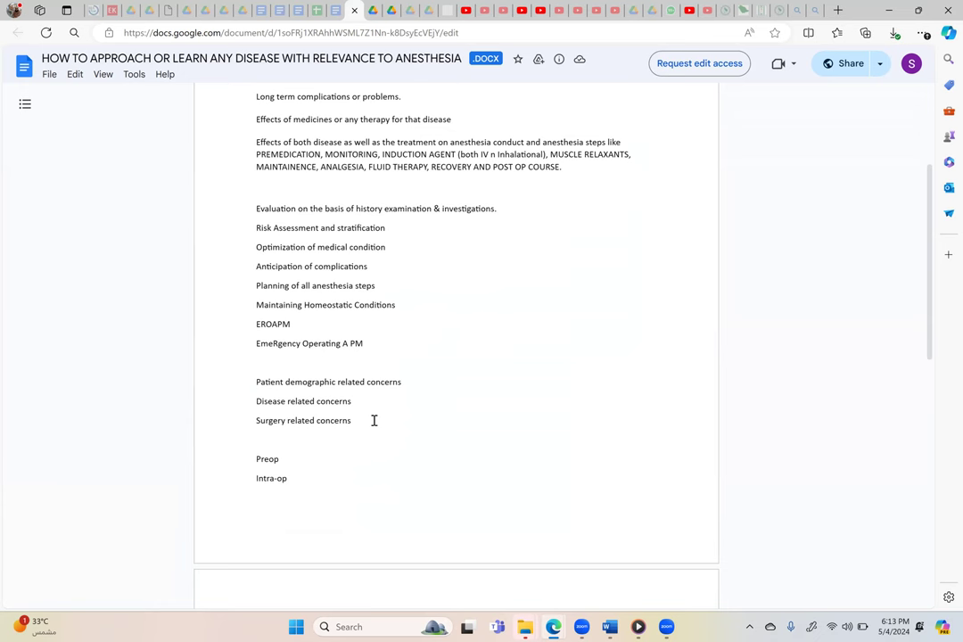
{"action": "scroll", "scroll_direction": "down", "scroll_amount": 3}
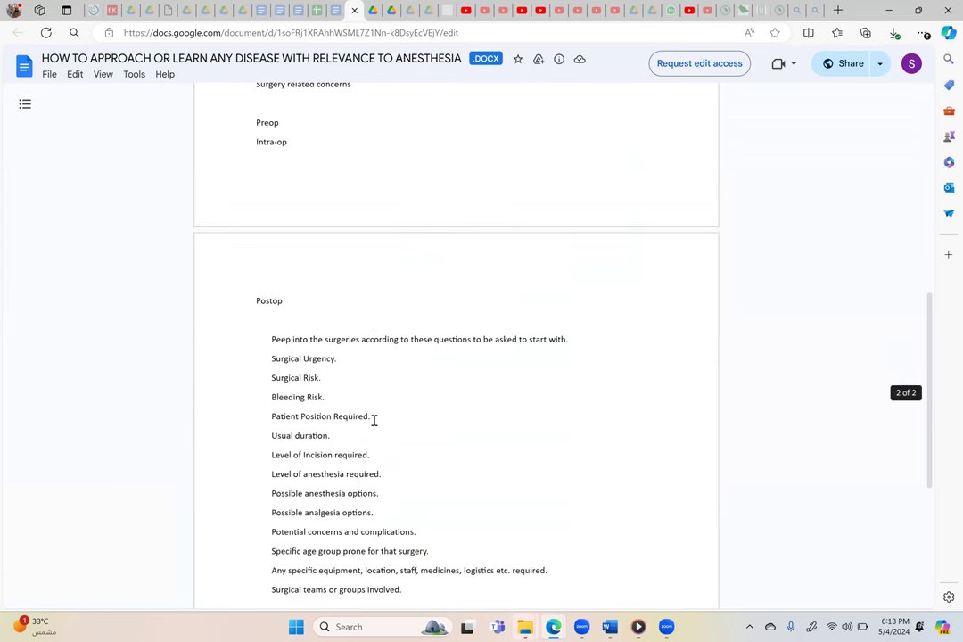
{"action": "scroll", "scroll_direction": "down", "scroll_amount": 3}
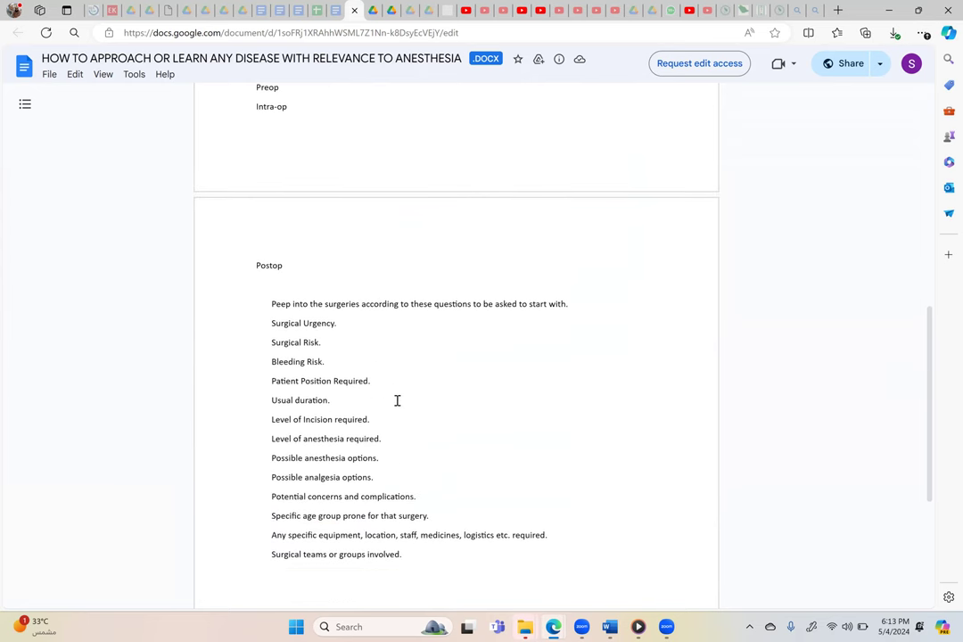
{"action": "mouse_move", "coordinate": [361, 335]}
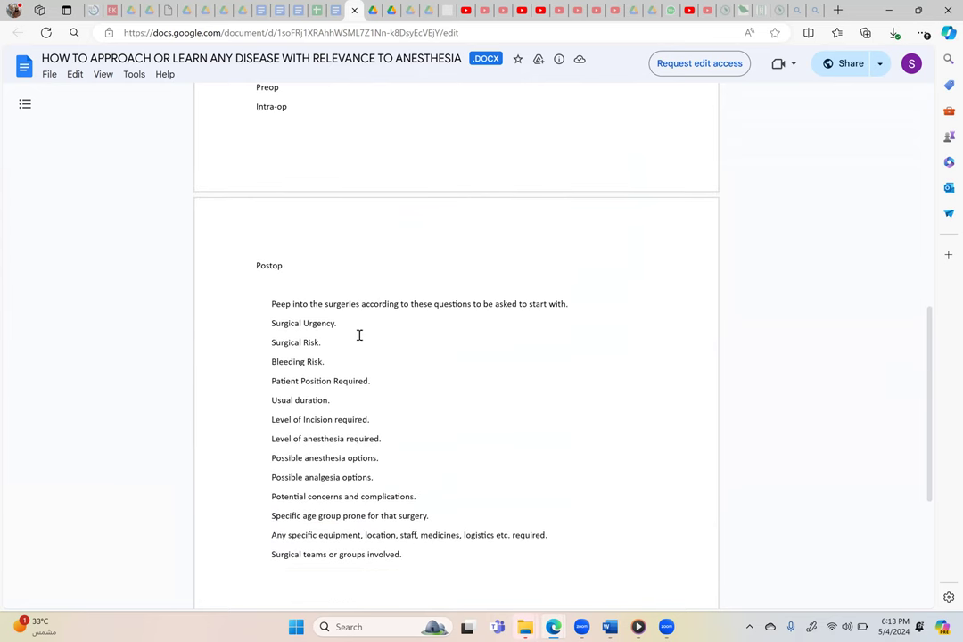
{"action": "mouse_move", "coordinate": [503, 448]}
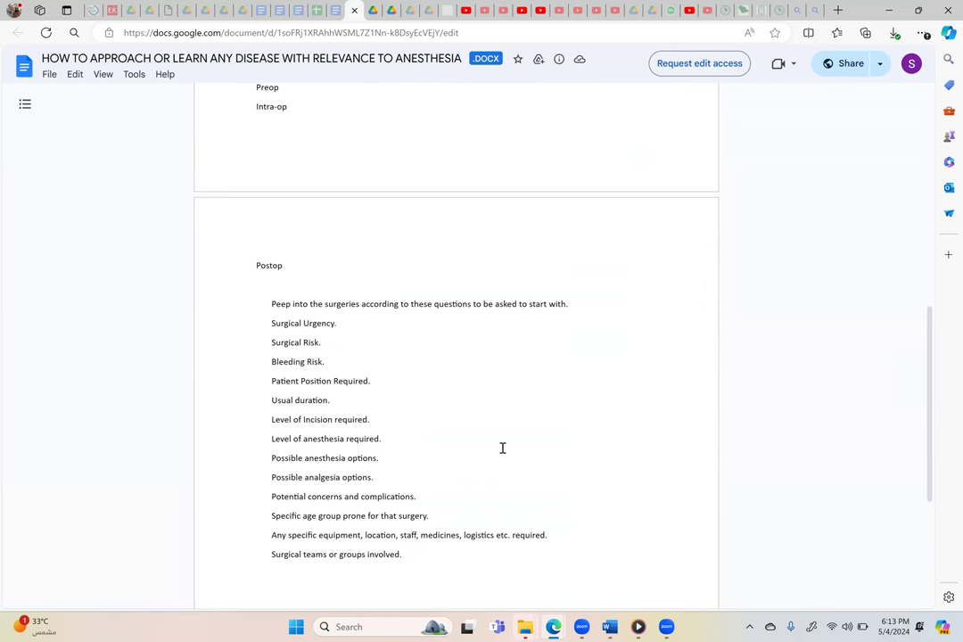
{"action": "mouse_move", "coordinate": [530, 453]}
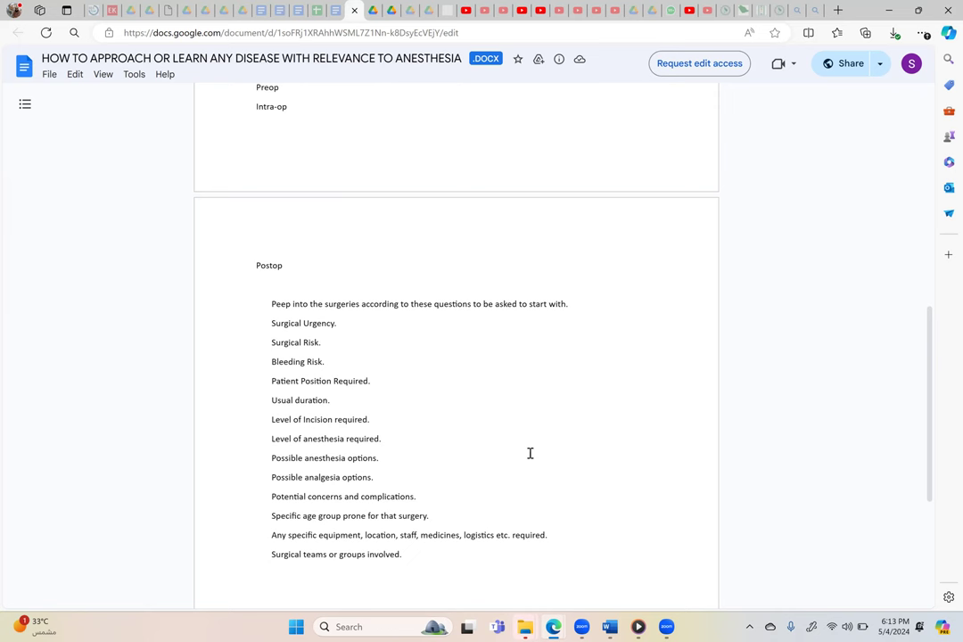
{"action": "mouse_move", "coordinate": [607, 499]}
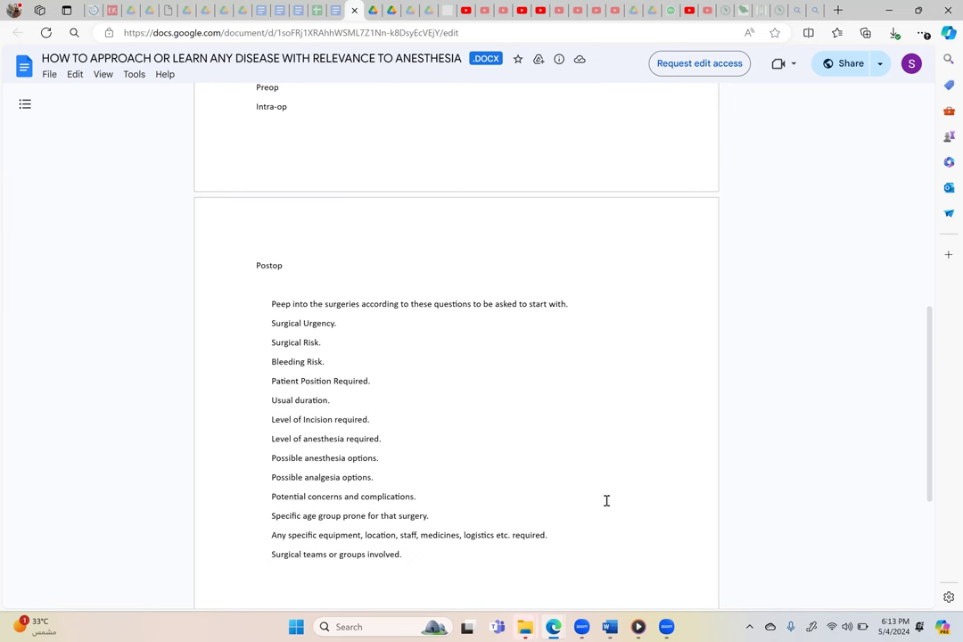